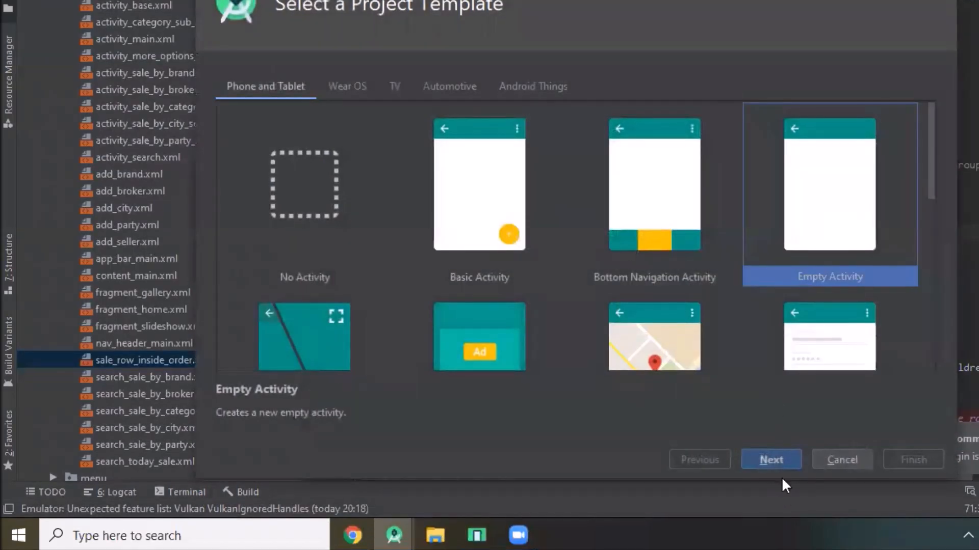
- Create a new Java Empty Activity project named SharedPrefrence
{"action": "left_click", "coordinate": [770, 459]}
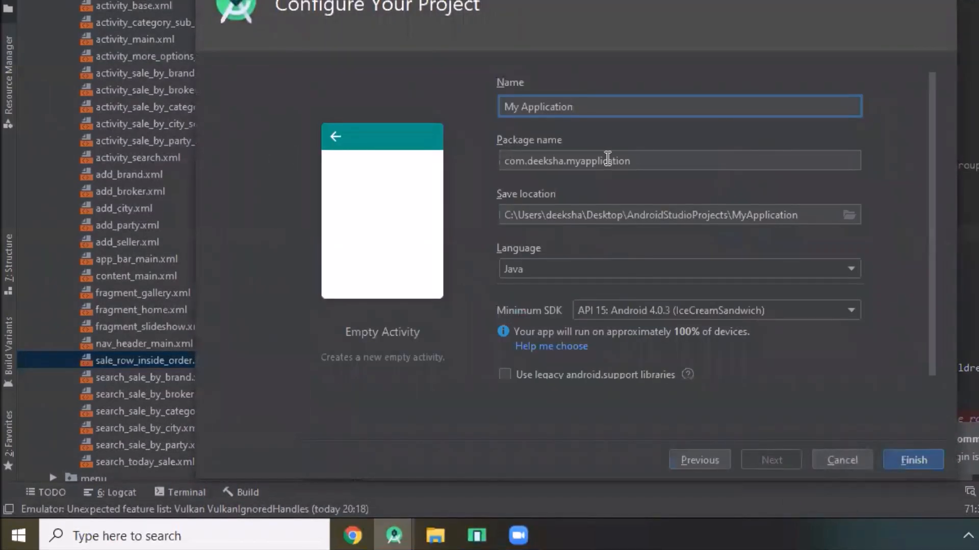
{"action": "type", "text": "S"}
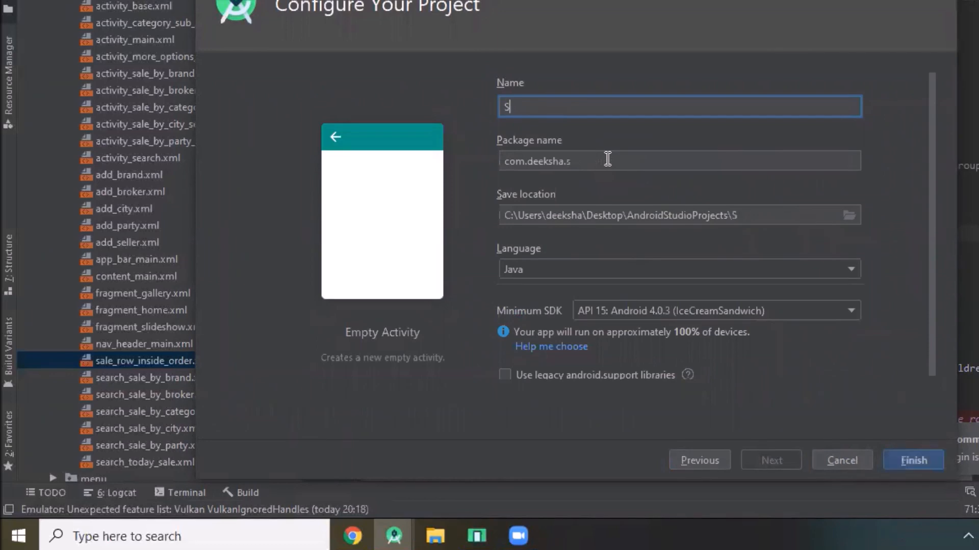
{"action": "type", "text": "haredPr"}
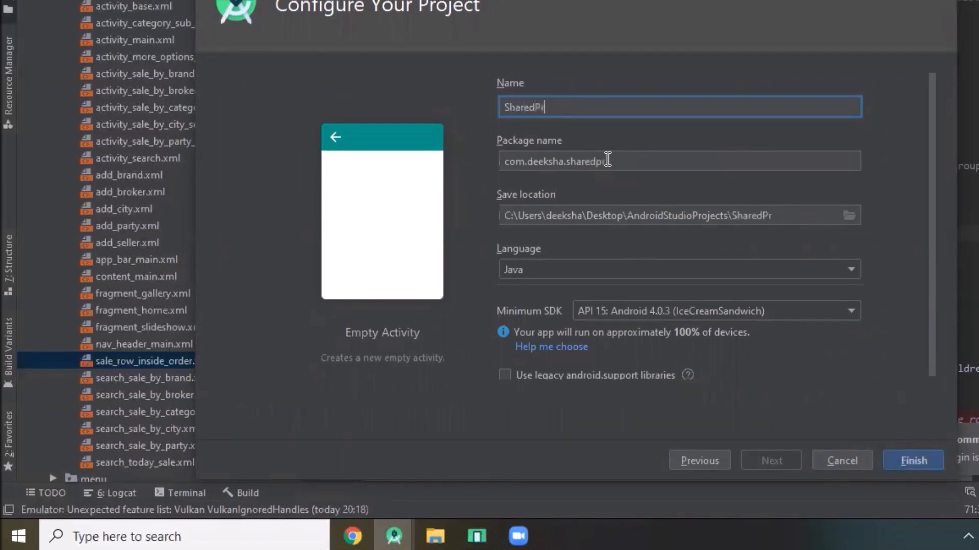
{"action": "type", "text": "efrence"}
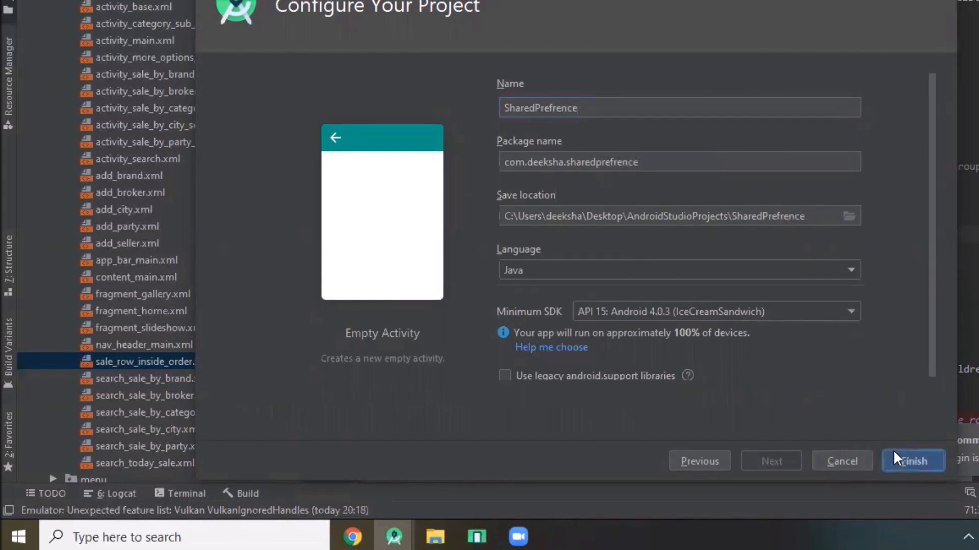
{"action": "mouse_move", "coordinate": [785, 136]}
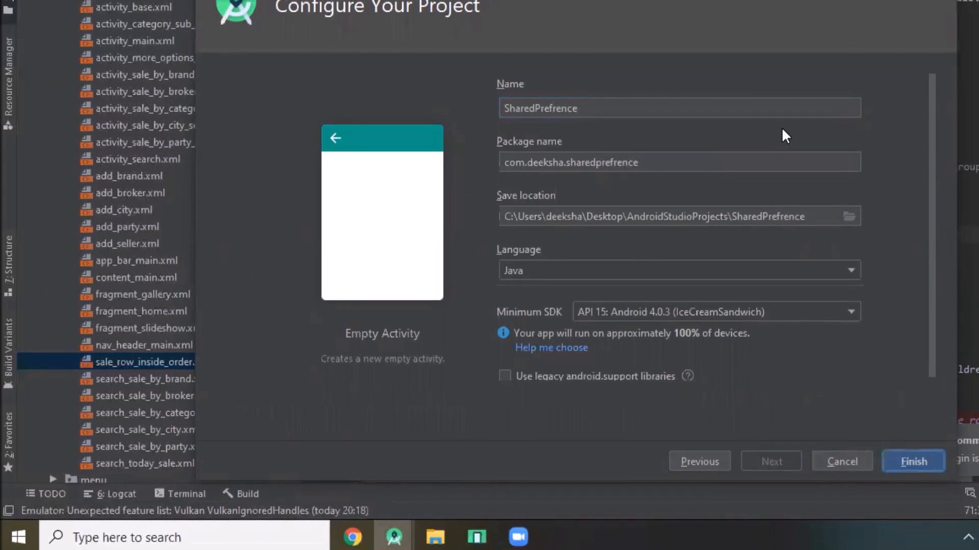
{"action": "left_click", "coordinate": [912, 462]}
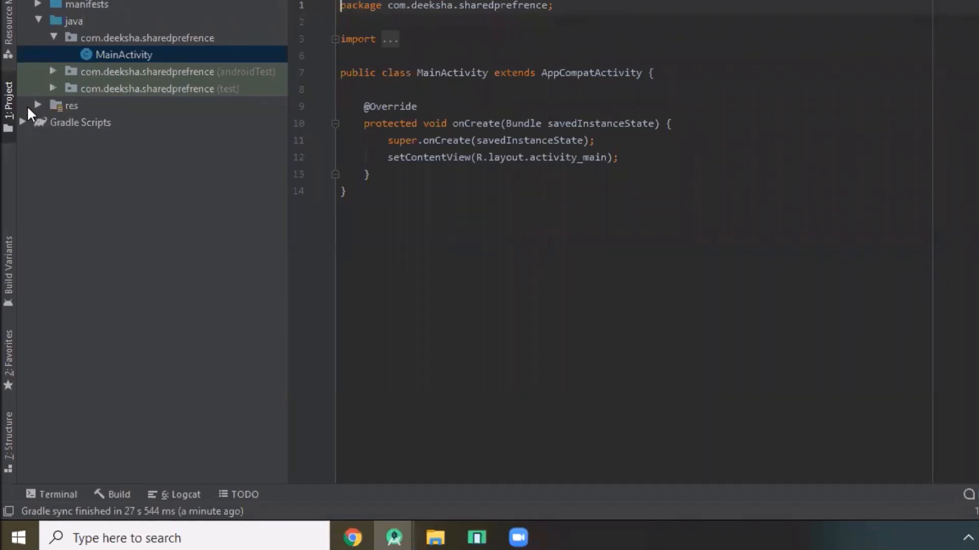
- Open res/layout/activity_main.xml and rename its root ConstraintLayout tag to LinearLayout
{"action": "left_click", "coordinate": [71, 106]}
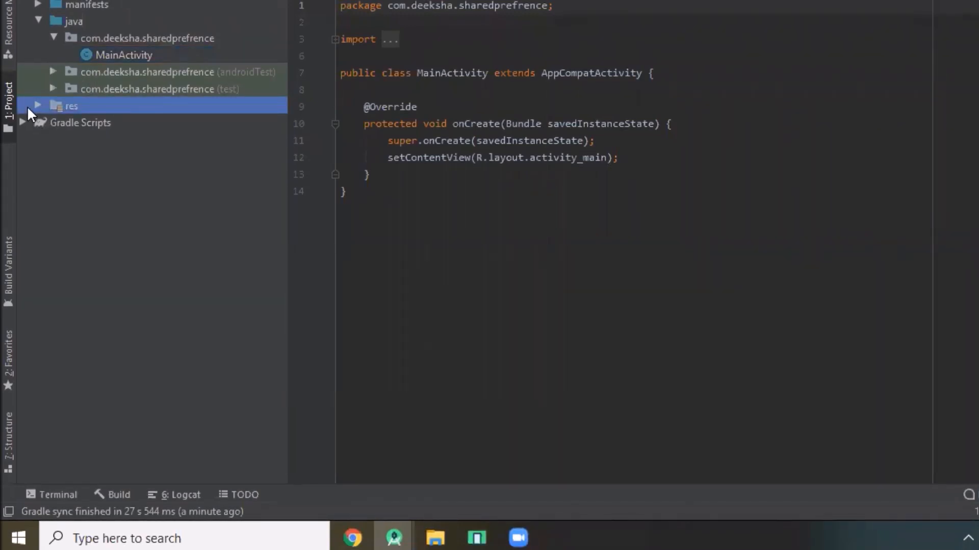
{"action": "left_click", "coordinate": [37, 105]}
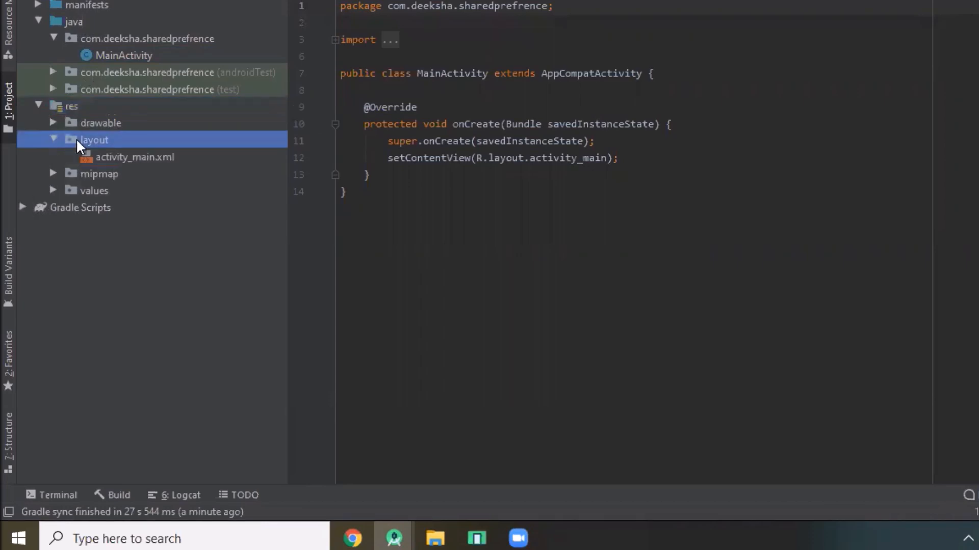
{"action": "double_click", "coordinate": [134, 156]}
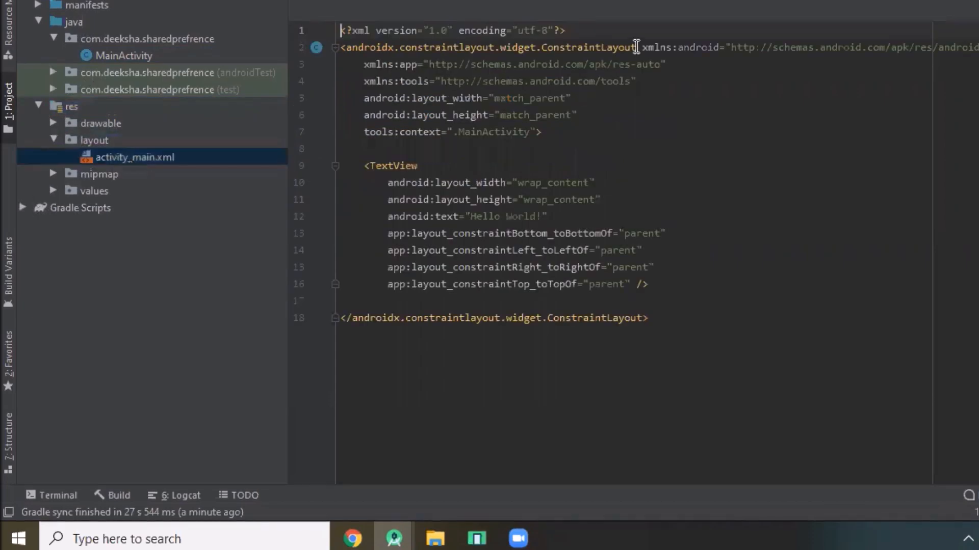
{"action": "double_click", "coordinate": [487, 47]}
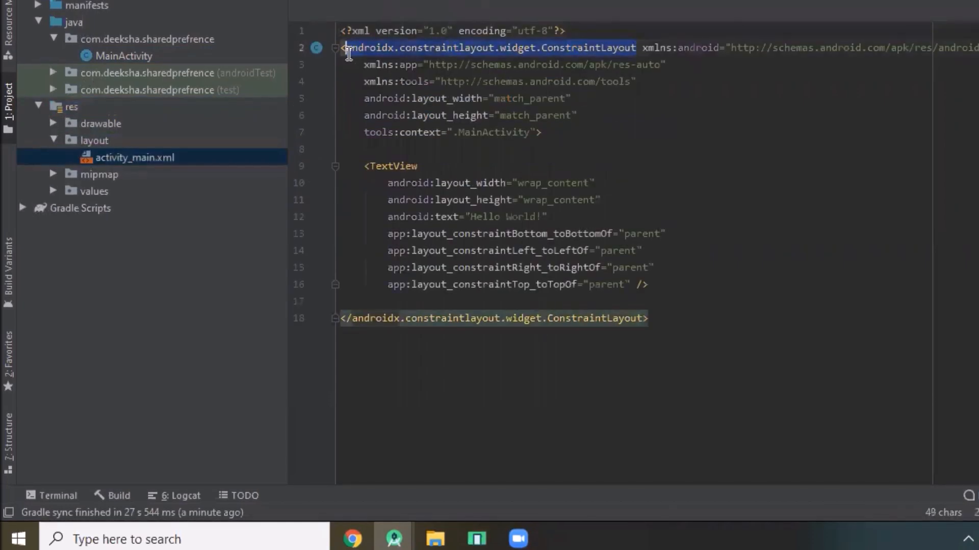
{"action": "type", "text": "LinearLayout"}
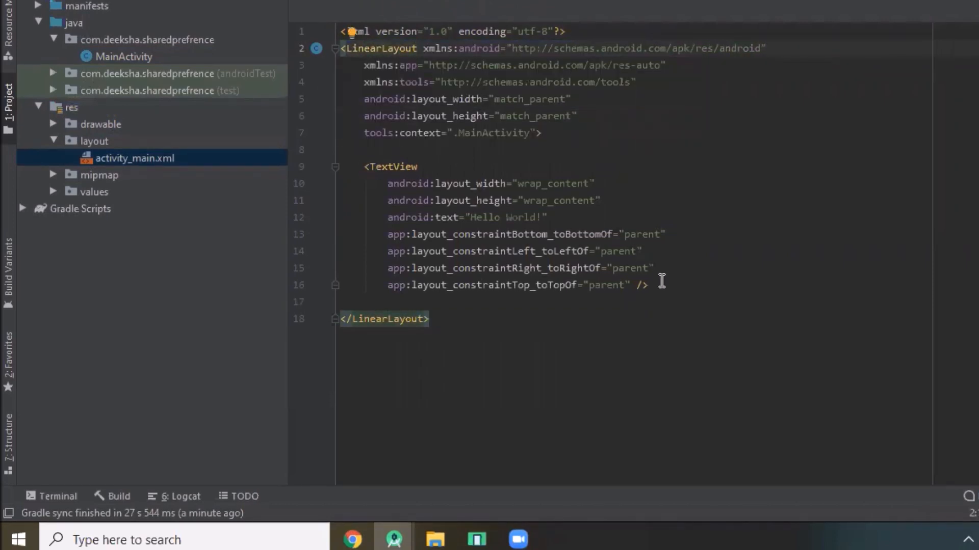
{"action": "mouse_move", "coordinate": [418, 176]}
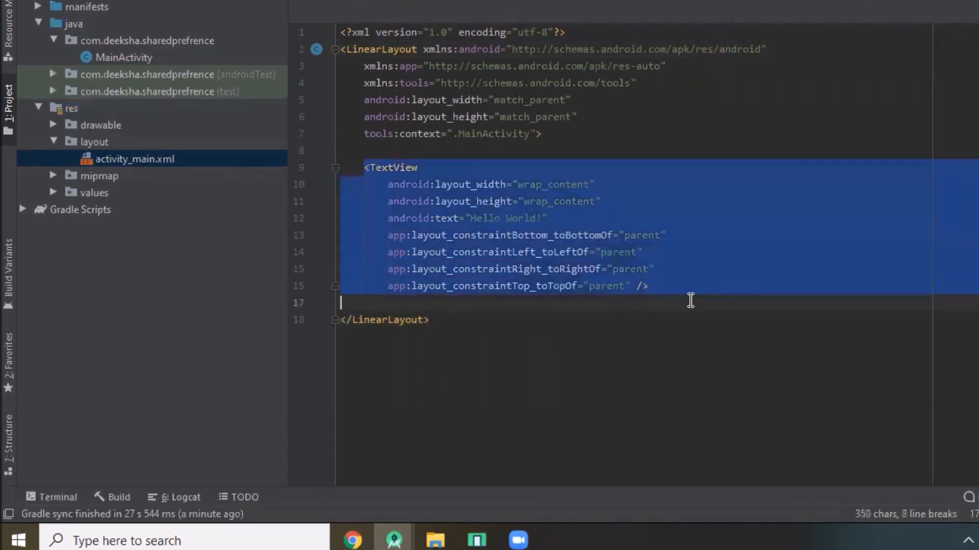
- Replace the TextView with a match_parent EditText, id nameEdittext, hint 'Name'
{"action": "key", "text": "Delete"}
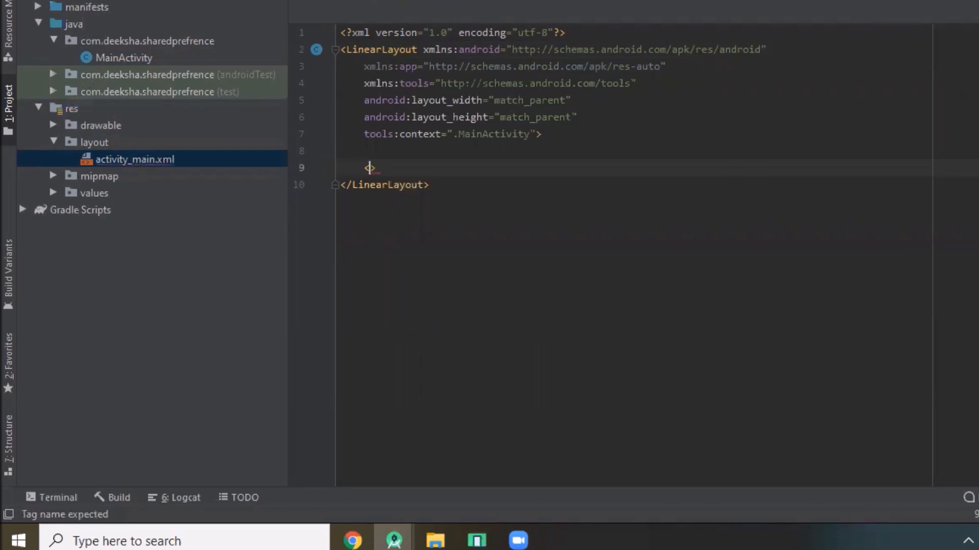
{"action": "type", "text": "EditText"}
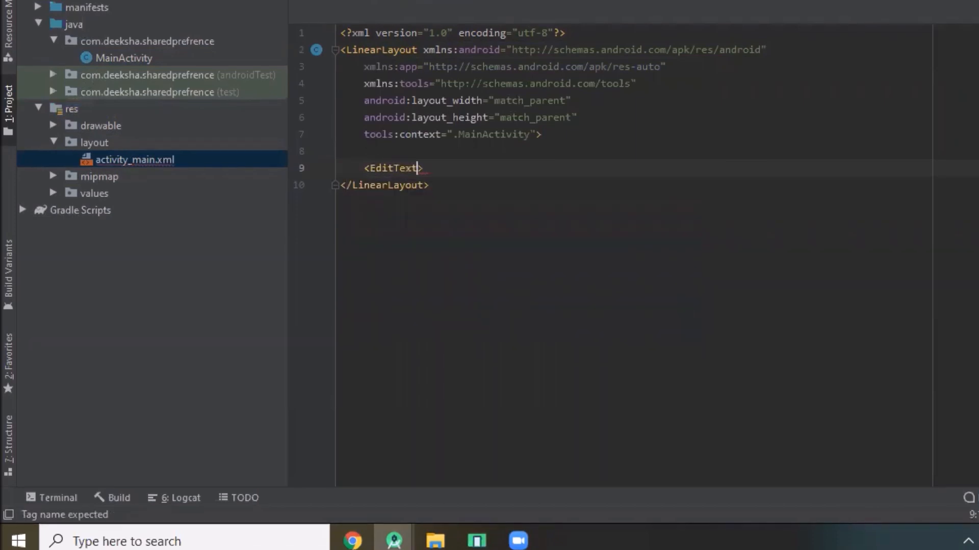
{"action": "type", "text": "height=\"wrap_content"}
{"action": "type", "text": "android:id=\"@+id/nameEditte\">"}
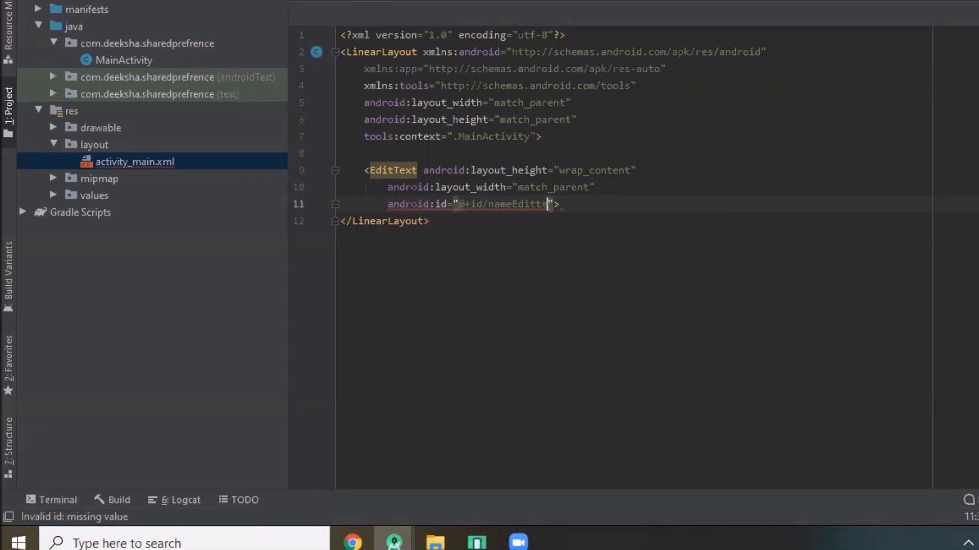
{"action": "type", "text": "text"}
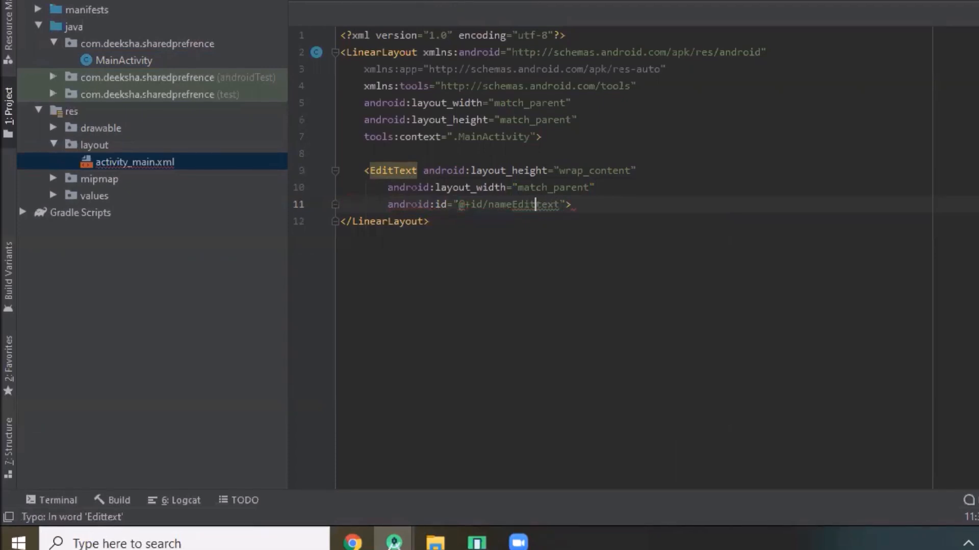
{"action": "key", "text": "enter"}
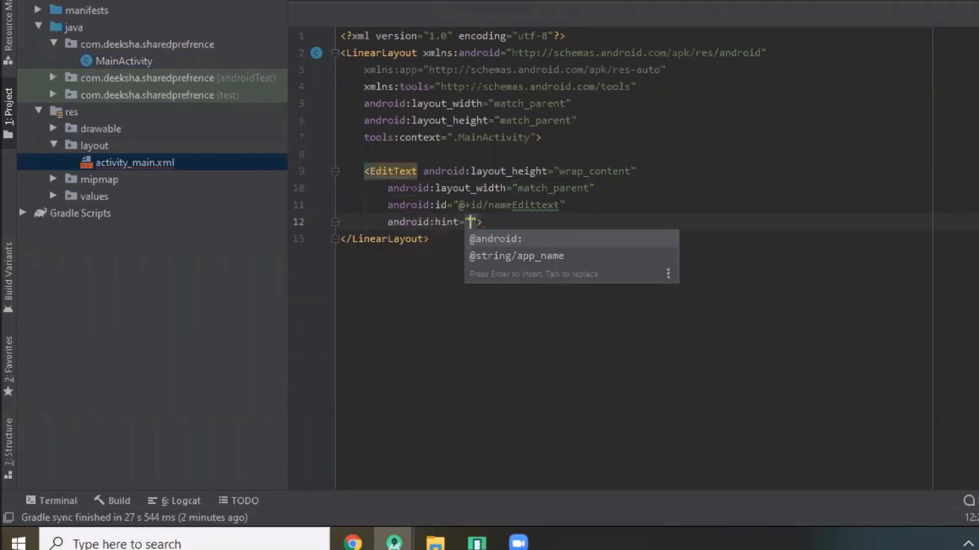
{"action": "type", "text": "Nam"}
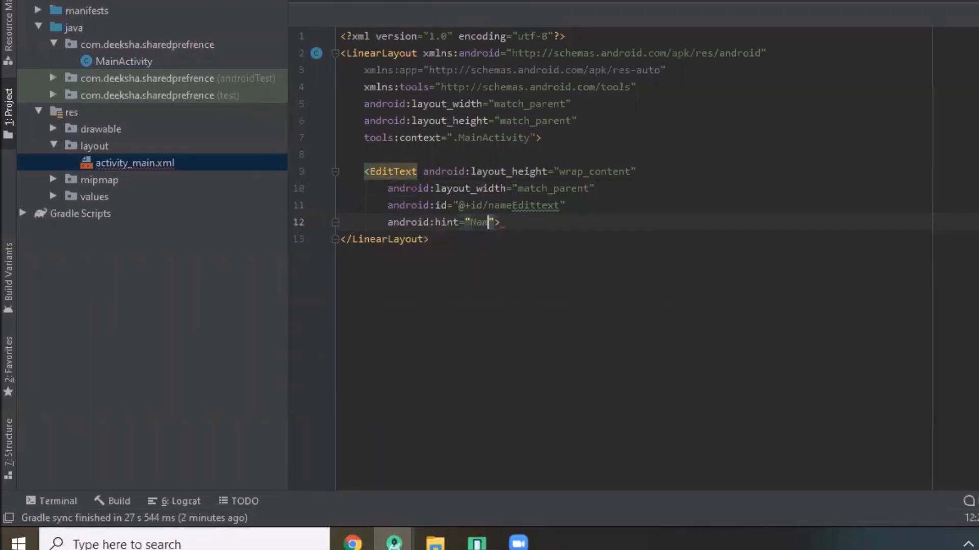
{"action": "type", "text": "/"}
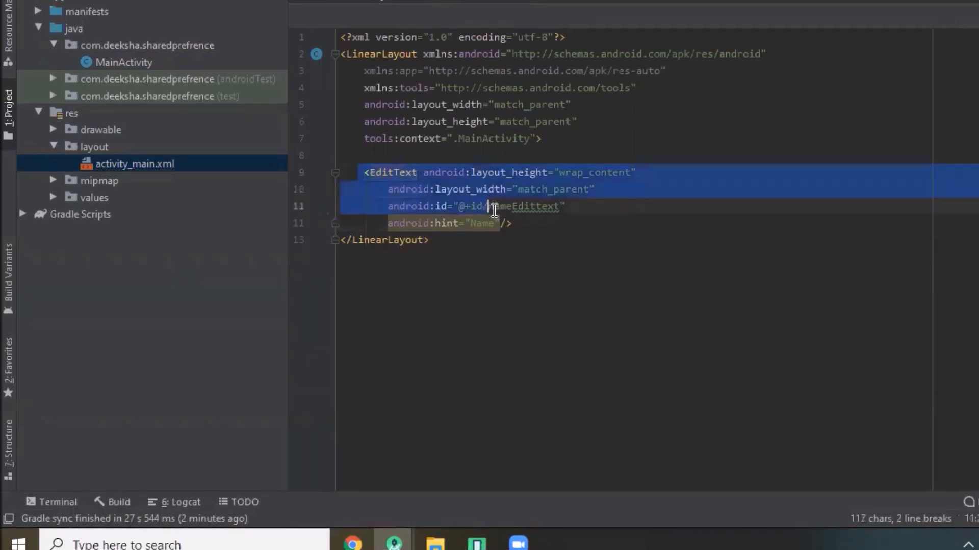
- Paste a copy of the EditText and change its id to addressEdittext and hint to 'Address'
{"action": "left_click", "coordinate": [530, 223]}
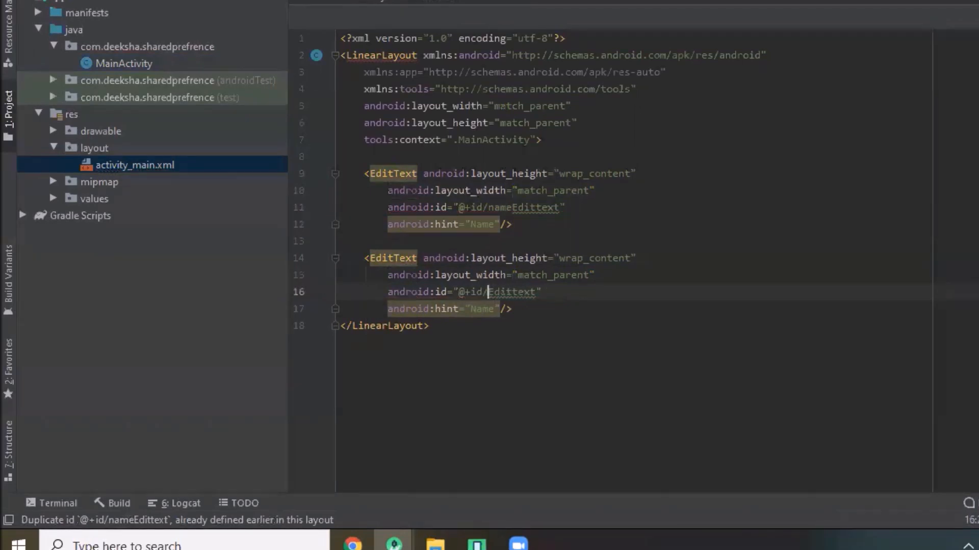
{"action": "type", "text": "address"}
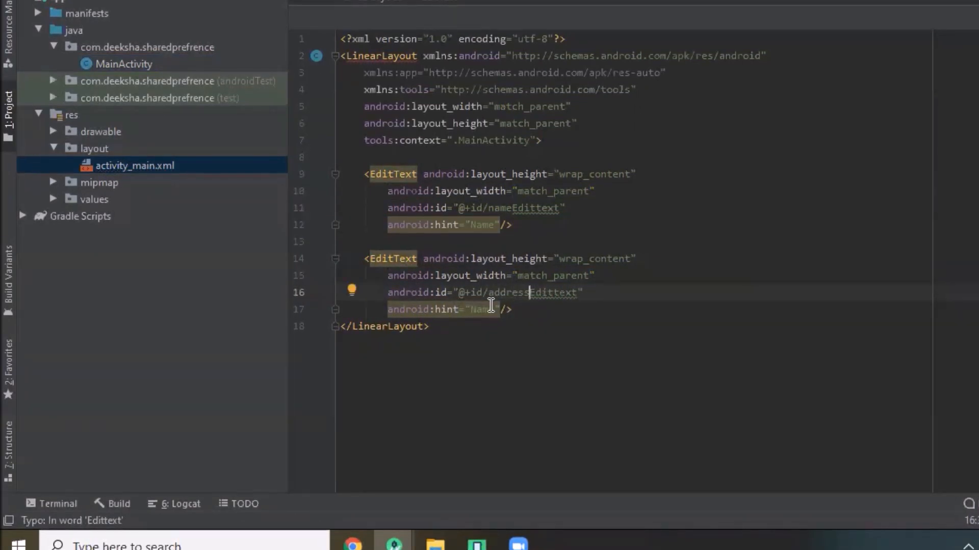
{"action": "type", "text": "Addr"}
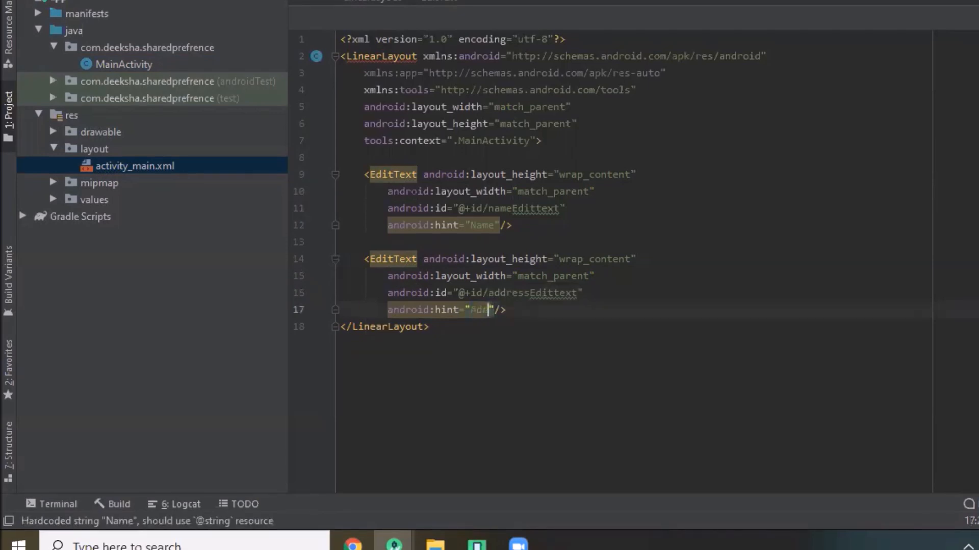
{"action": "key", "text": "Backspace"}
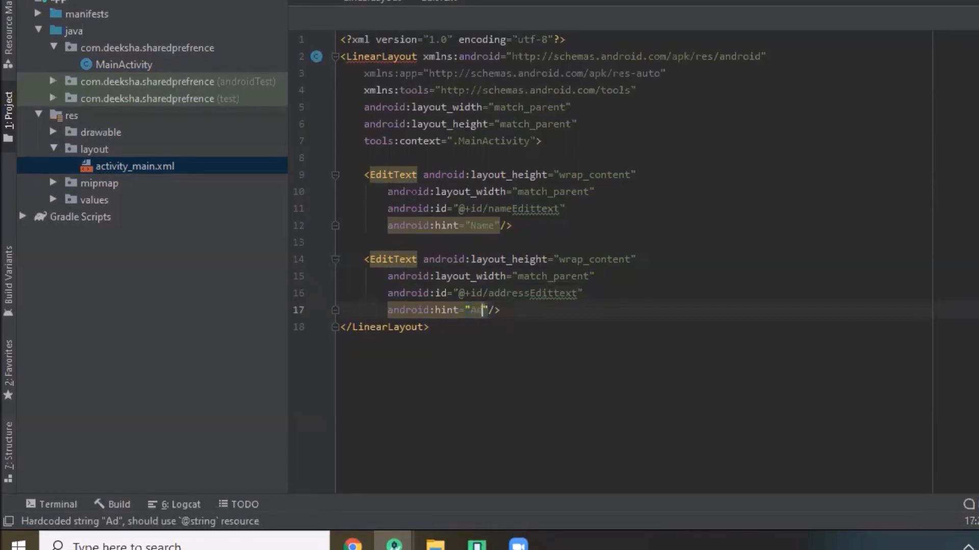
{"action": "type", "text": "dress"}
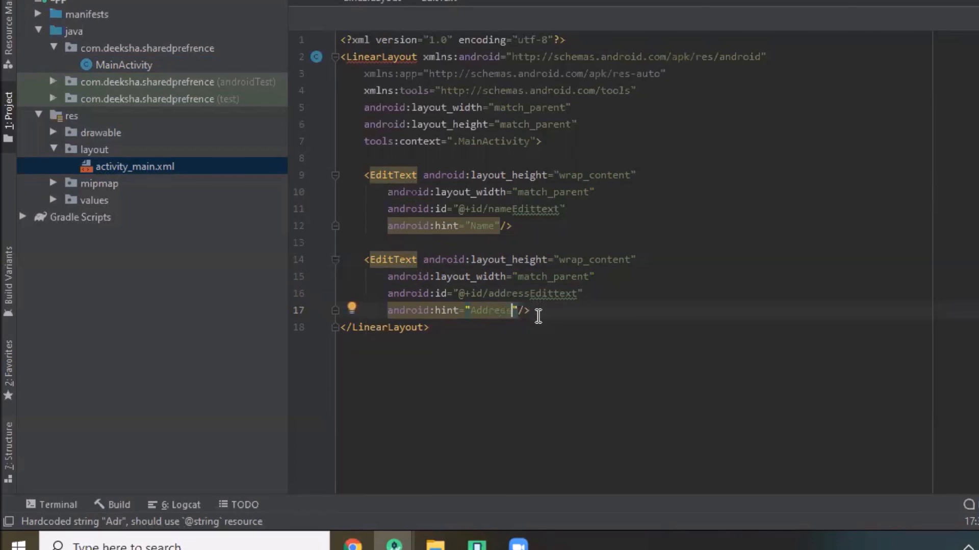
{"action": "key", "text": "enter"}
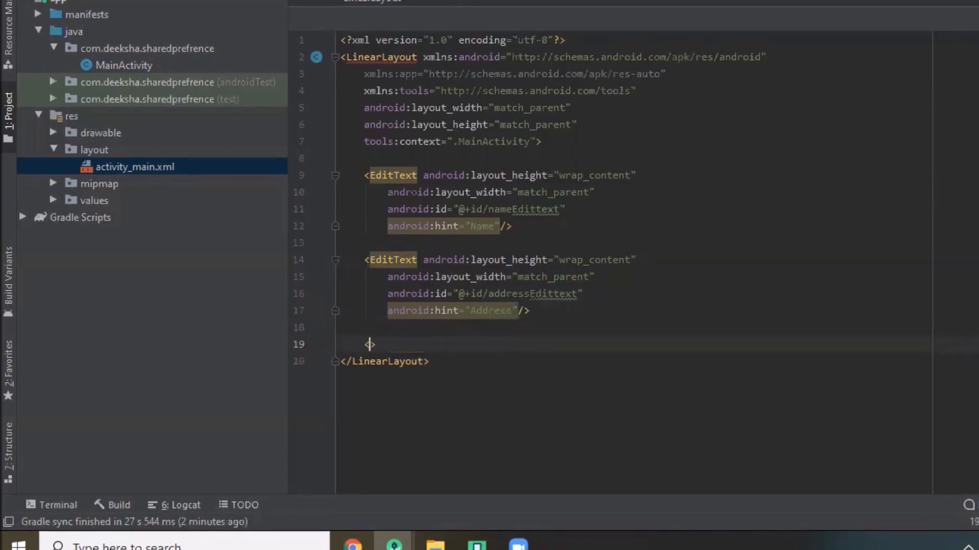
- Add a wrap_content Button with id saveData and text 'SaveData'
{"action": "type", "text": "Button"}
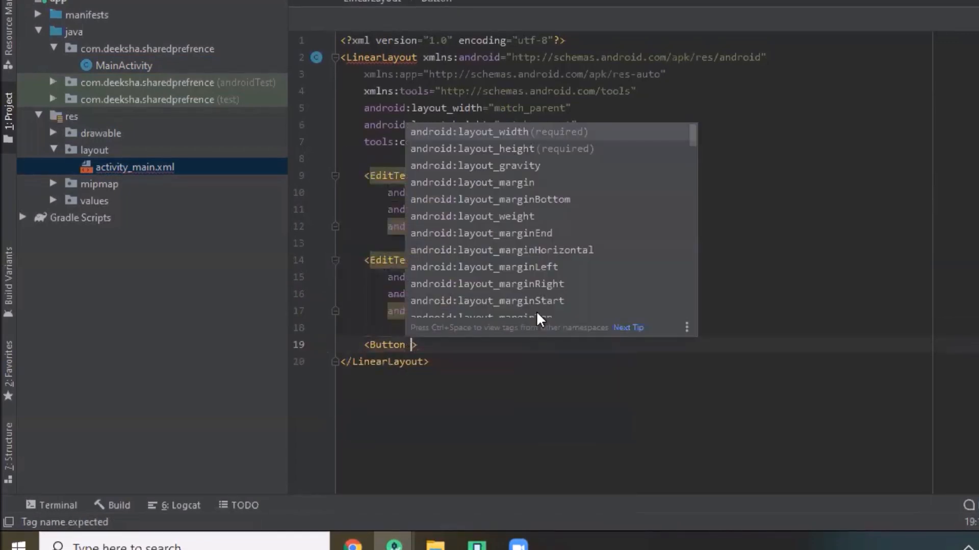
{"action": "type", "text": "he"}
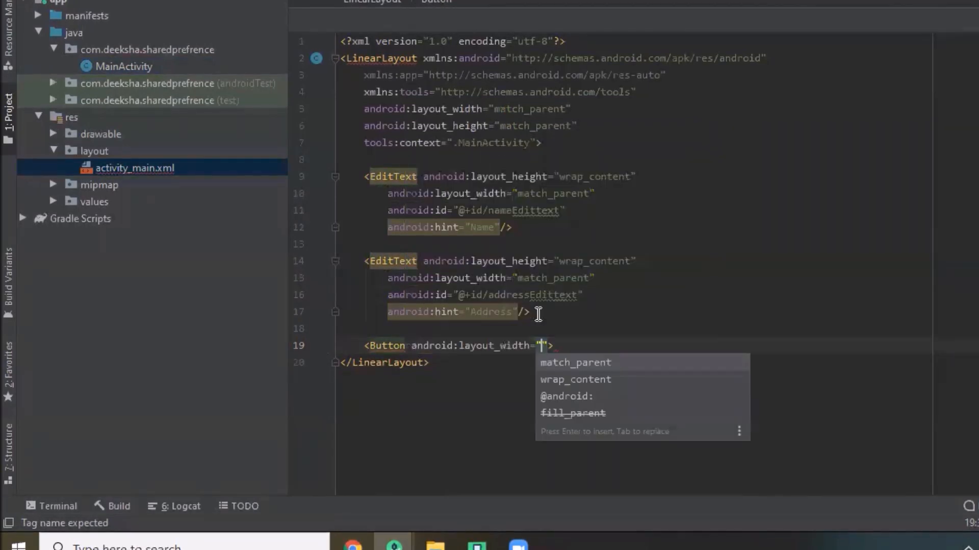
{"action": "left_click", "coordinate": [575, 379]}
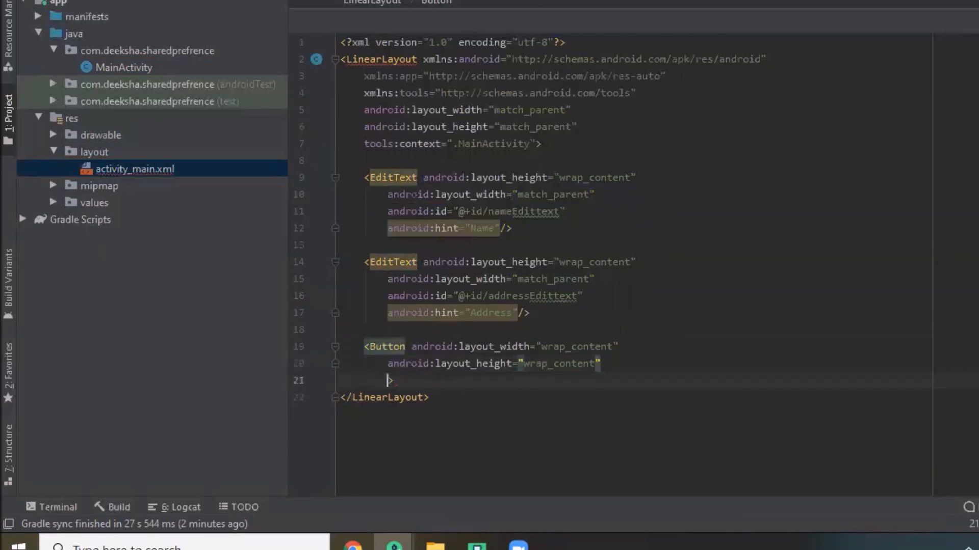
{"action": "type", "text": "android:id=\"@+id/s"}
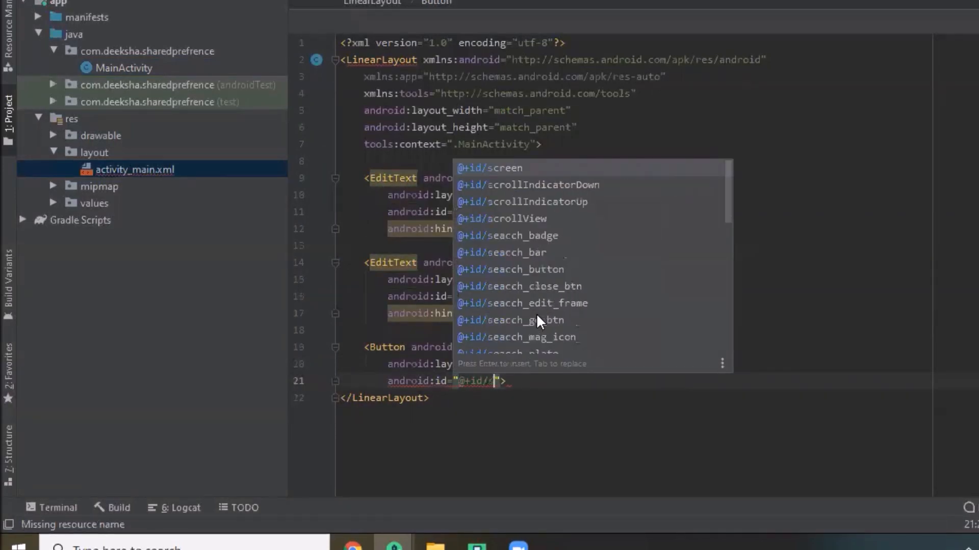
{"action": "type", "text": "saveData"}
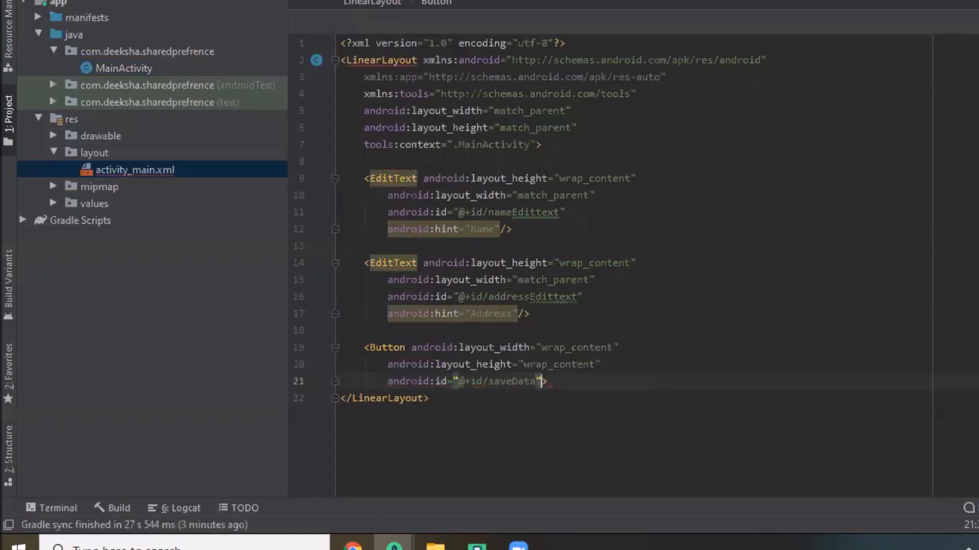
{"action": "type", "text": "text=\"Save\">"}
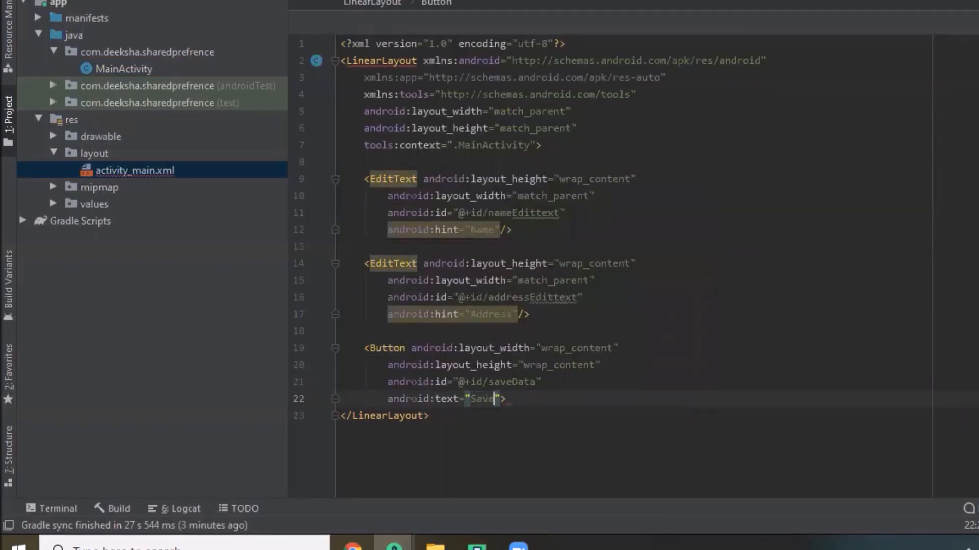
{"action": "type", "text": "Data"}
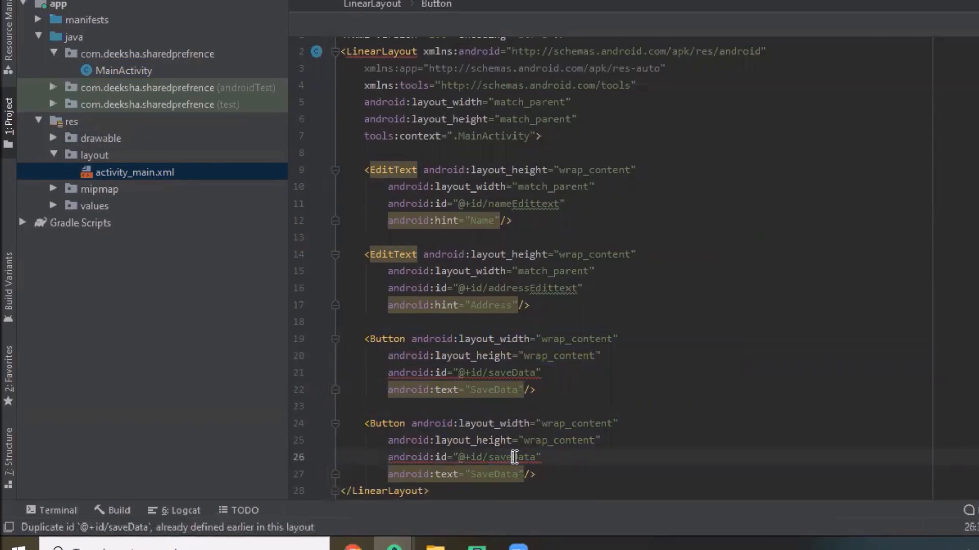
- Make the copied Button id retrieveData labelled 'Retrieve Data', and relabel the first 'Save Data'
{"action": "type", "text": "res"}
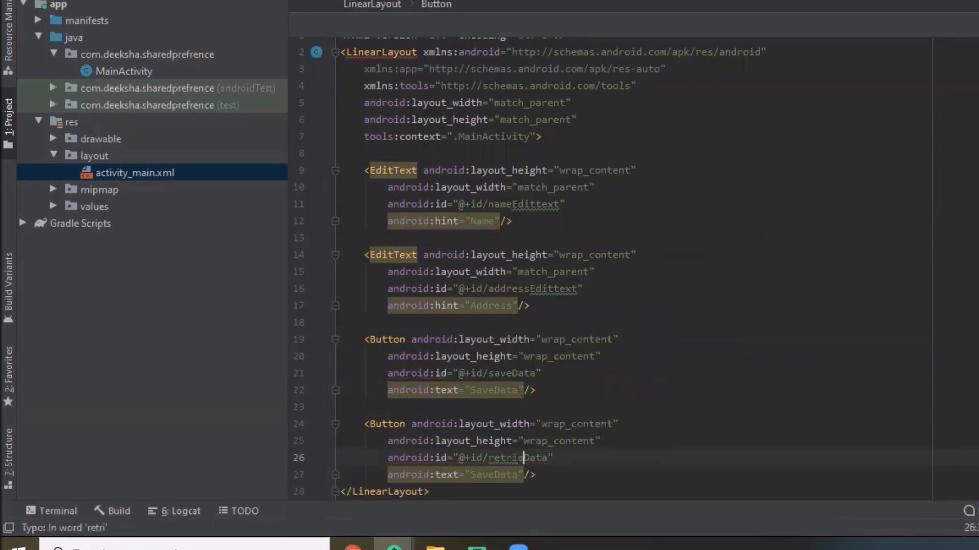
{"action": "type", "text": "ve"}
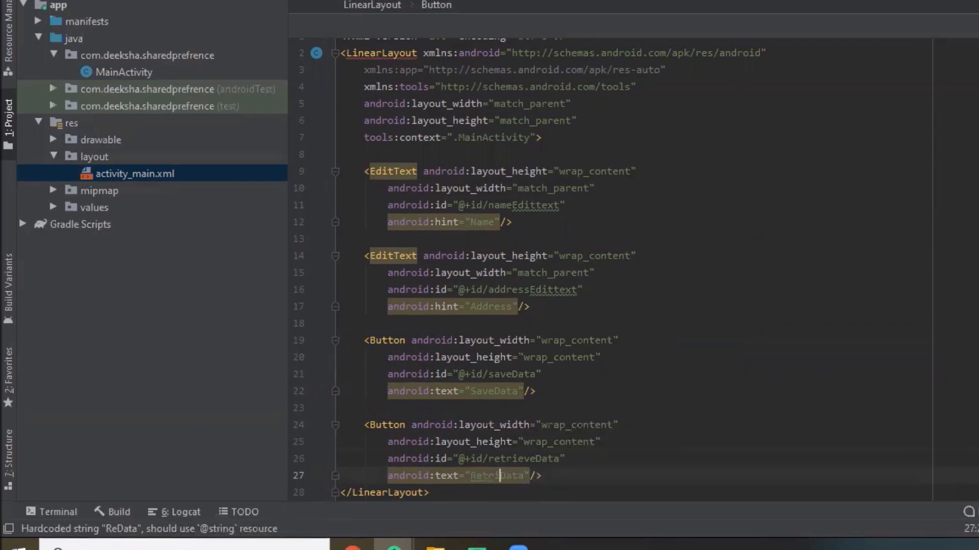
{"action": "type", "text": "Retrieve Data"}
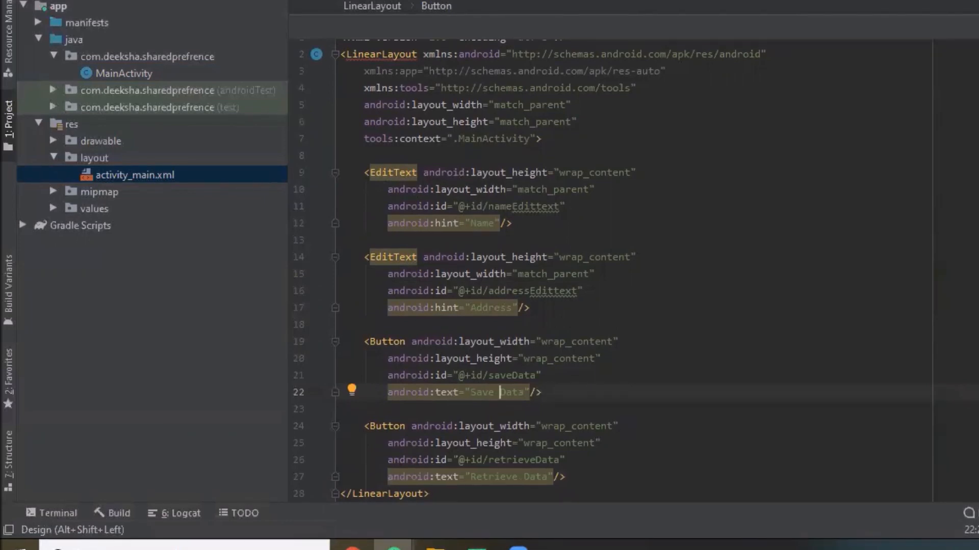
{"action": "key", "text": "Enter"}
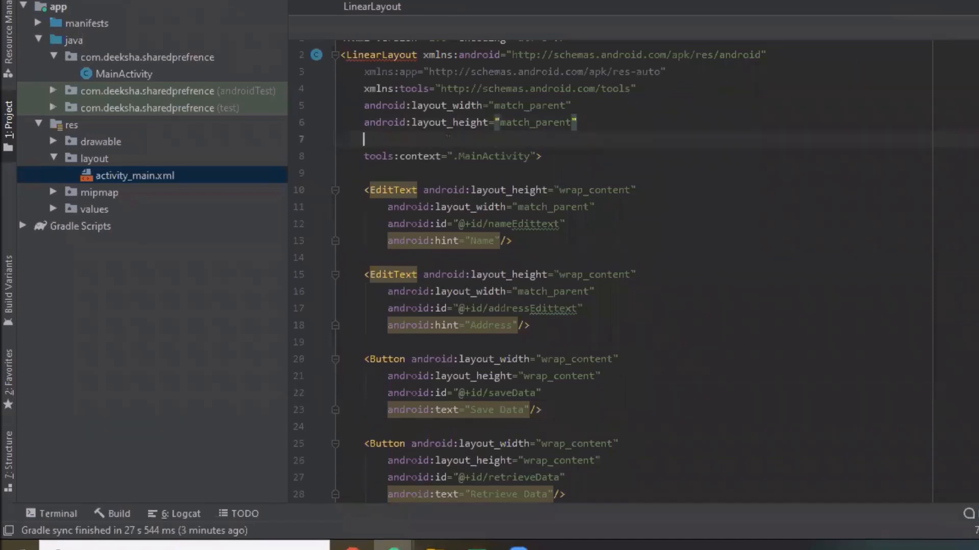
- Add android:orientation="vertical" to the LinearLayout root
{"action": "type", "text": "android:orientation=\"vertical\""}
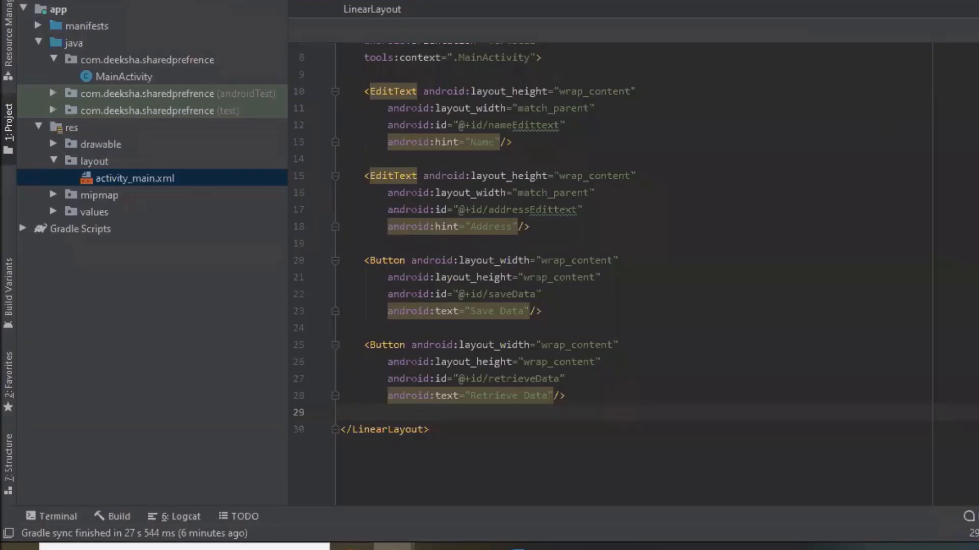
- Add a wrap_content TextView below the Retrieve Data button and begin its android:id
{"action": "type", "text": "<T"}
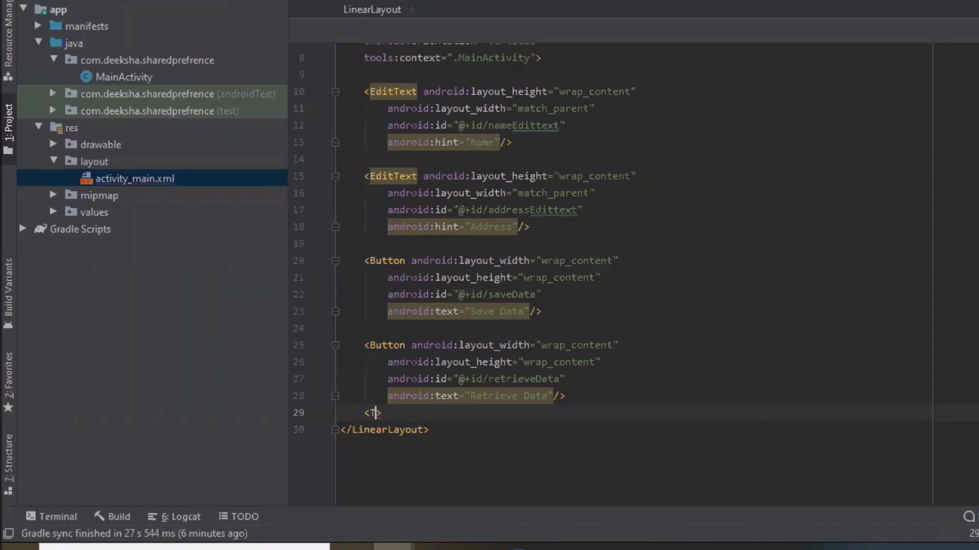
{"action": "type", "text": "e"}
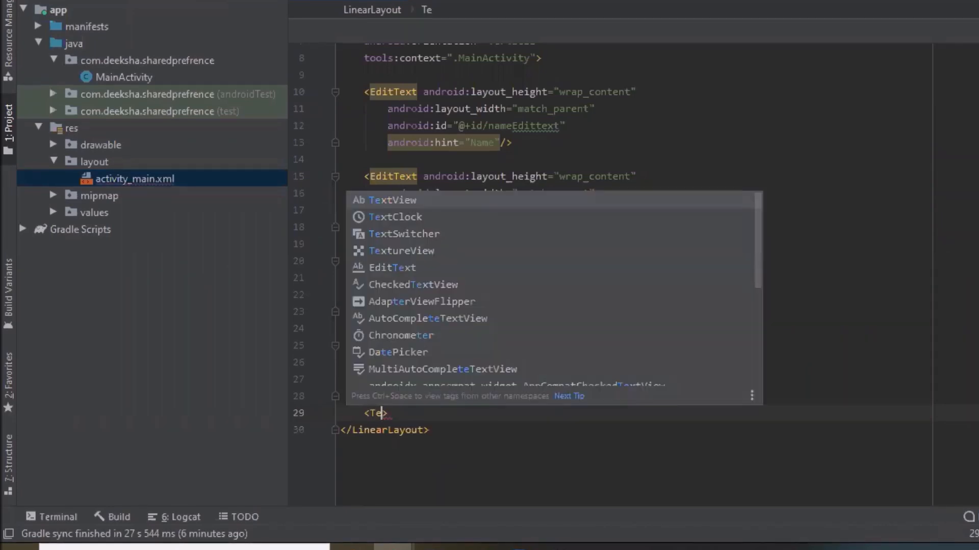
{"action": "left_click", "coordinate": [395, 200]}
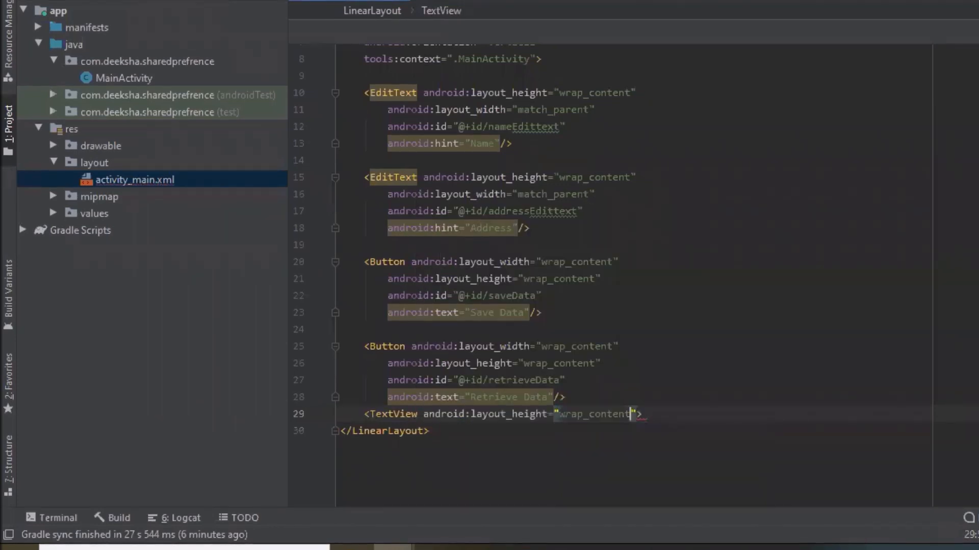
{"action": "type", "text": "width=\"wrap_content"}
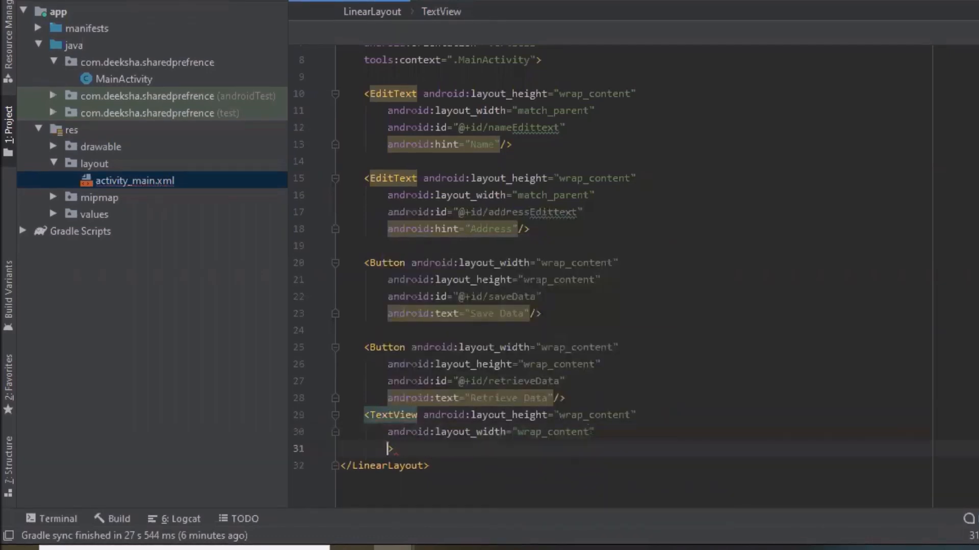
{"action": "type", "text": "android:id=\"@+id/"}
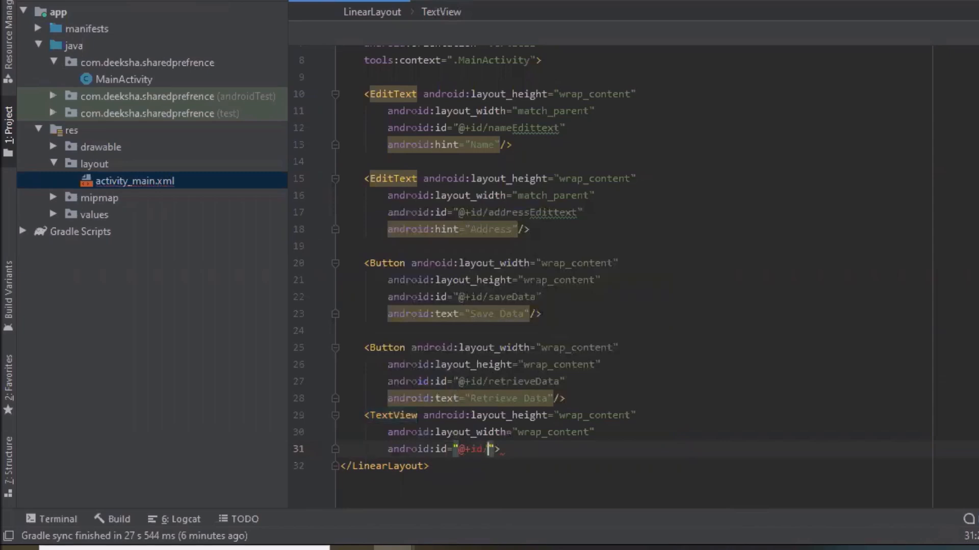
{"action": "type", "text": "text"}
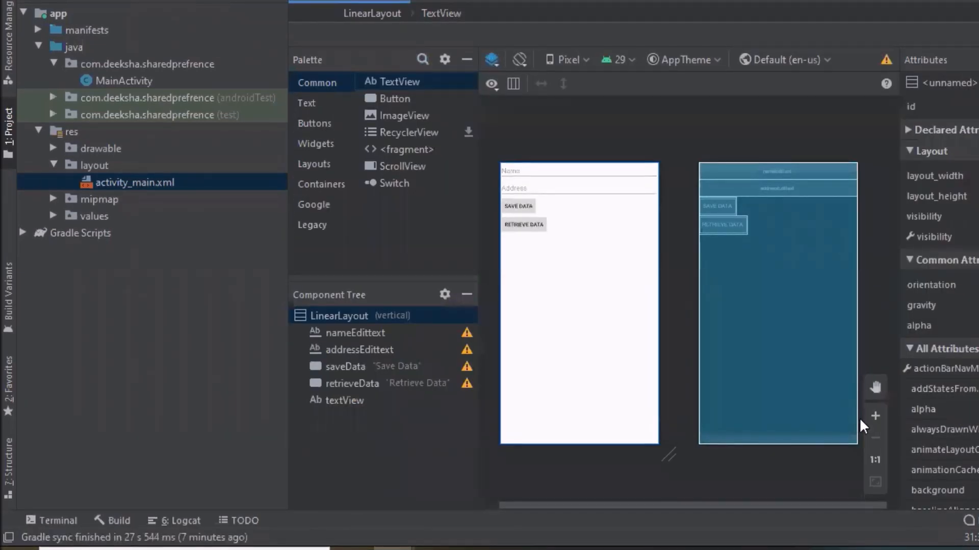
- Zoom the layout preview to check the new TextView, then open MainActivity.java
{"action": "left_click", "coordinate": [875, 416]}
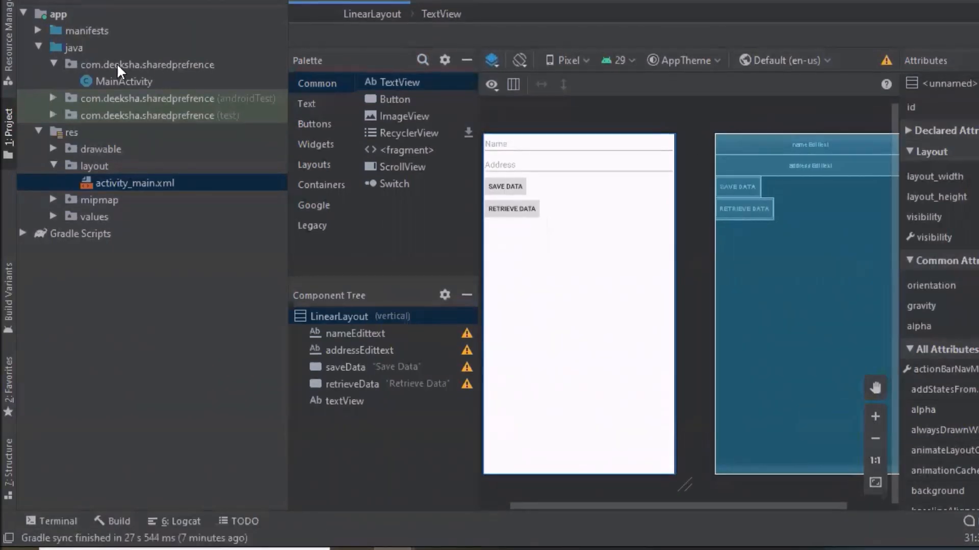
{"action": "double_click", "coordinate": [123, 81]}
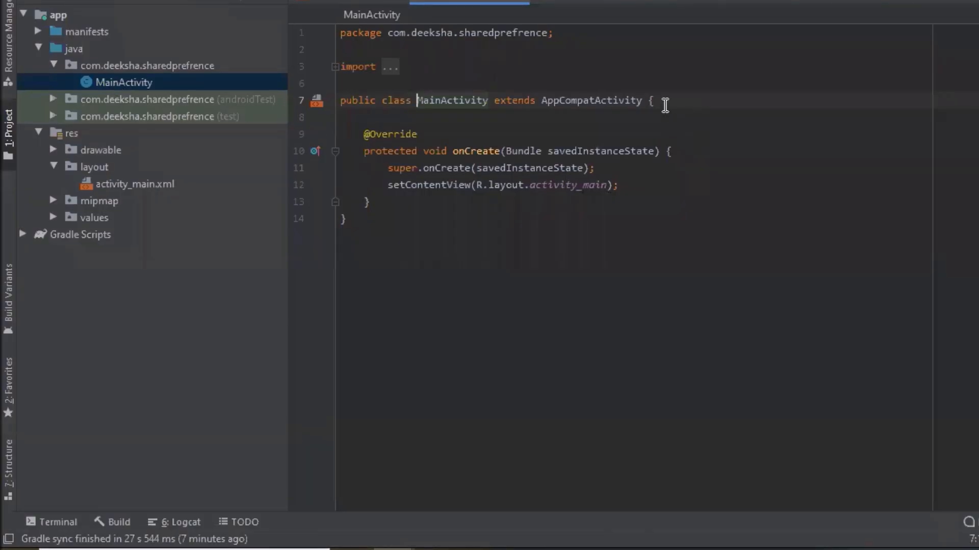
- Declare EditText fields nameEditText and addressEditText in MainActivity
{"action": "type", "text": "E"}
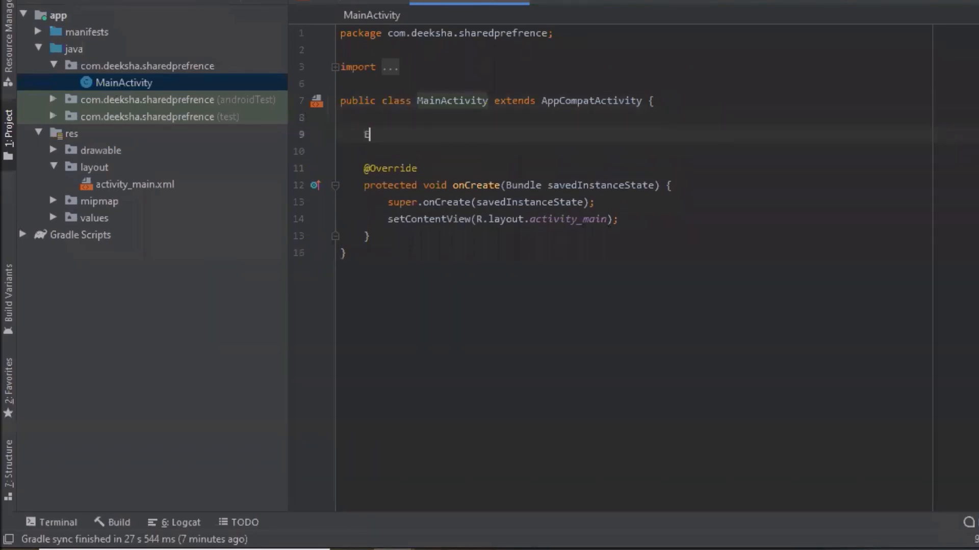
{"action": "type", "text": "ditText"}
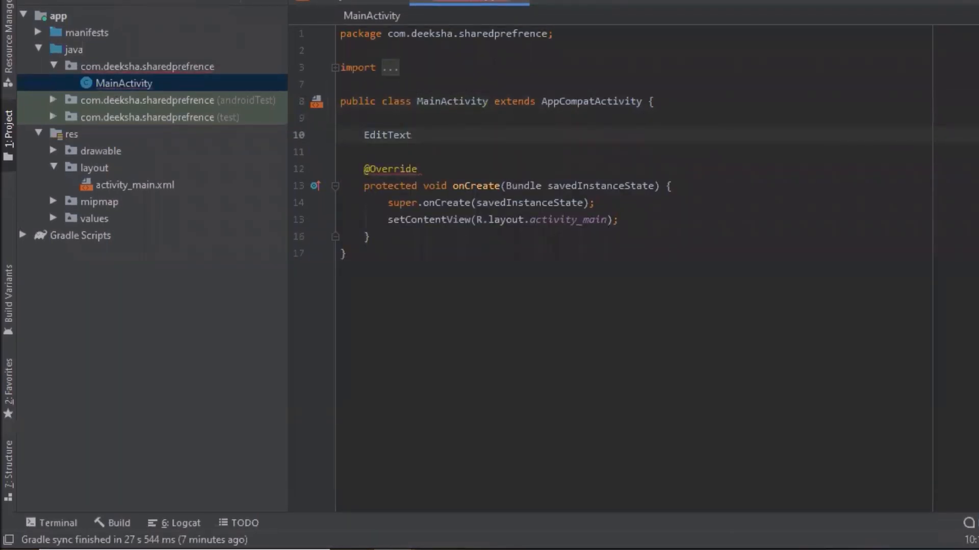
{"action": "type", "text": "name"}
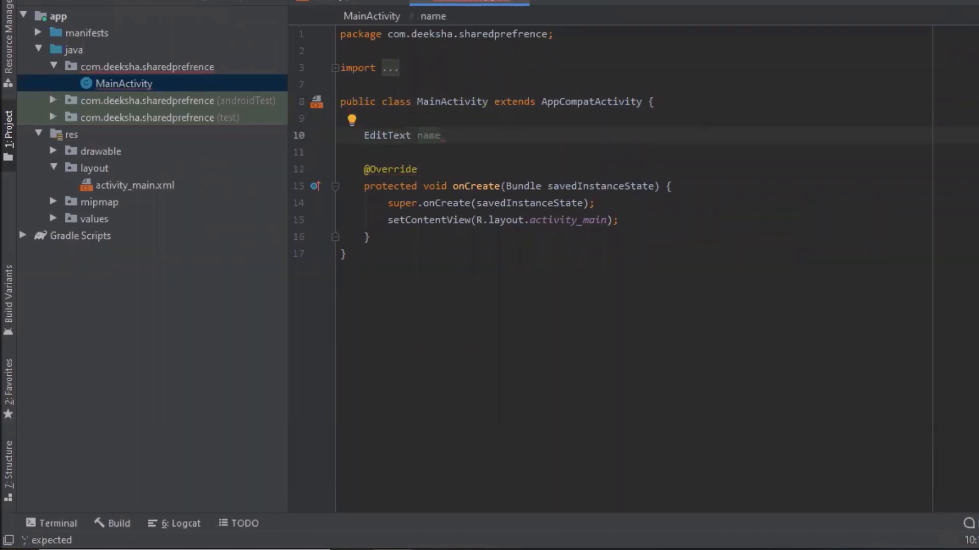
{"action": "type", "text": "EditT"}
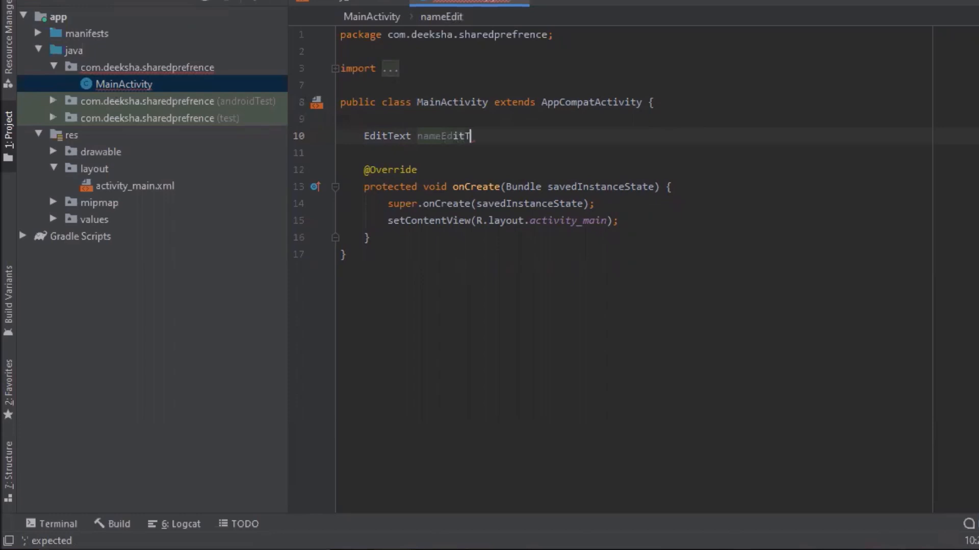
{"action": "type", "text": "ext"}
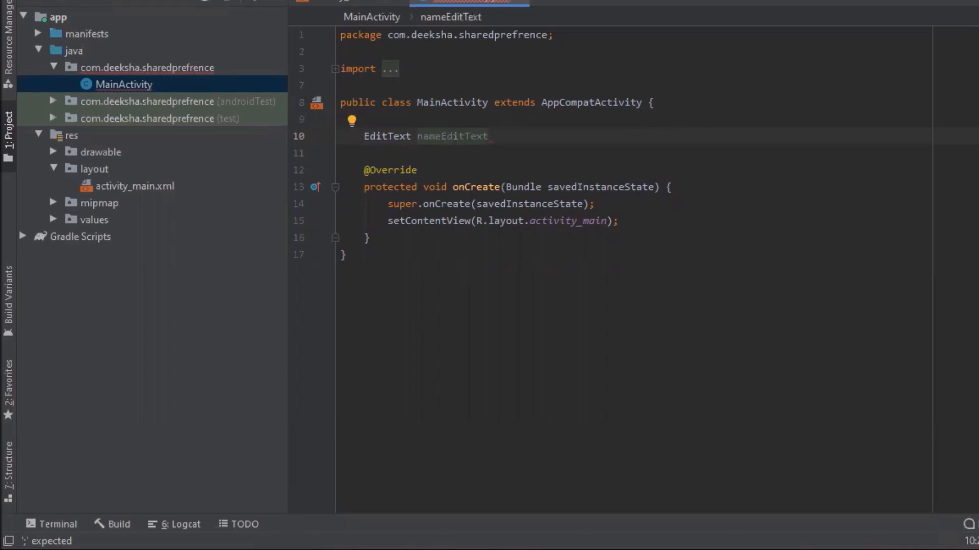
{"action": "type", "text": ","}
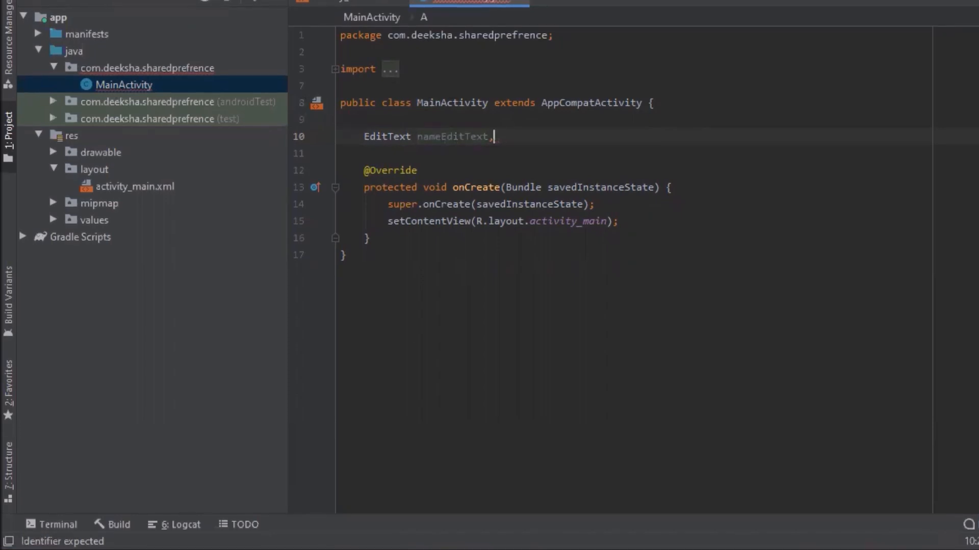
{"action": "type", "text": "address"}
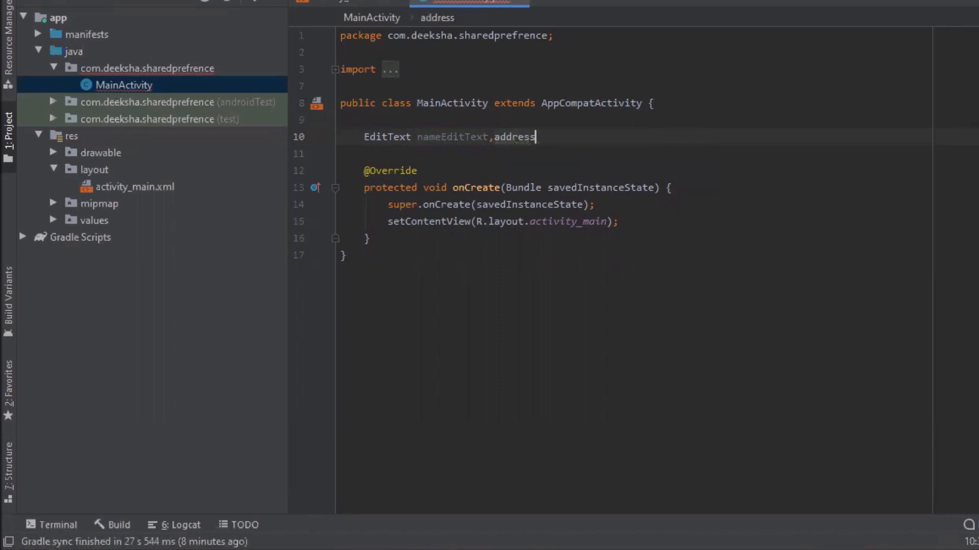
{"action": "type", "text": "EditTe"}
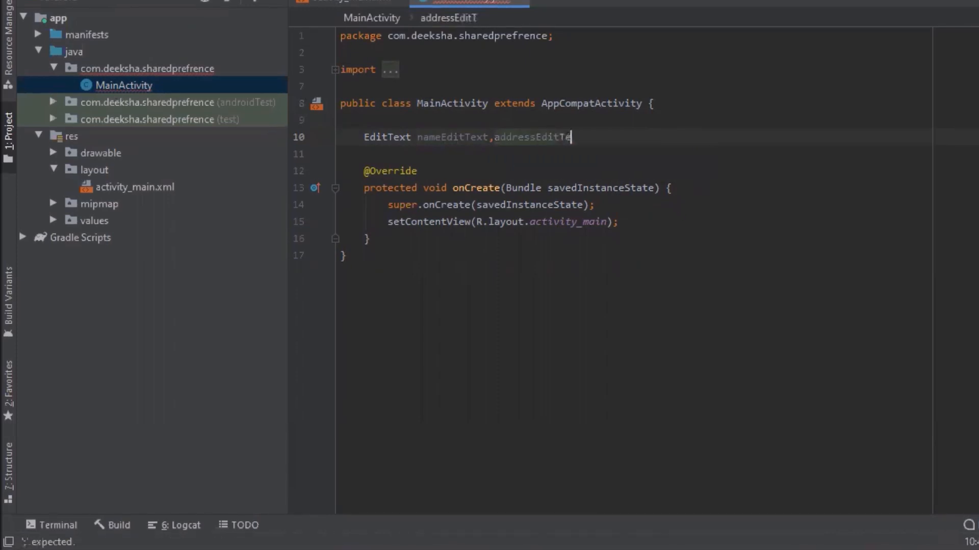
{"action": "key", "text": "Enter"}
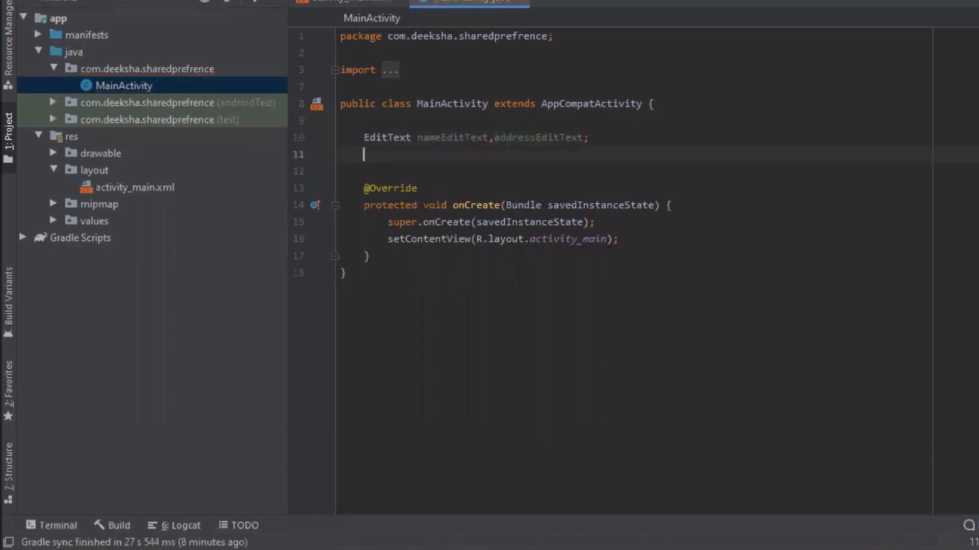
- Declare Button saveData, retrieveData and TextView textView fields, fixing saveData's capitalisation
{"action": "type", "text": "But"}
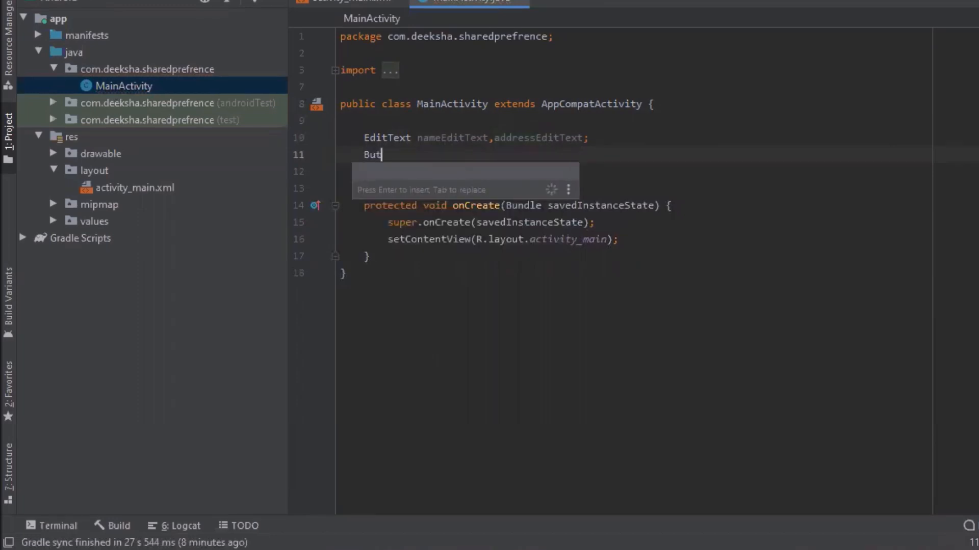
{"action": "type", "text": "ton"}
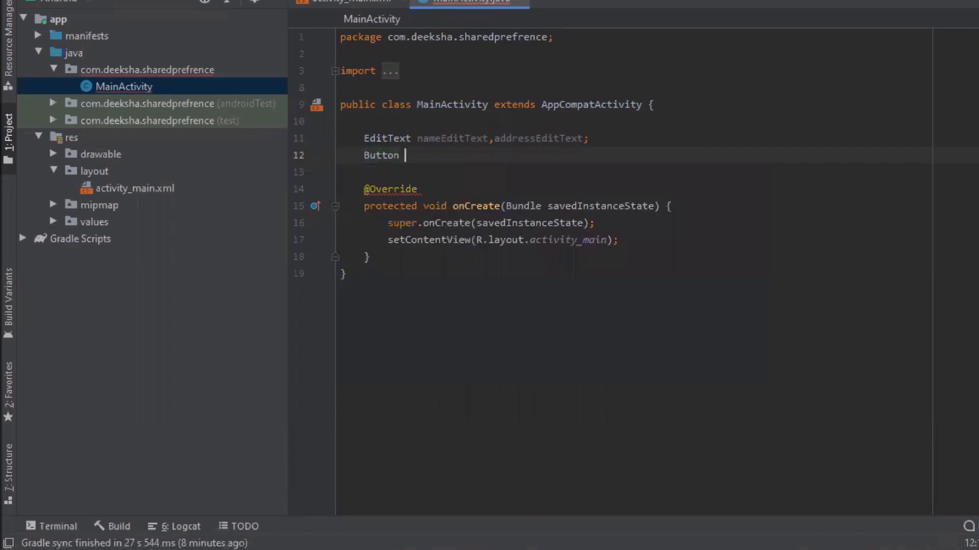
{"action": "type", "text": "sav"}
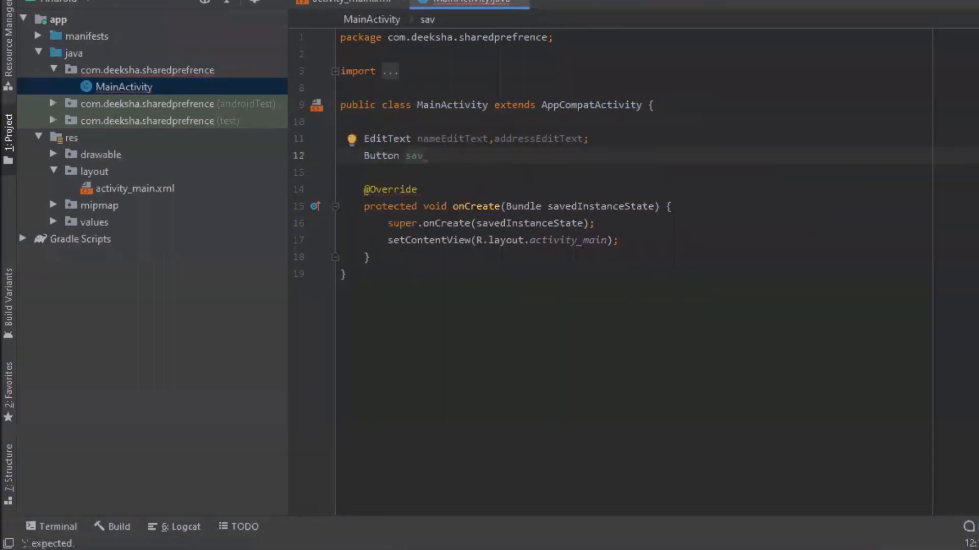
{"action": "type", "text": "rdata"}
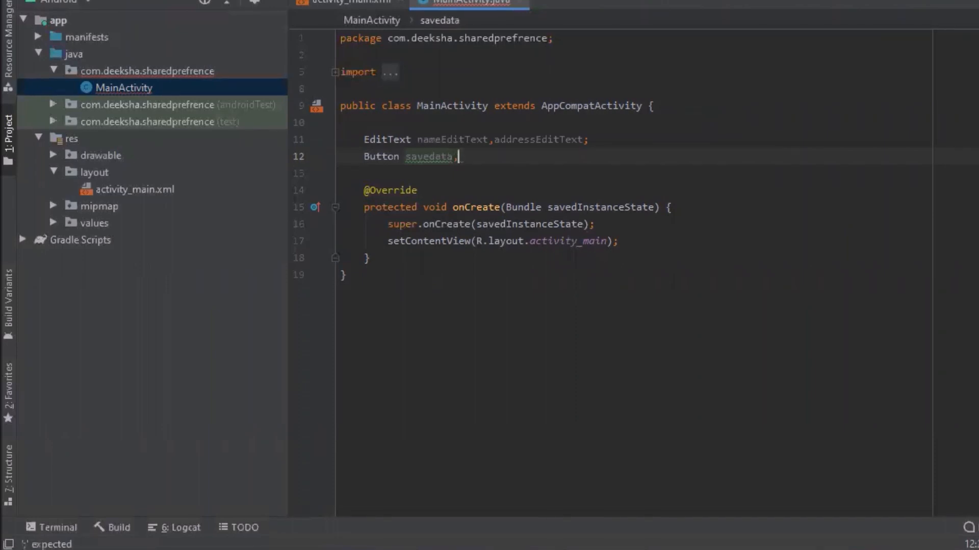
{"action": "type", "text": ",ret"}
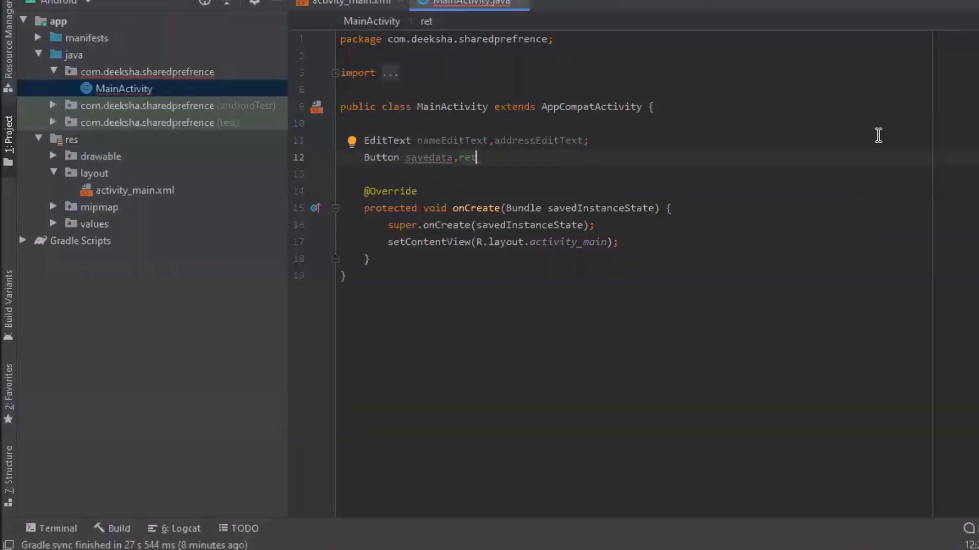
{"action": "type", "text": "rieve"}
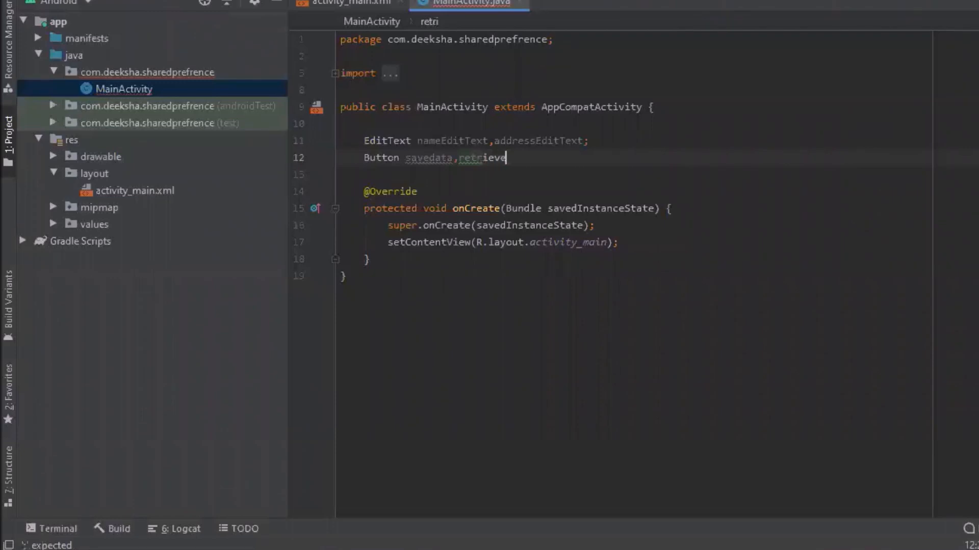
{"action": "type", "text": "Data"}
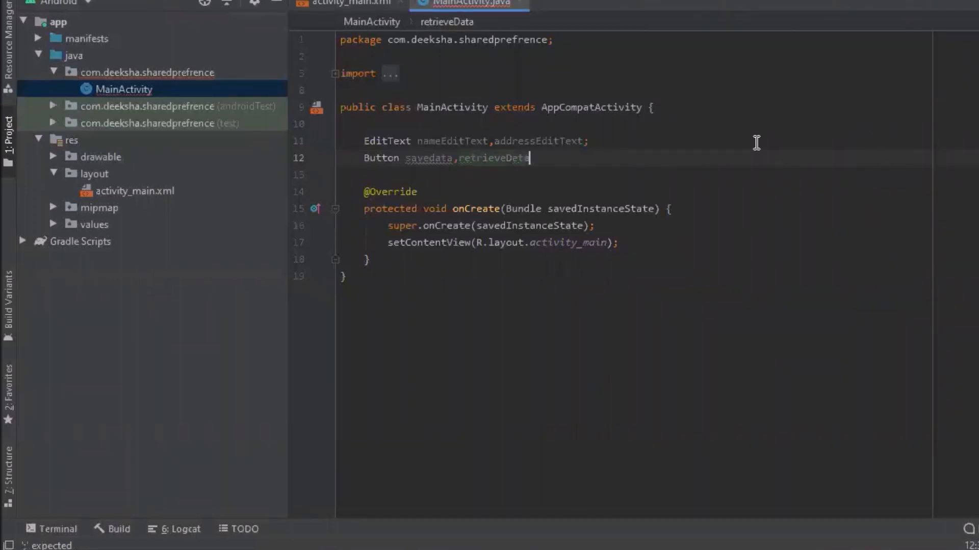
{"action": "left_click", "coordinate": [429, 158]}
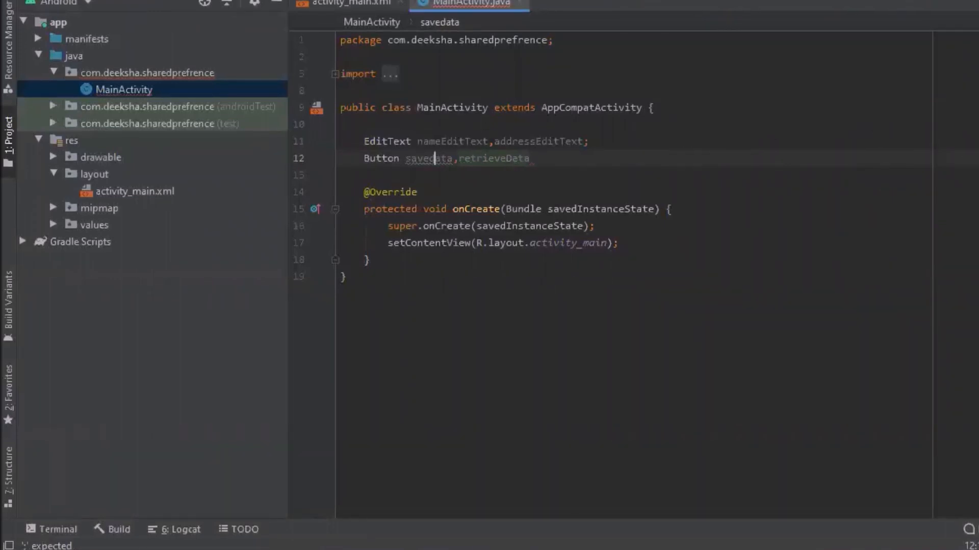
{"action": "left_click", "coordinate": [529, 158]}
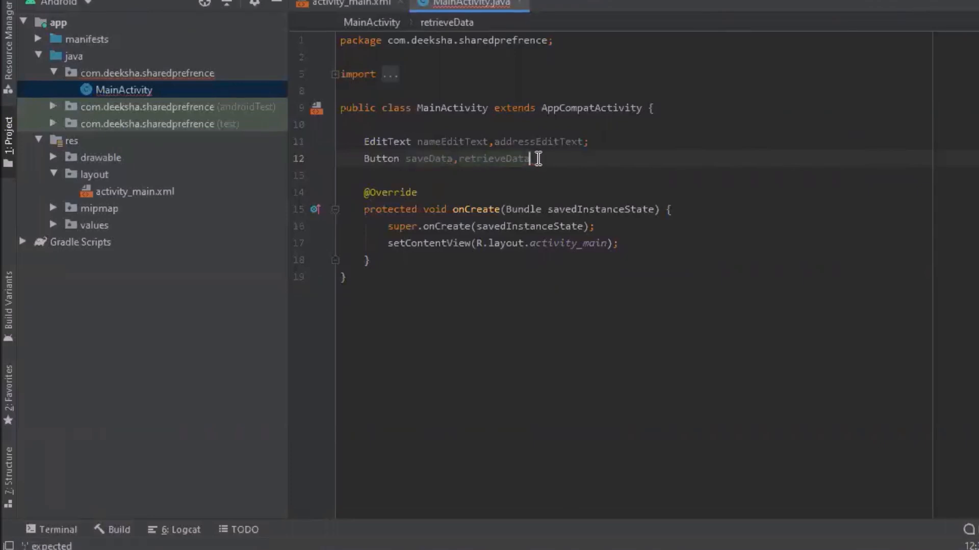
{"action": "type", "text": "TextView"}
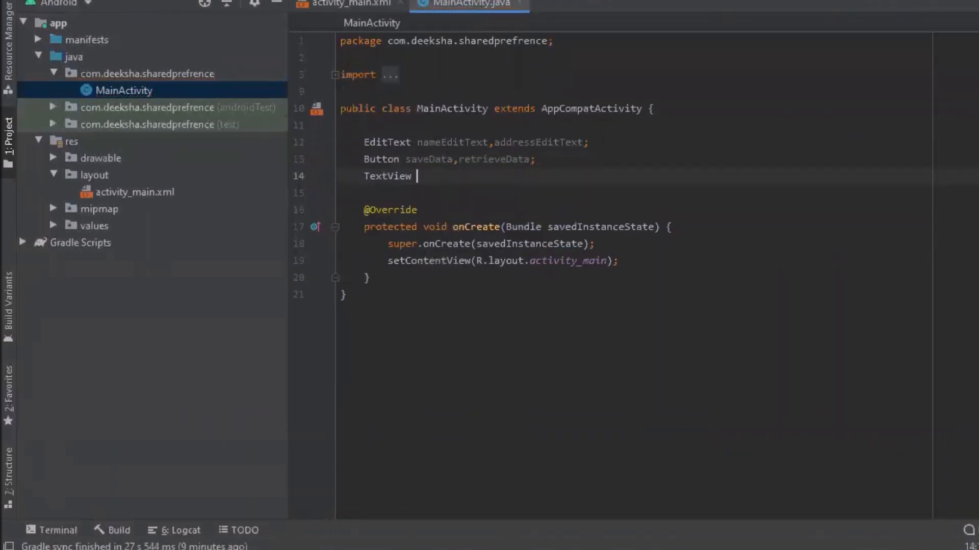
{"action": "type", "text": "textView;"}
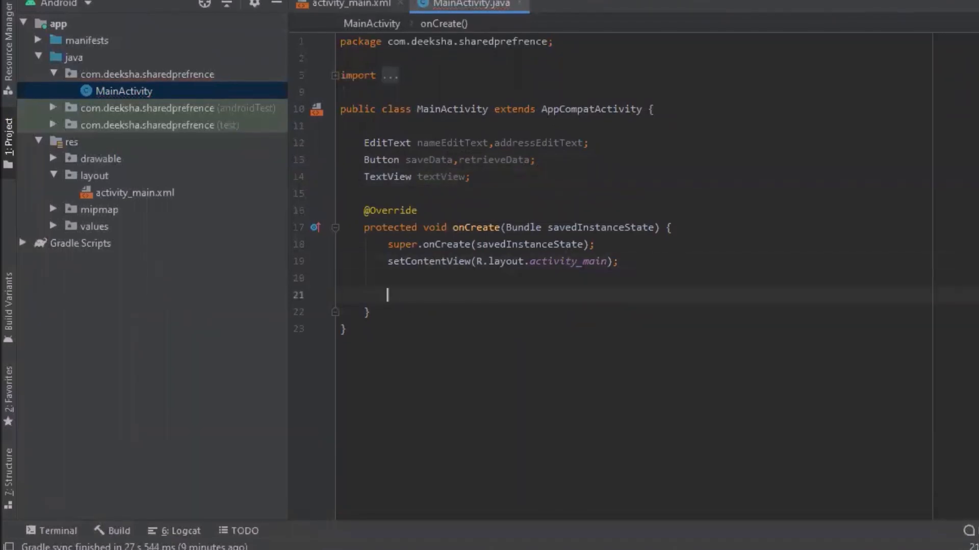
- Bind nameEditText and addressEditText with findViewById to their layout ids
{"action": "type", "text": "nameEditText"}
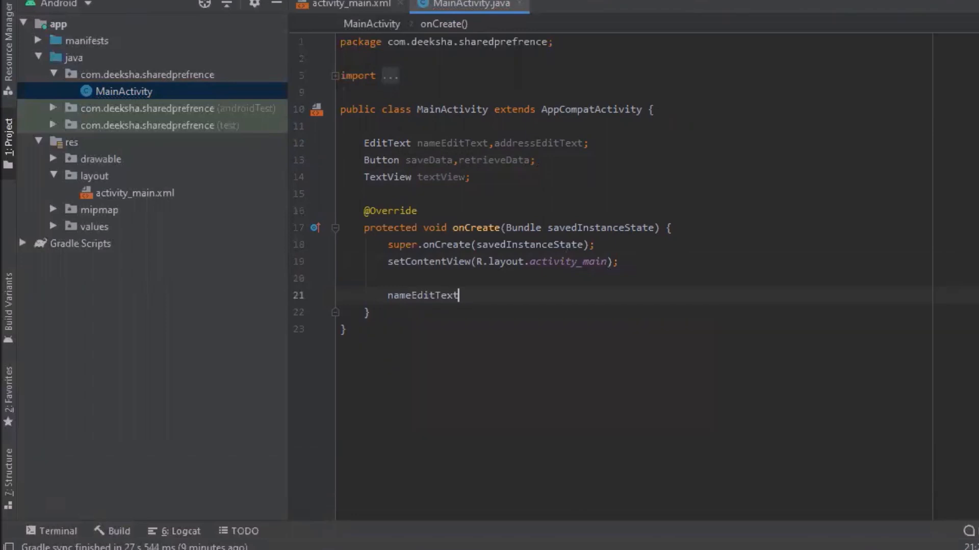
{"action": "type", "text": "=findViewById("}
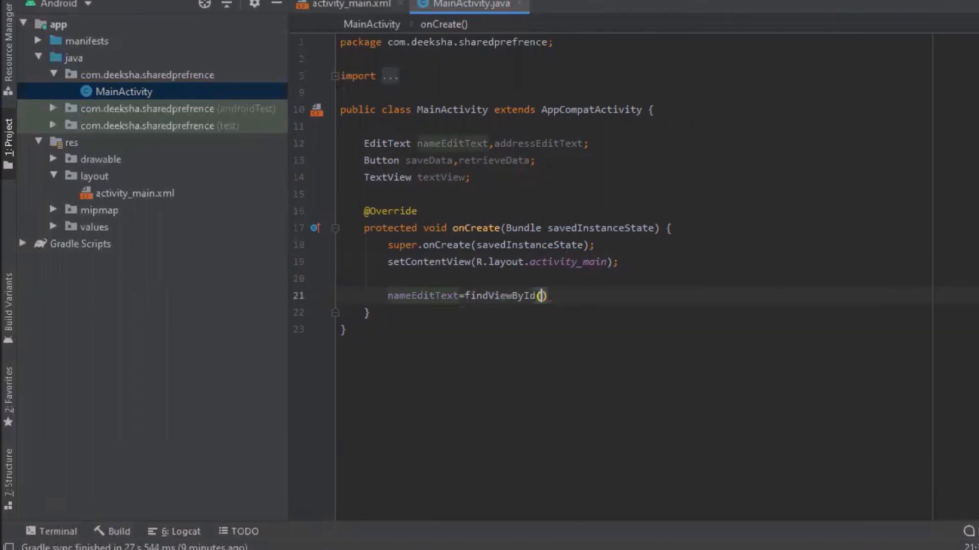
{"action": "type", "text": "R.id."}
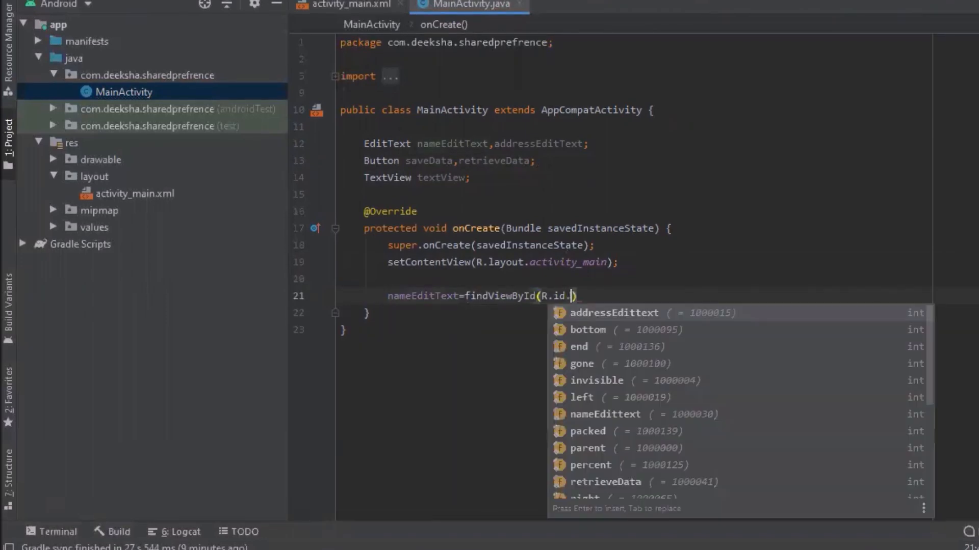
{"action": "type", "text": "na"}
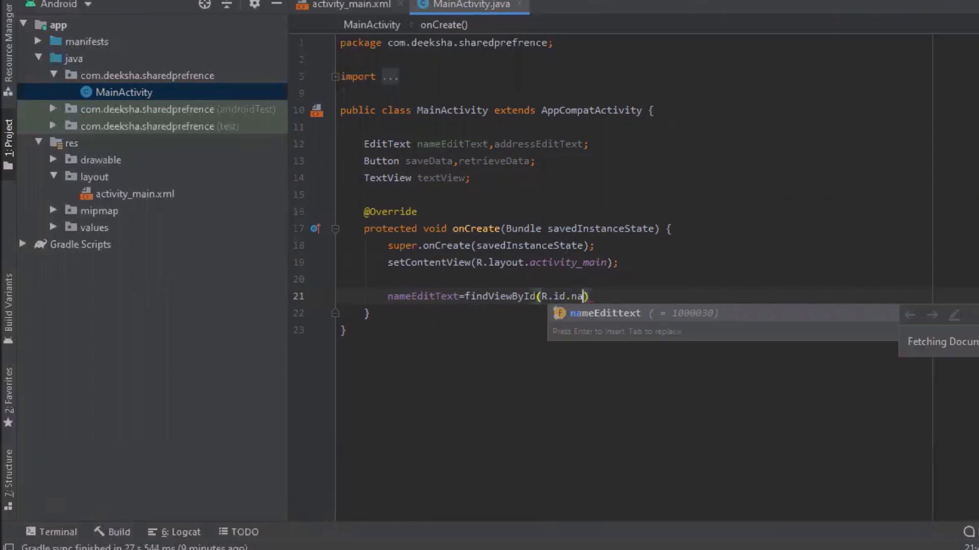
{"action": "key", "text": "enter"}
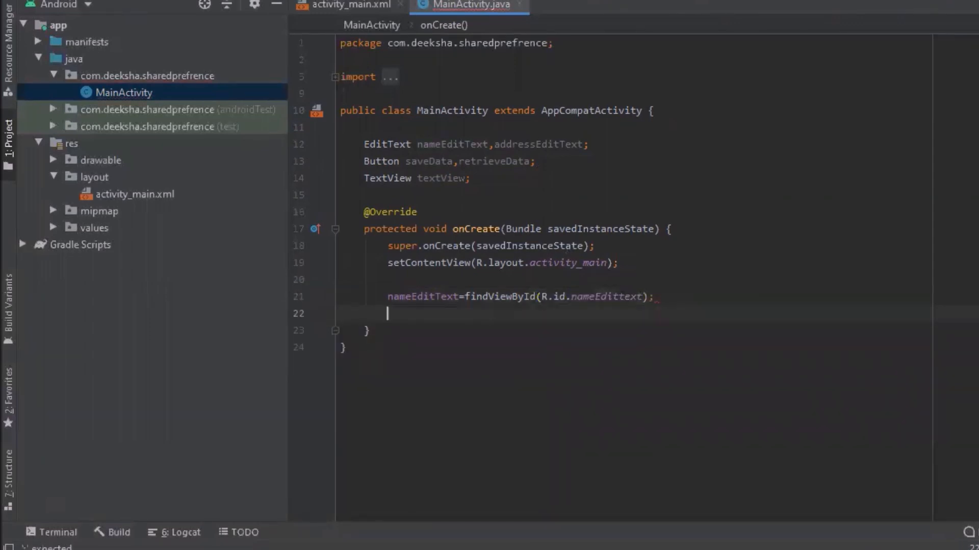
{"action": "type", "text": "addressEditText=findViewById(R."}
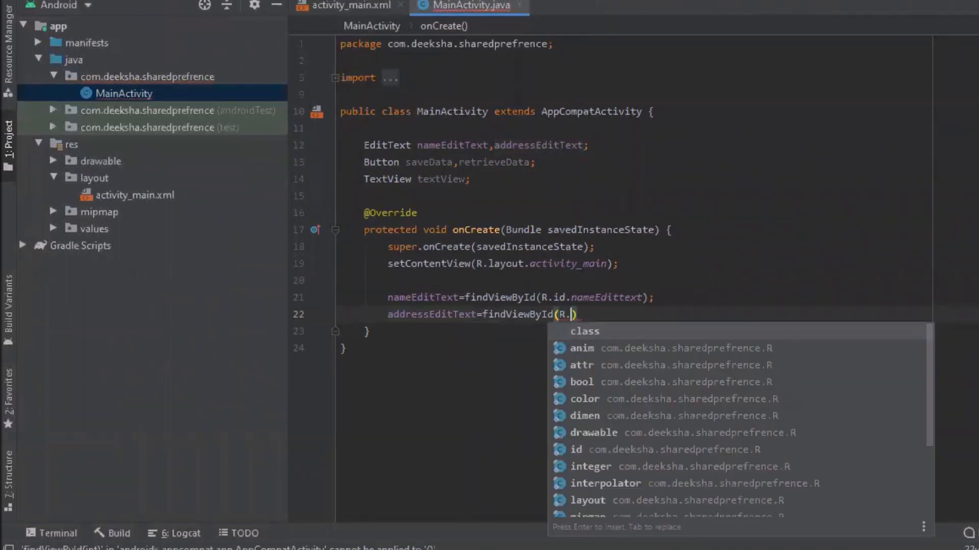
{"action": "type", "text": "id.addressEdittext"}
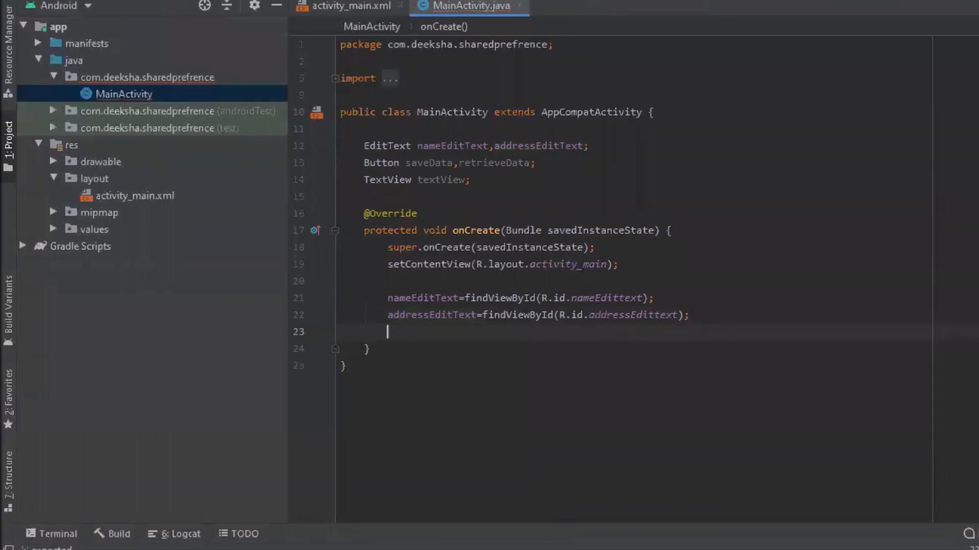
{"action": "type", "text": "b"}
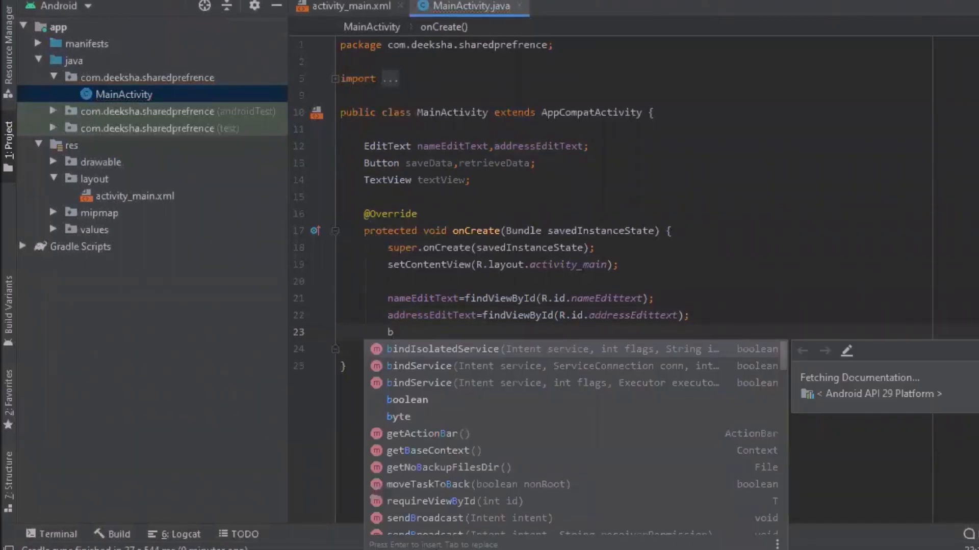
- Bind saveData, retrieveData and textView with findViewById to their layout ids
{"action": "type", "text": "saveData=findViewById(R.id.sa"}
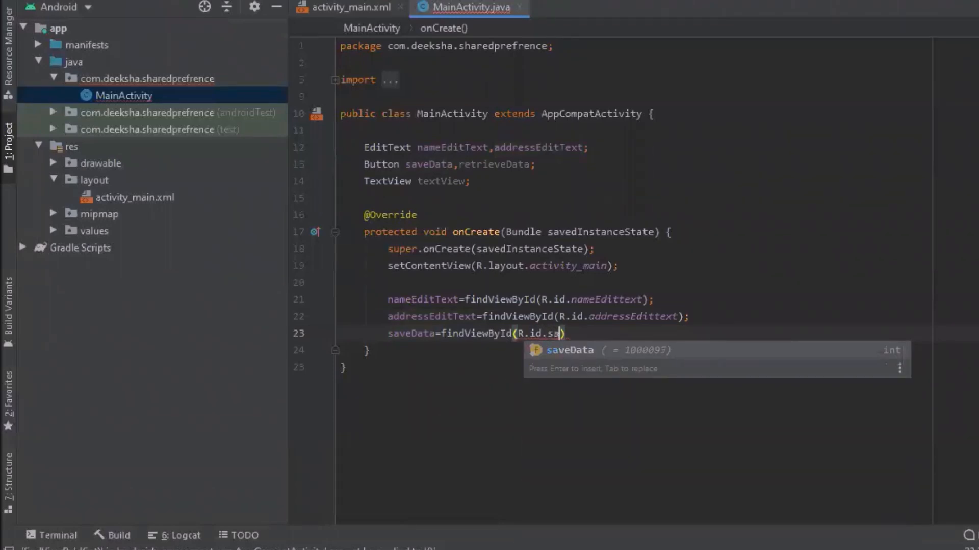
{"action": "type", "text": "retrieveData=f"}
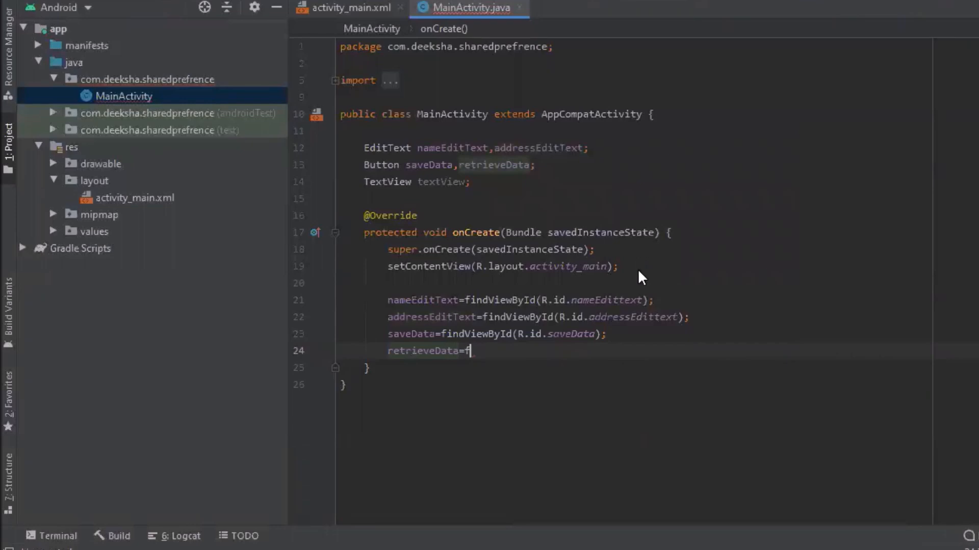
{"action": "type", "text": "inish()"}
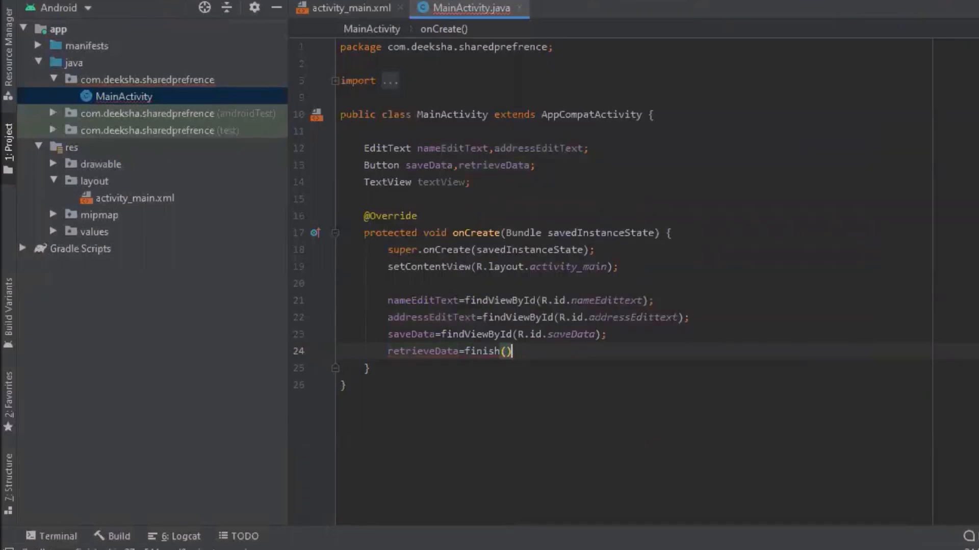
{"action": "type", "text": "findViewById"}
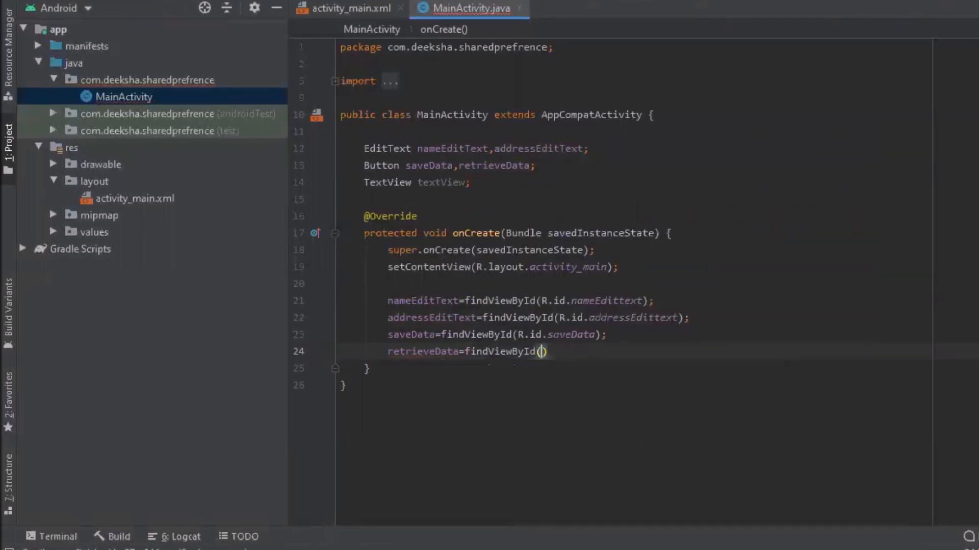
{"action": "type", "text": "R.id.retrieveData"}
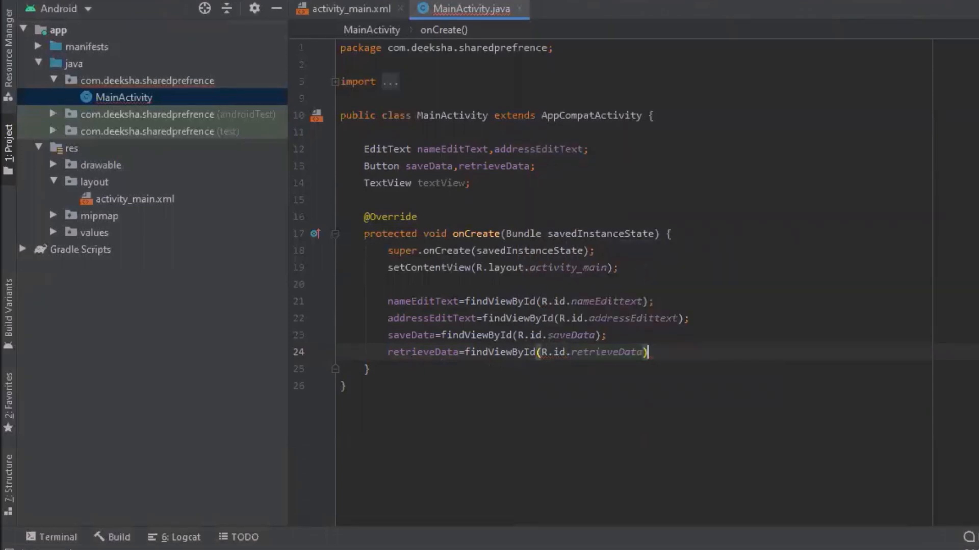
{"action": "type", "text": "textView"}
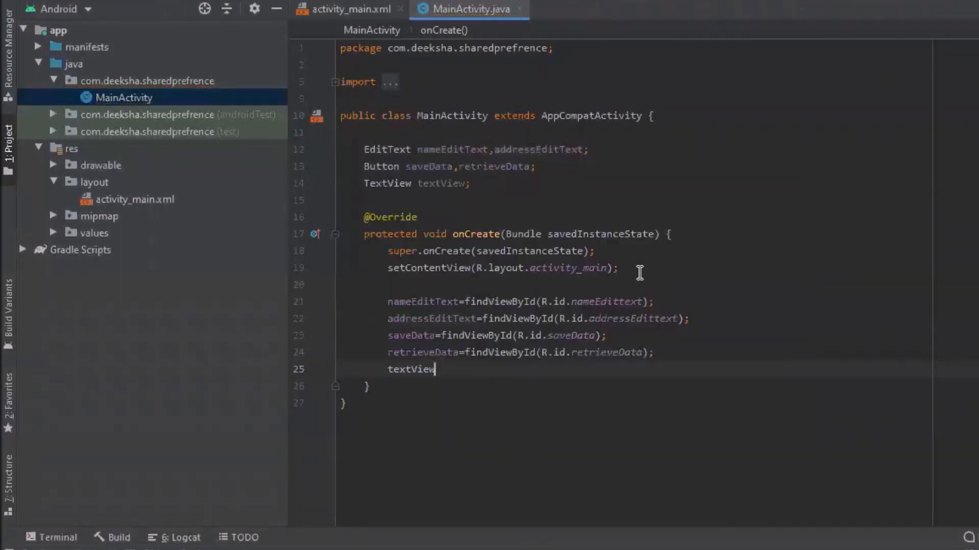
{"action": "type", "text": "=findViewById(R.id.textView"}
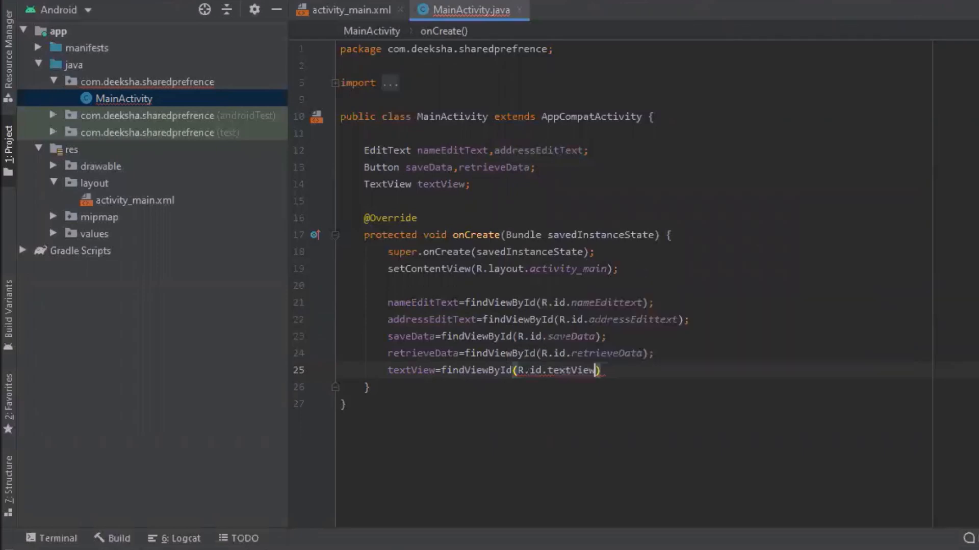
{"action": "key", "text": "Enter"}
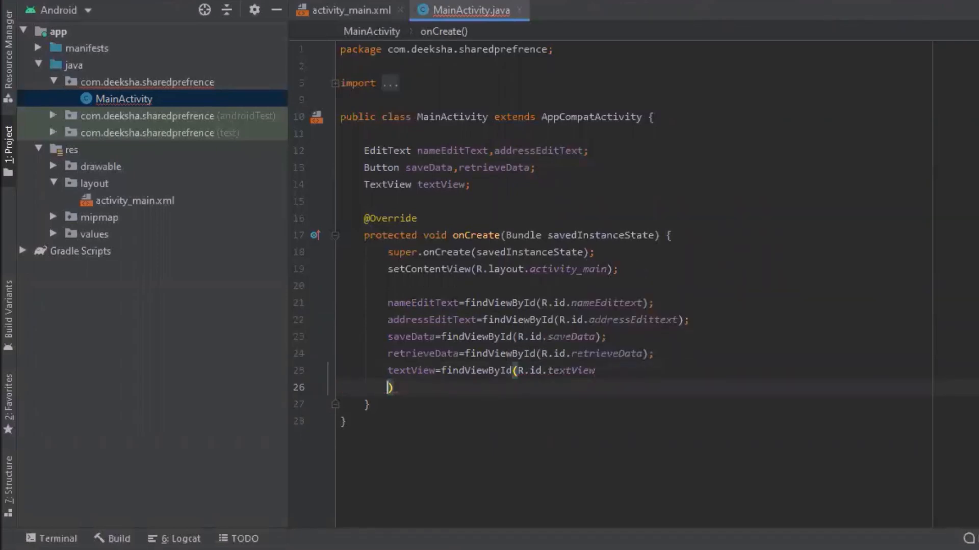
{"action": "type", "text": ";"}
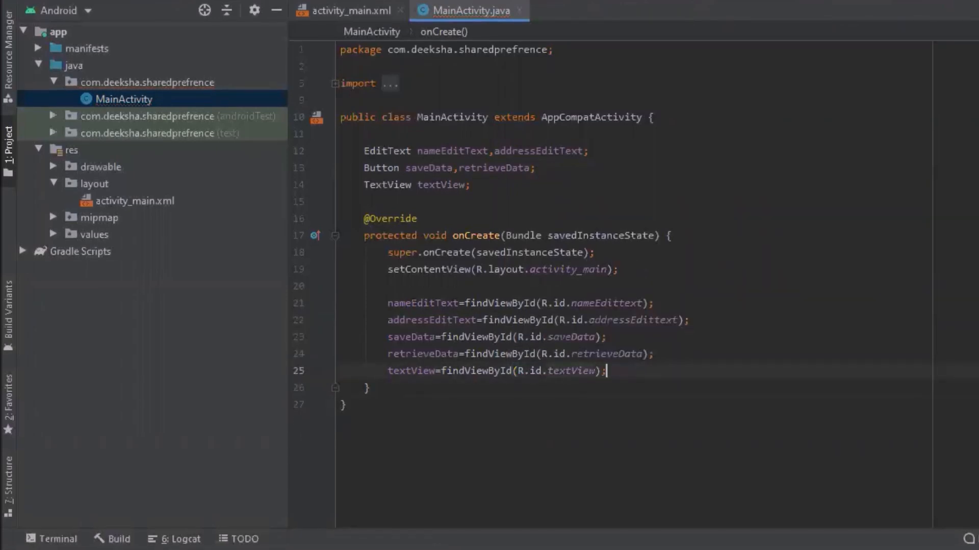
{"action": "mouse_move", "coordinate": [761, 173]}
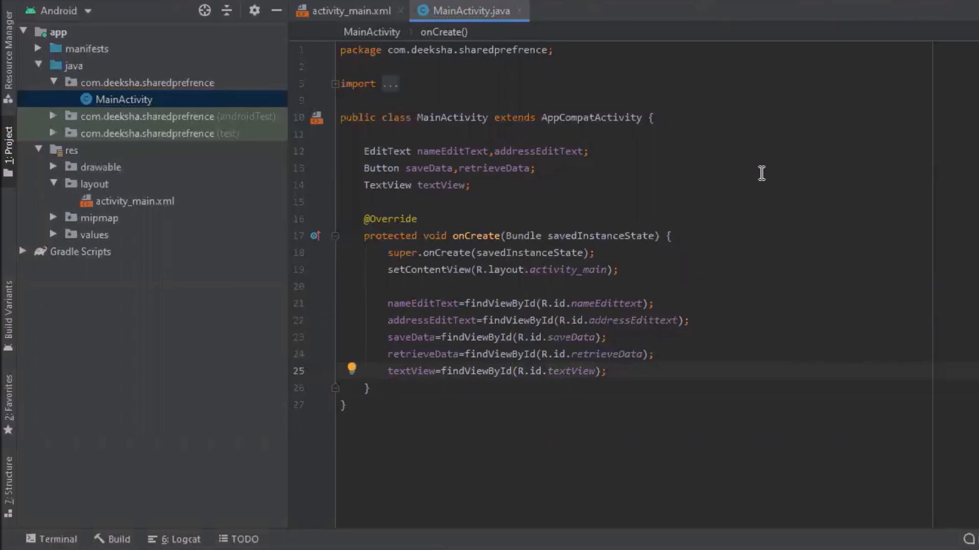
- Begin the saveData click listener and declare a SharedPreferences sharedPreferences field
{"action": "type", "text": "sa"}
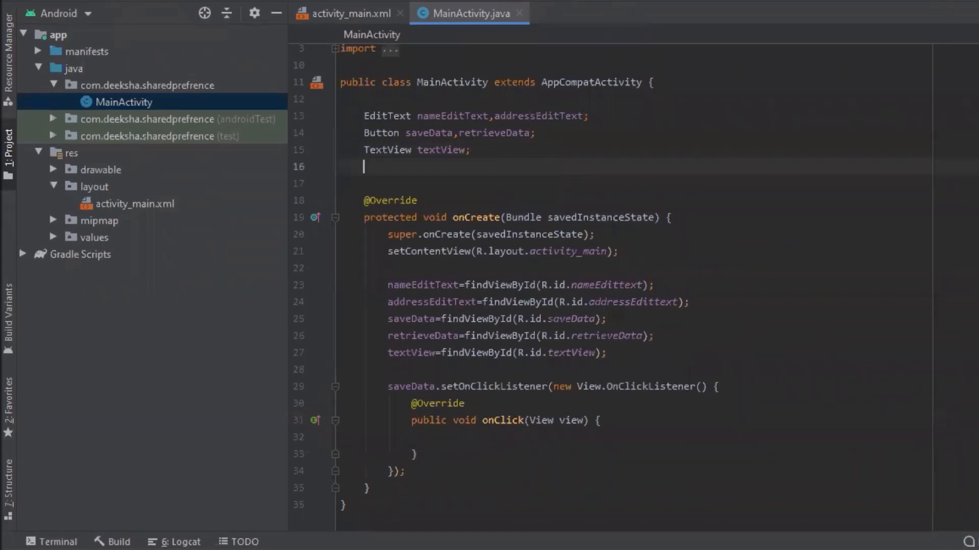
{"action": "type", "text": "Sha"}
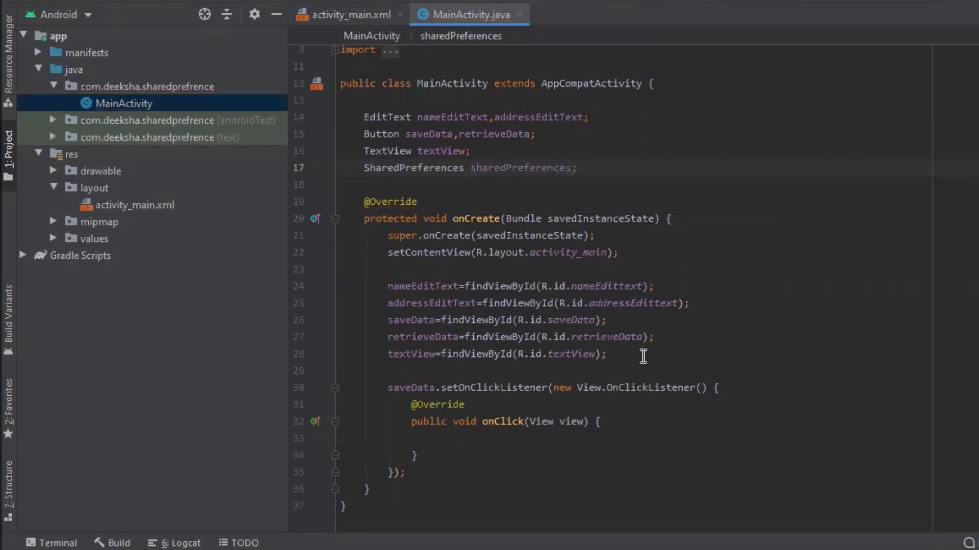
- In onCreate, assign sharedPreferences = getSharedPreferences("NAME", MODE_PRIVATE)
{"action": "key", "text": "enter"}
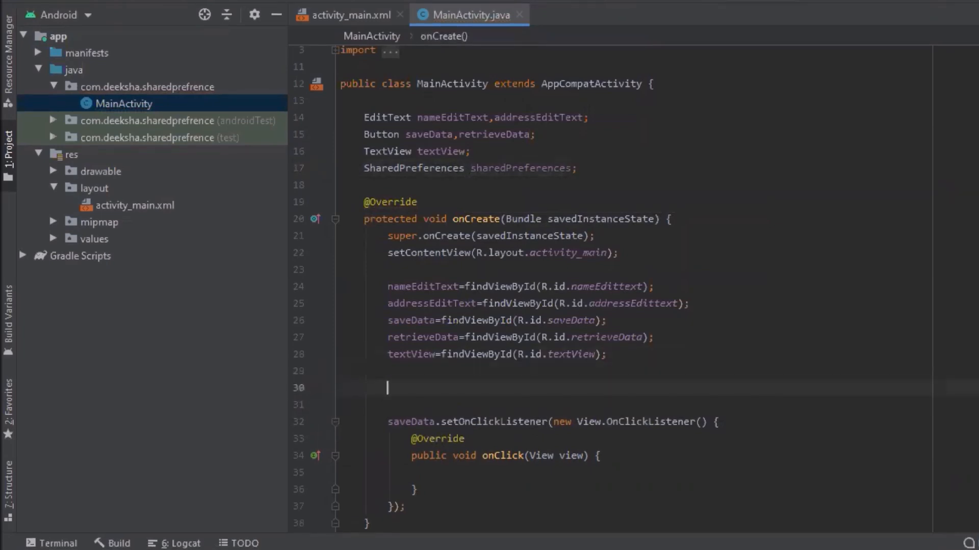
{"action": "type", "text": "sharedPreferences"}
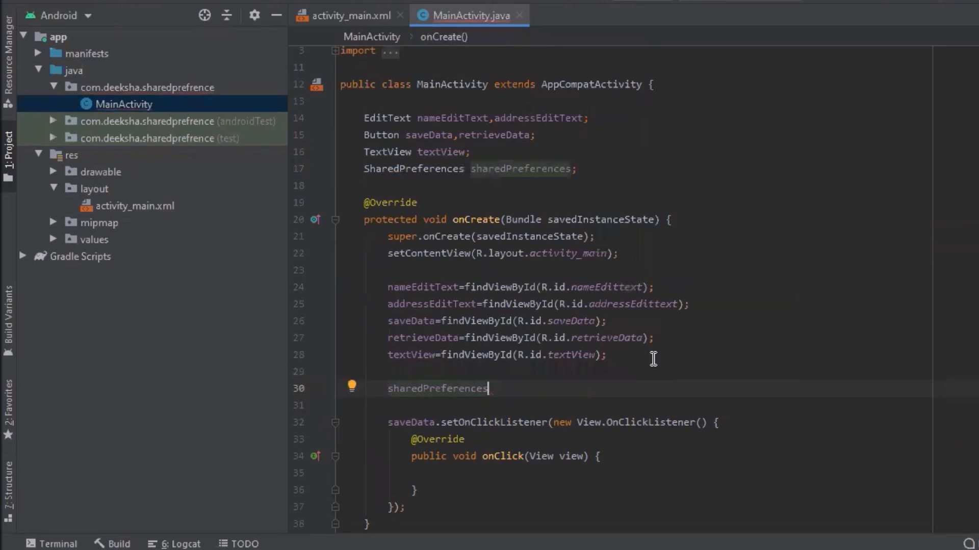
{"action": "type", "text": "="}
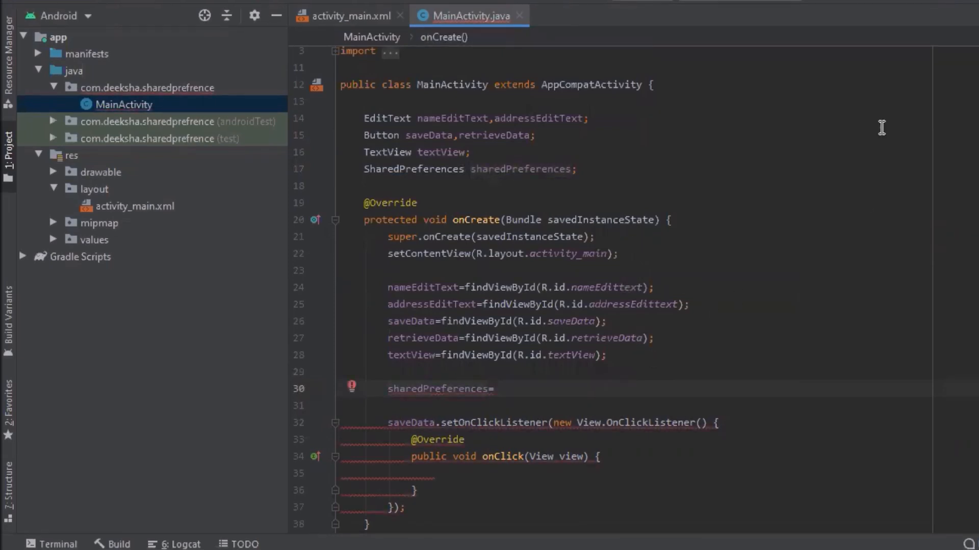
{"action": "type", "text": "get"}
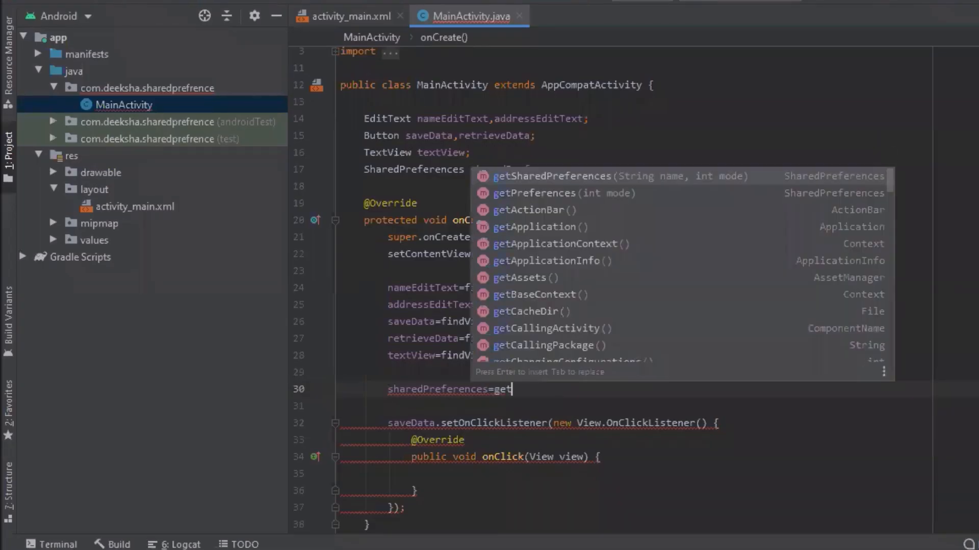
{"action": "left_click", "coordinate": [560, 176]}
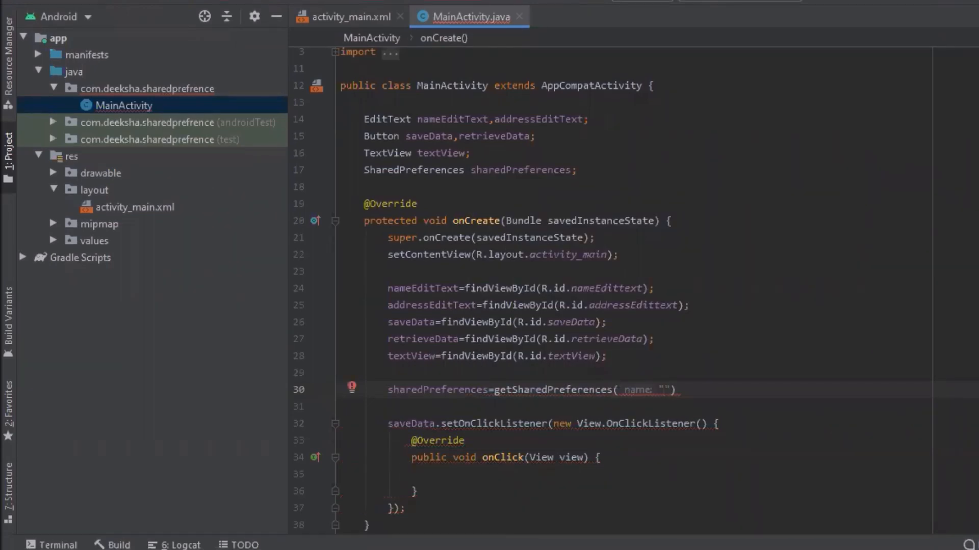
{"action": "type", "text": "Name"}
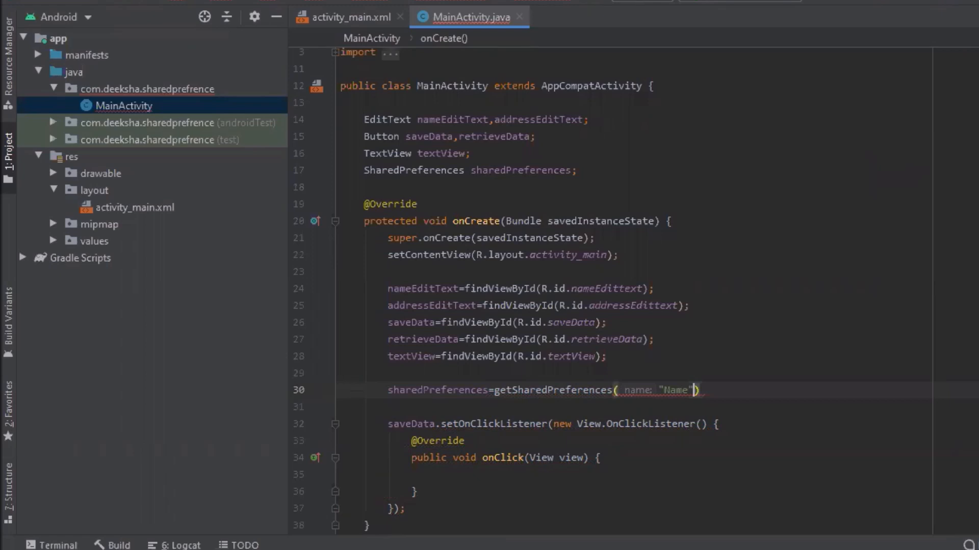
{"action": "key", "text": "Backspace"}
{"action": "type", "text": "AME"}
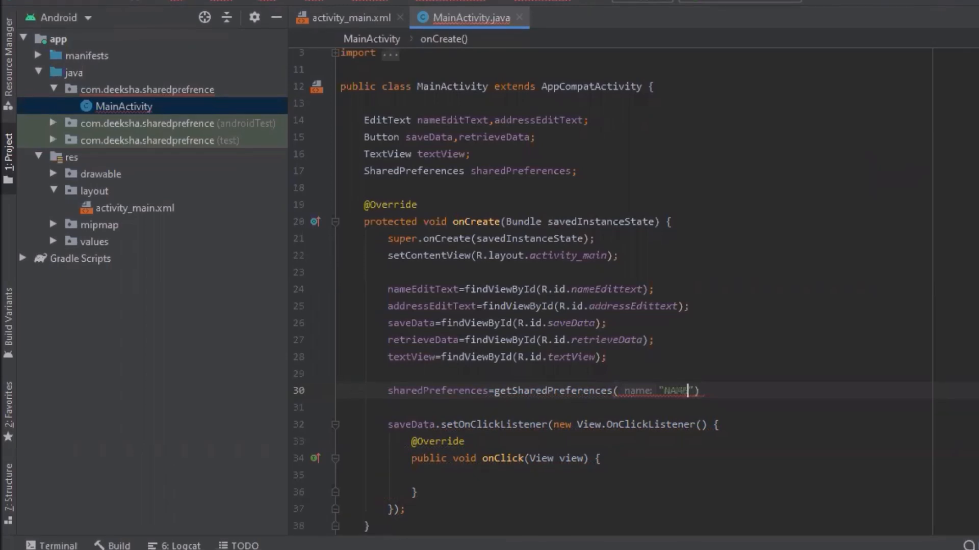
{"action": "type", "text": ","}
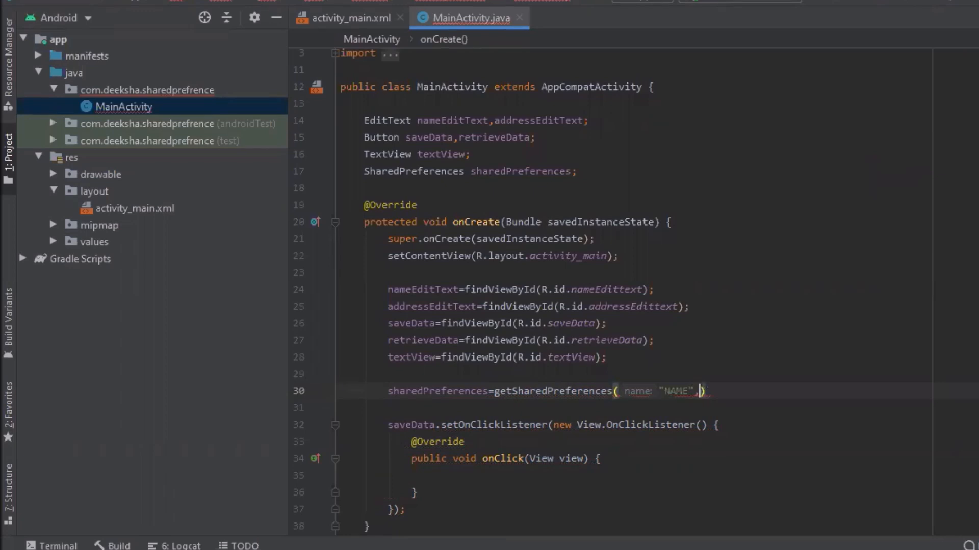
{"action": "type", "text": "MODE_PRIVATE"}
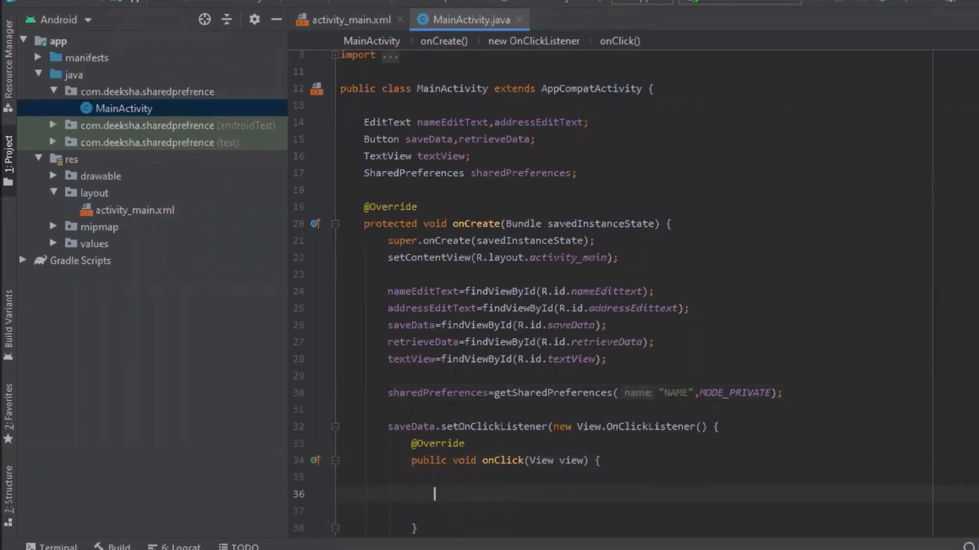
{"action": "type", "text": "nameEditText"}
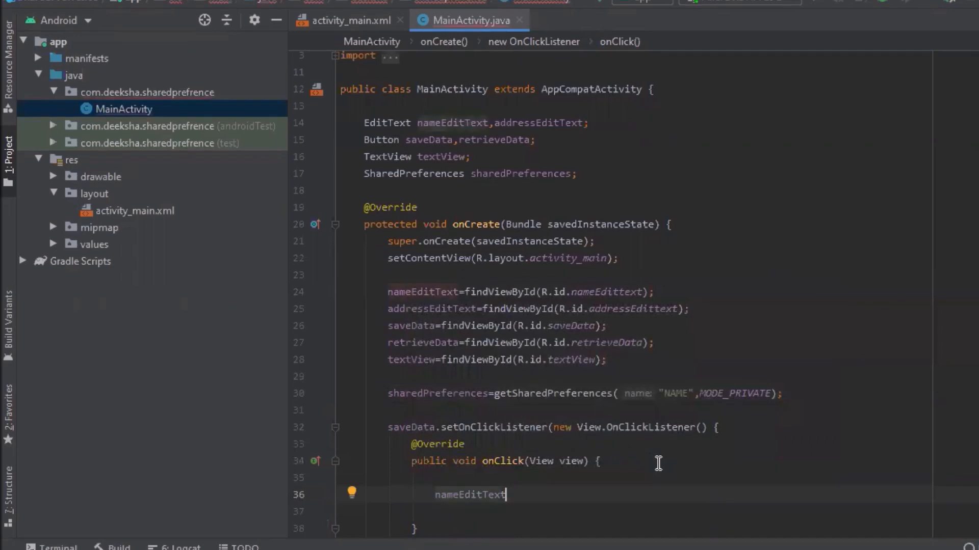
- In saveData's onClick, set String name and address from the edit texts' getText().toString()
{"action": "type", "text": "="}
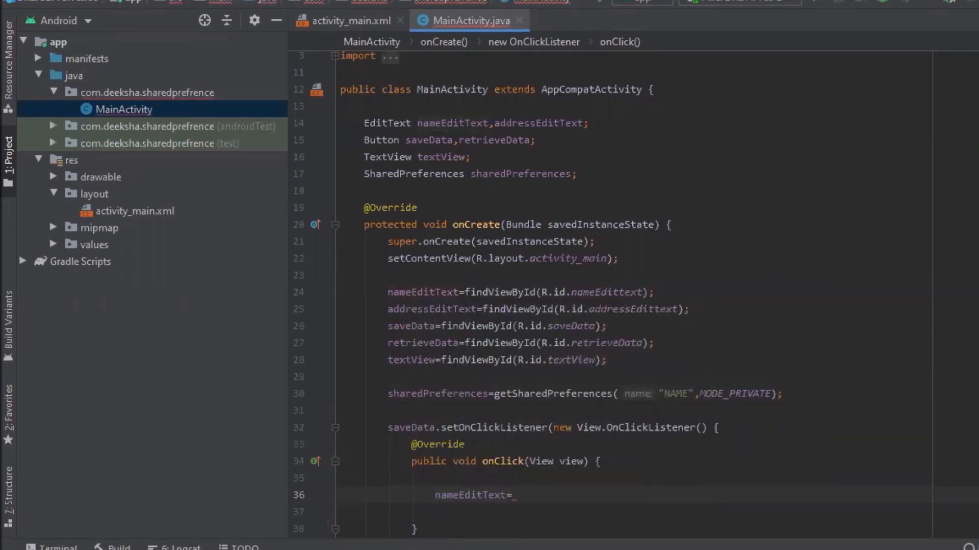
{"action": "mouse_move", "coordinate": [874, 245]}
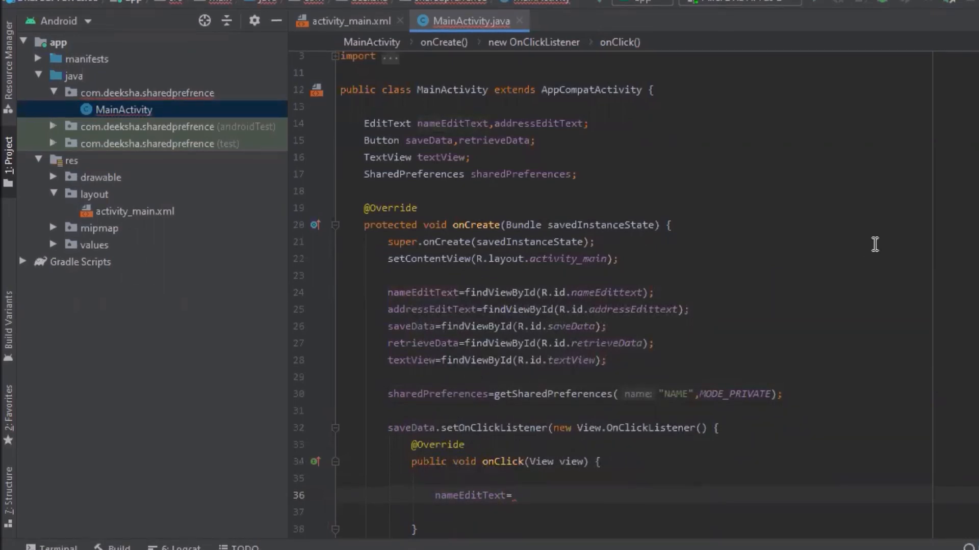
{"action": "mouse_move", "coordinate": [882, 135]}
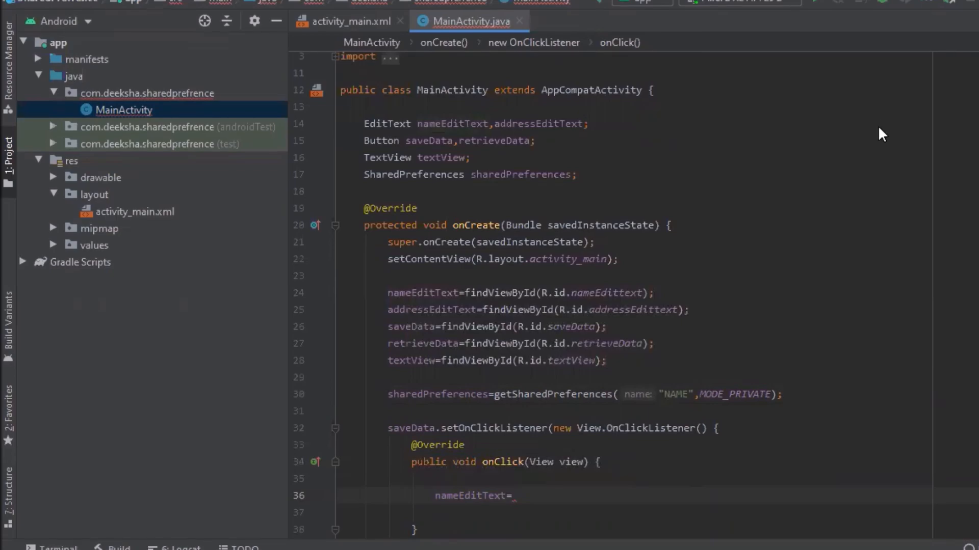
{"action": "key", "text": "Backspace"}
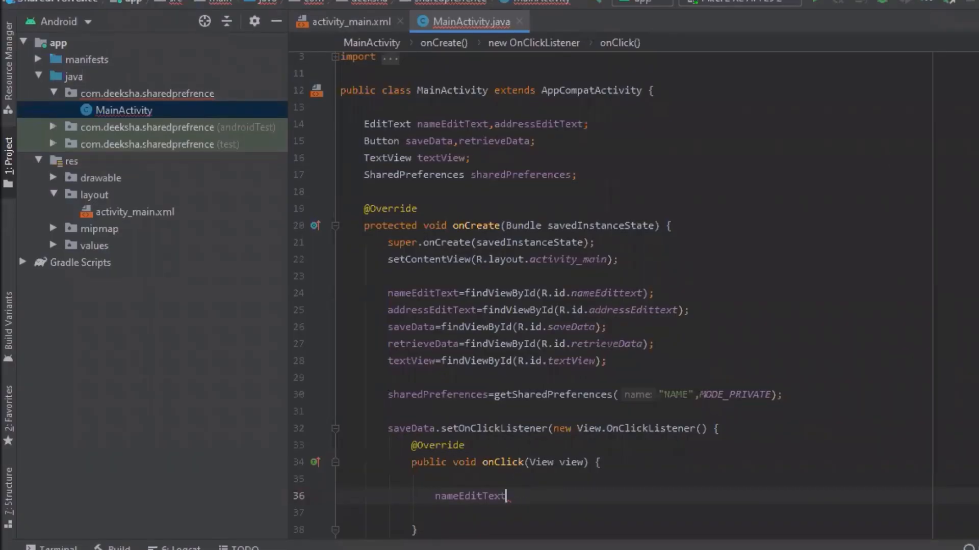
{"action": "key", "text": "Backspace"}
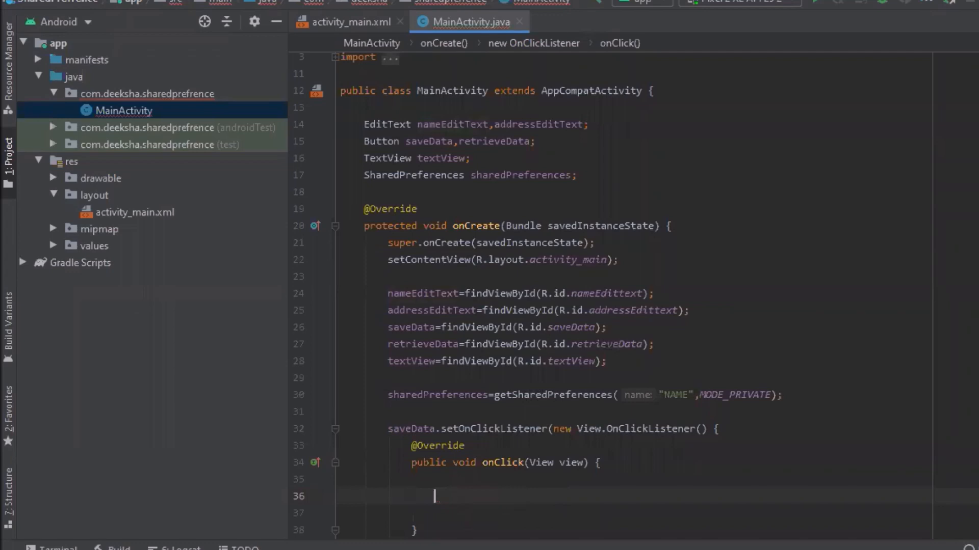
{"action": "type", "text": "String name"}
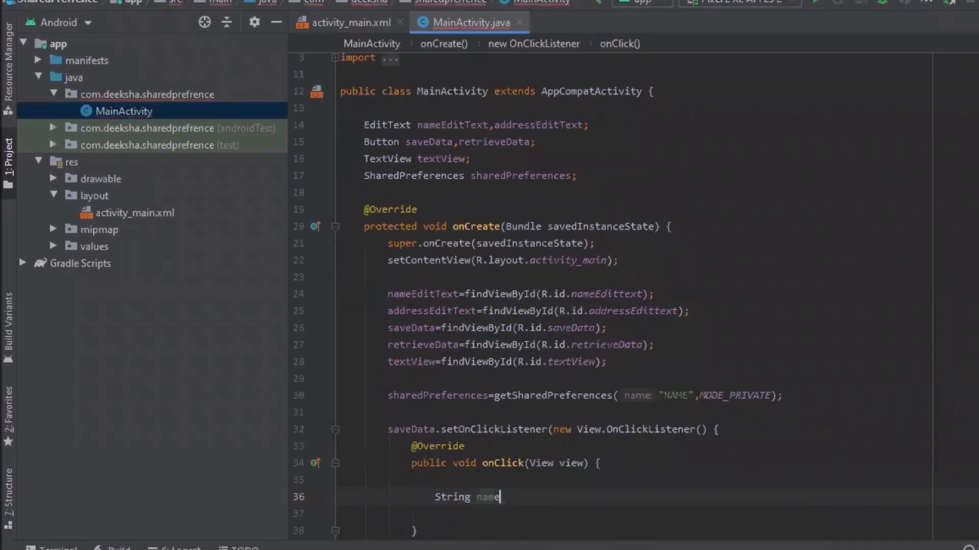
{"action": "type", "text": "=n"}
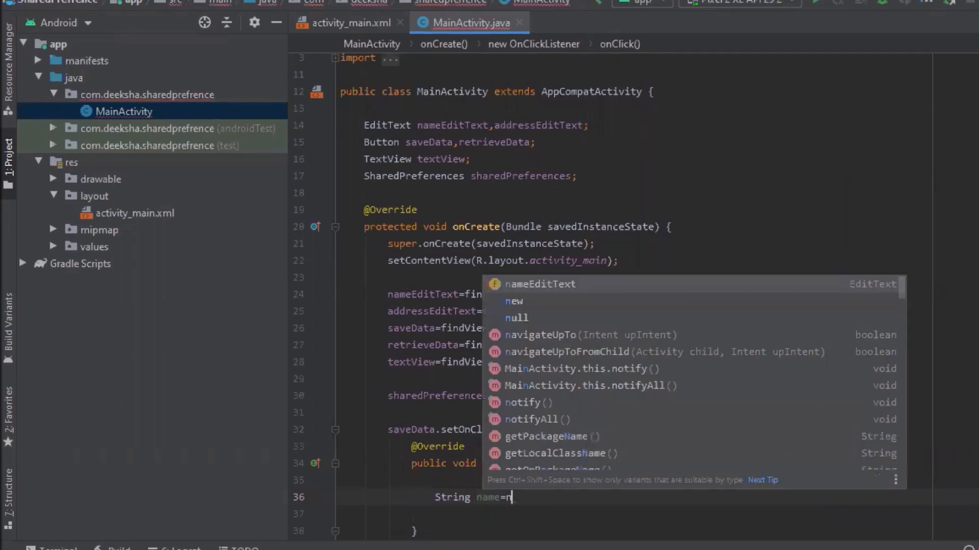
{"action": "type", "text": "ameEditText.g"}
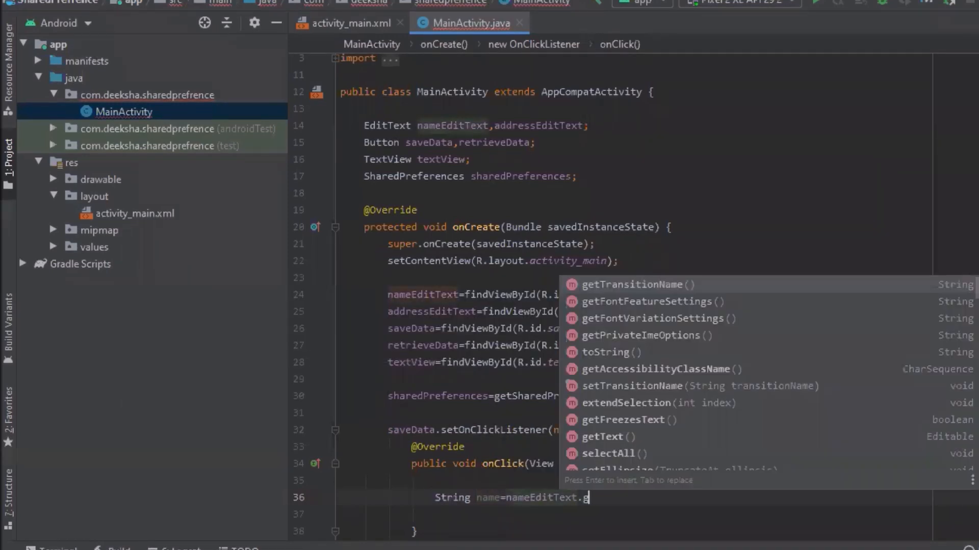
{"action": "type", "text": "etText().toString();"}
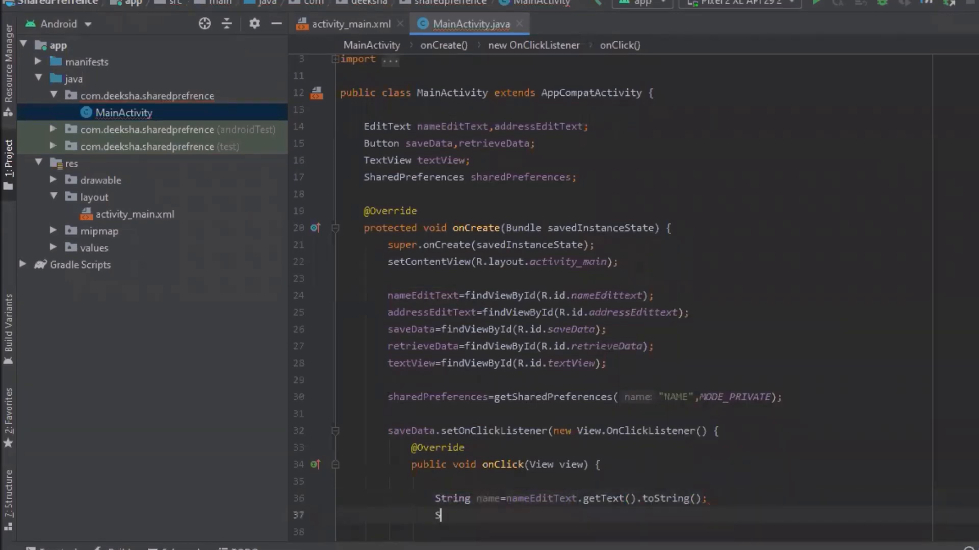
{"action": "type", "text": "tring"}
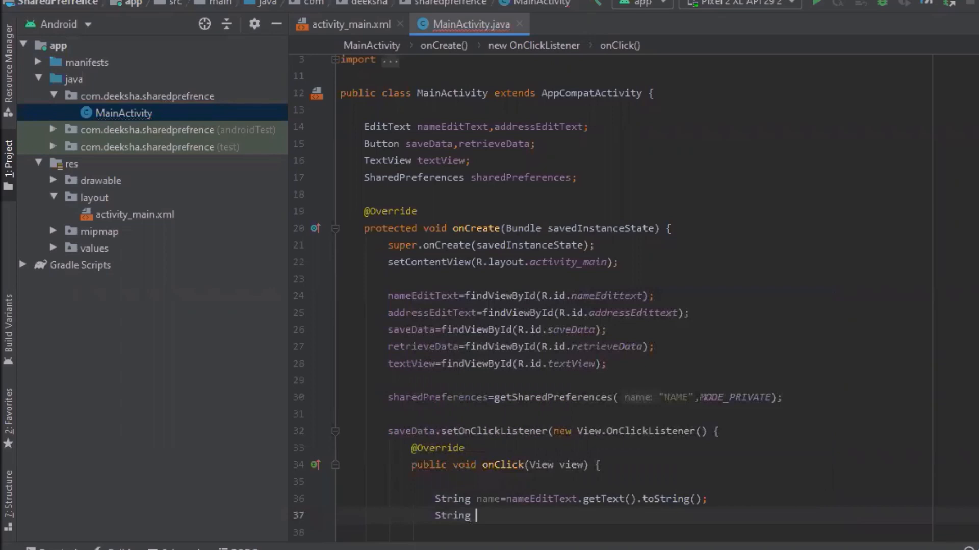
{"action": "type", "text": "address"}
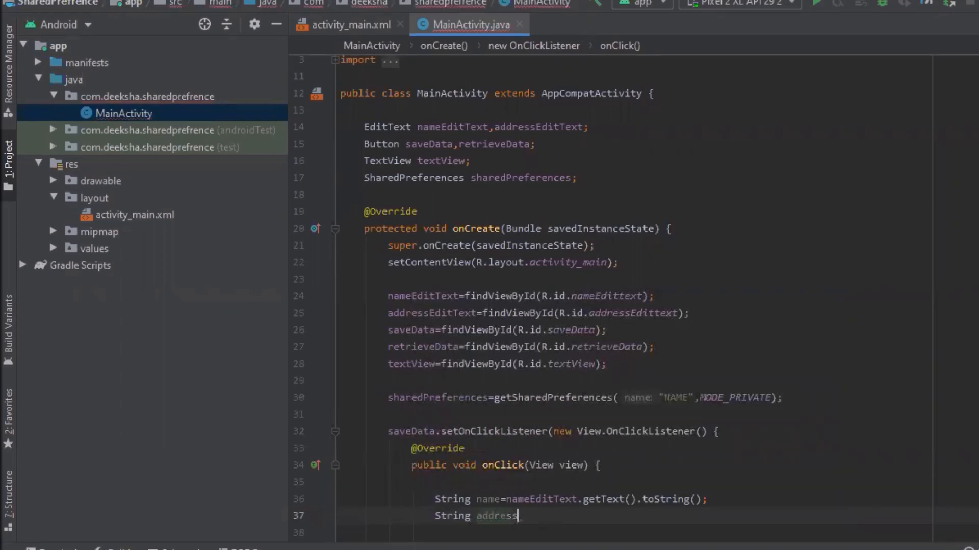
{"action": "type", "text": "=addressEditText"}
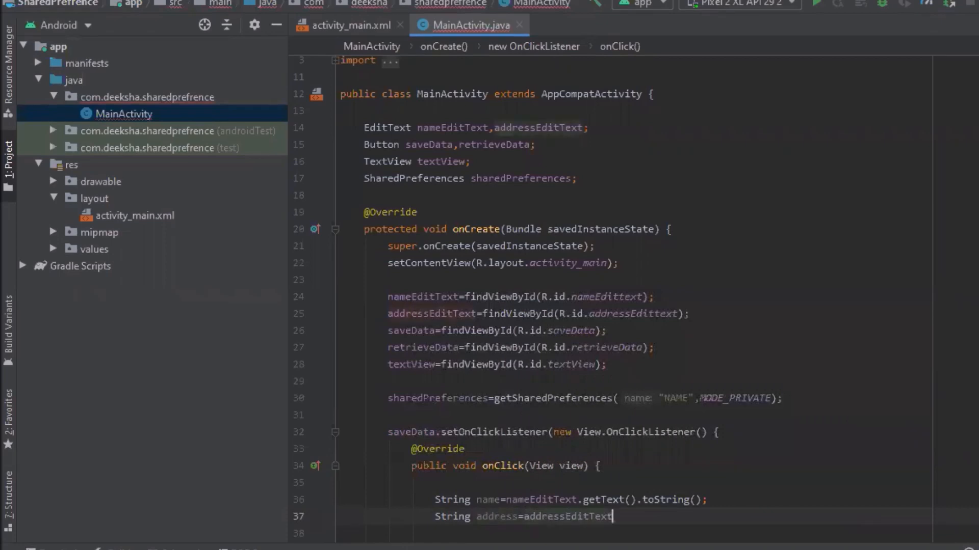
{"action": "type", "text": ".getText("}
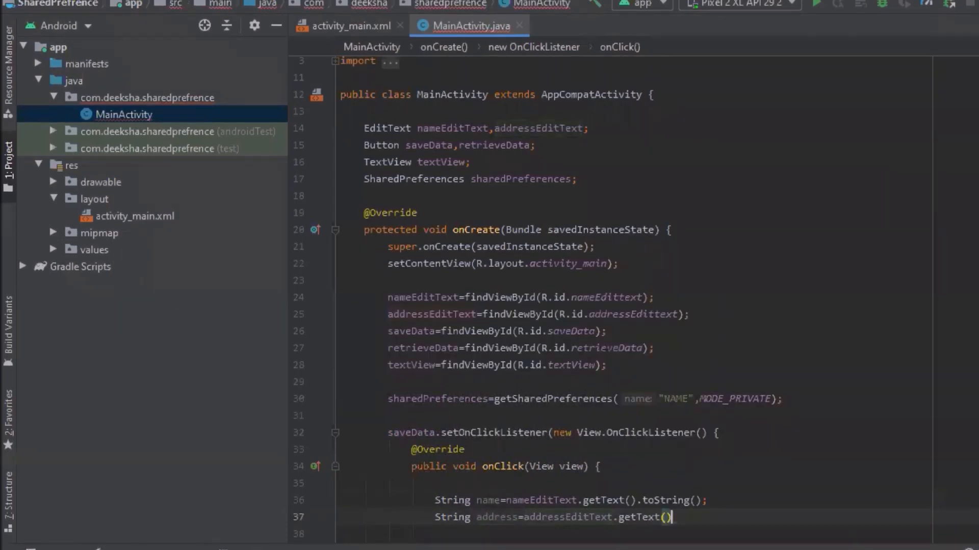
{"action": "type", "text": ".toString();"}
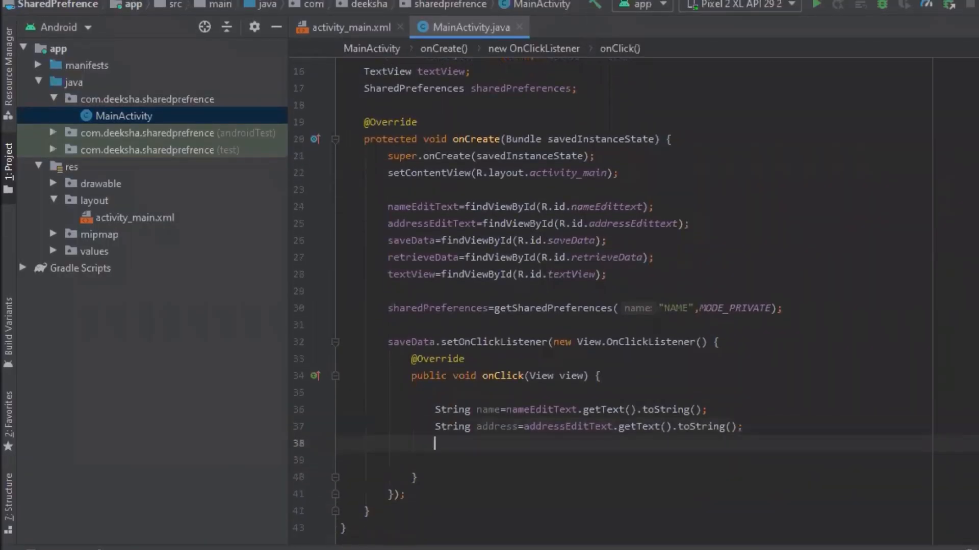
- Create a SharedPreferences.Editor named editor from sharedPreferences.edit()
{"action": "type", "text": "SharedPreferences."}
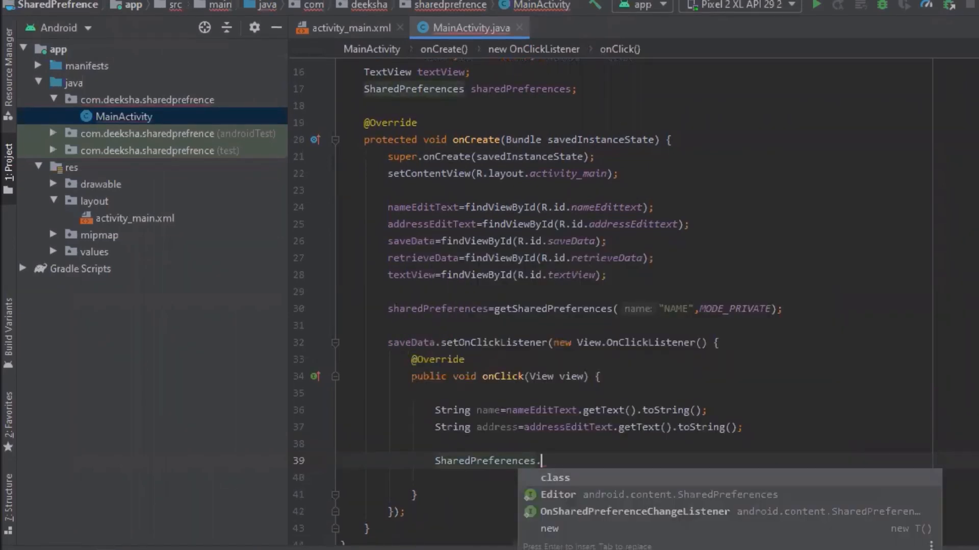
{"action": "left_click", "coordinate": [557, 495]}
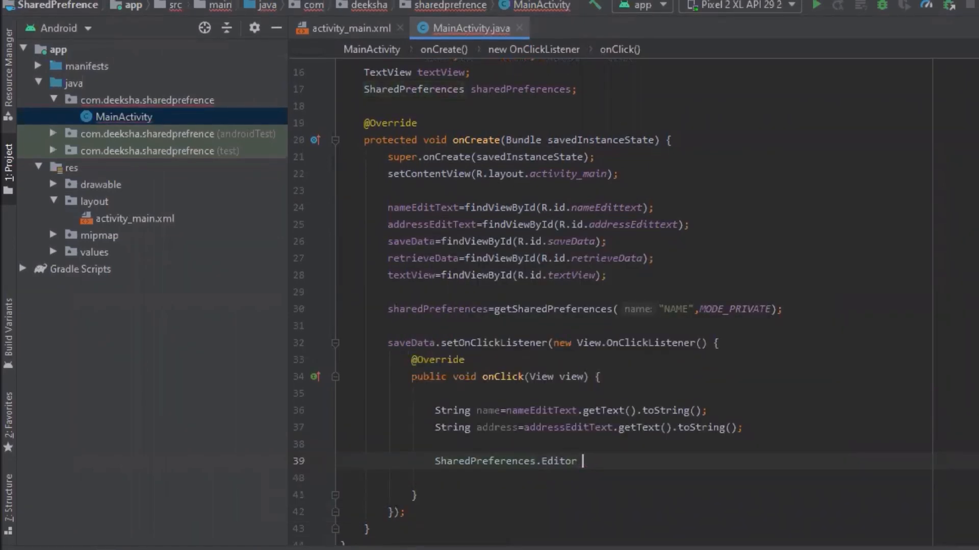
{"action": "type", "text": "editor="}
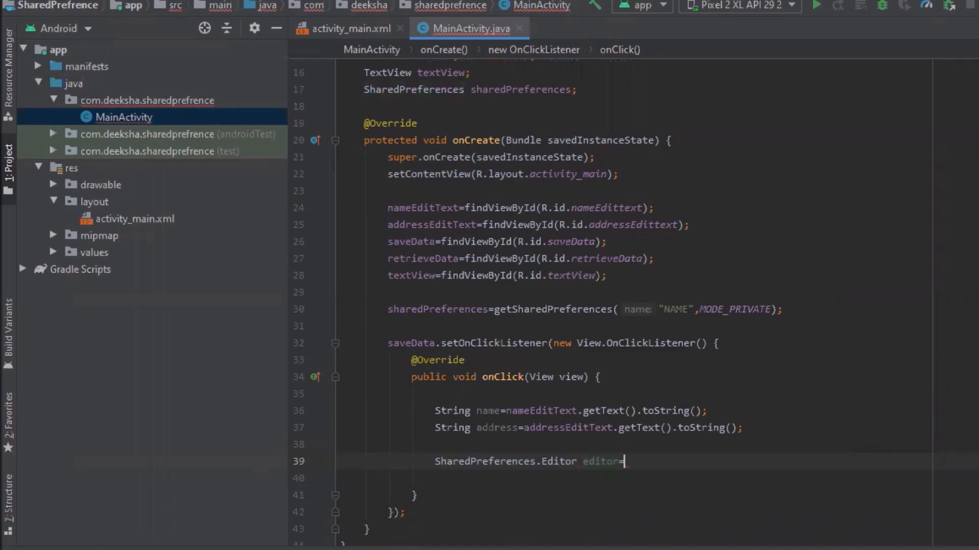
{"action": "type", "text": "s"}
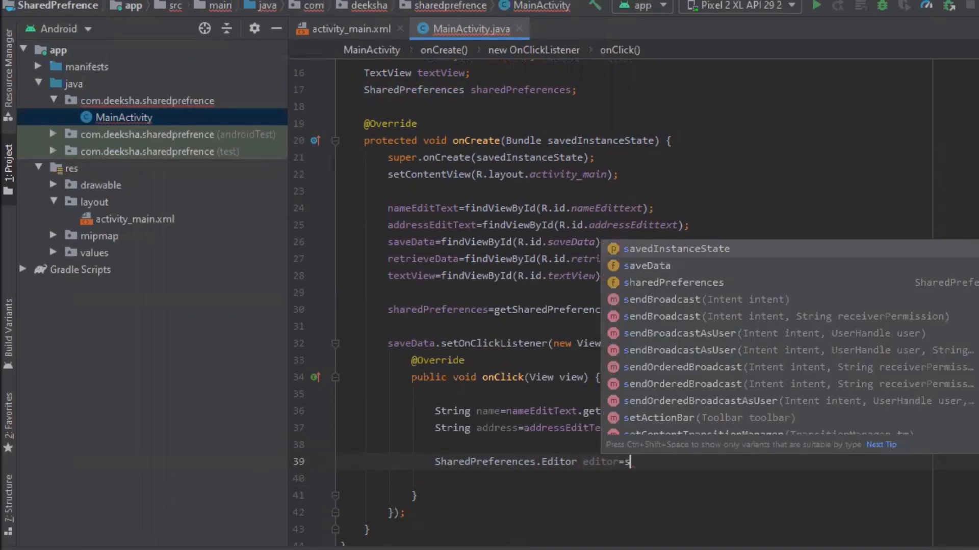
{"action": "type", "text": "haredPreferences."}
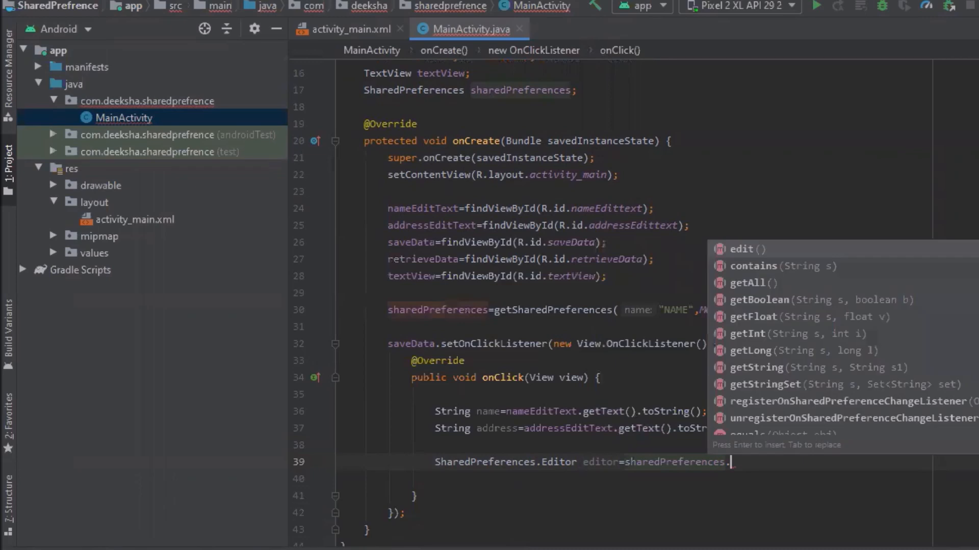
{"action": "left_click", "coordinate": [741, 249]}
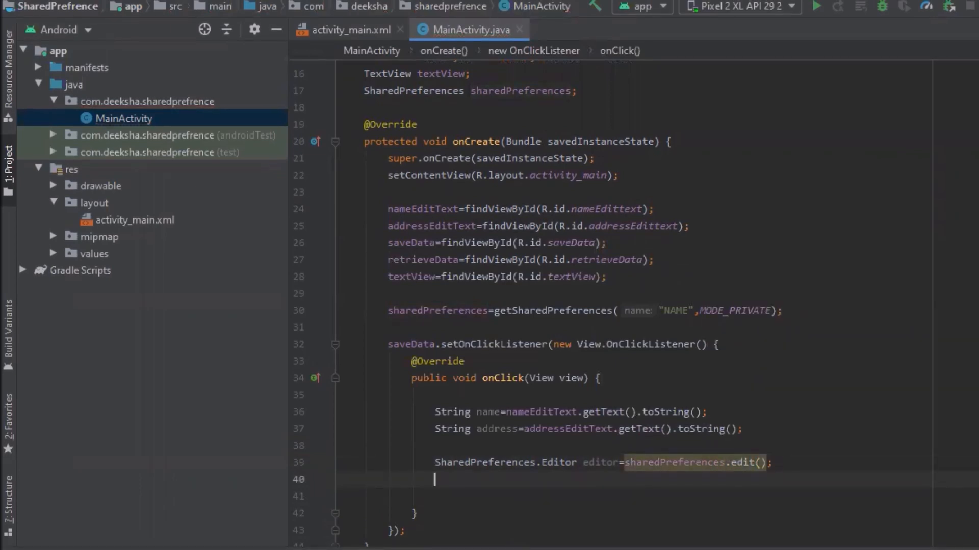
- Put name and address under keys "Name" and "Address", then call editor.apply()
{"action": "type", "text": "editor.putString(\"Na"}
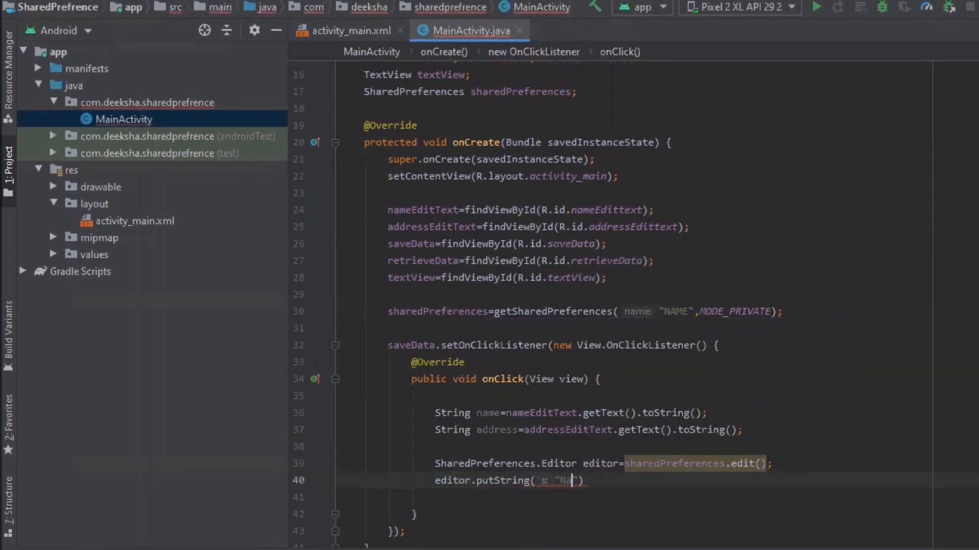
{"action": "type", "text": "Name\","}
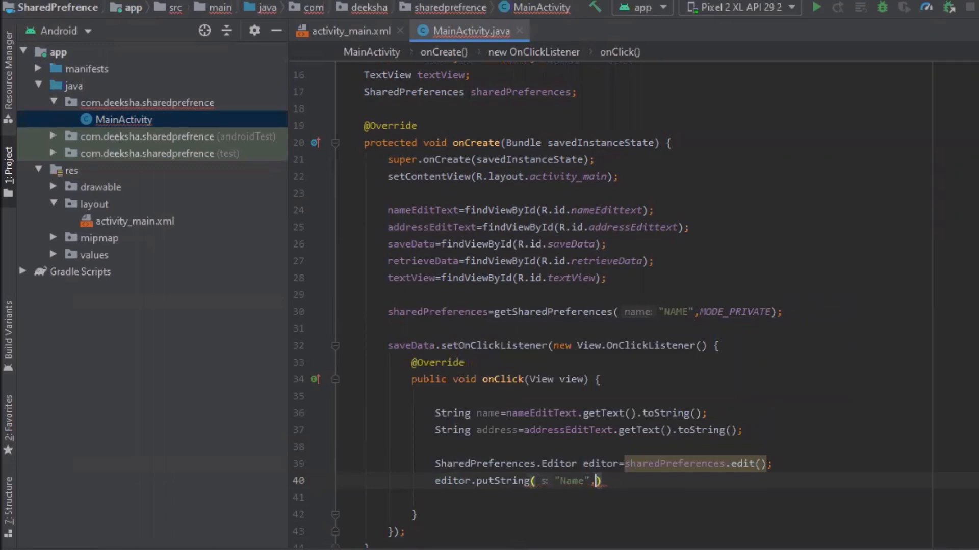
{"action": "type", "text": "name"}
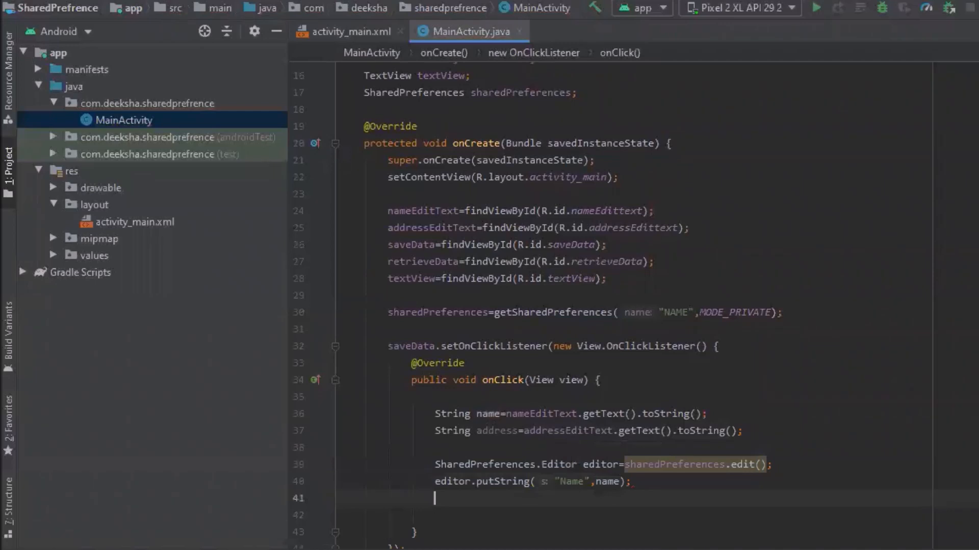
{"action": "type", "text": "editor.putString(\"Ad\""}
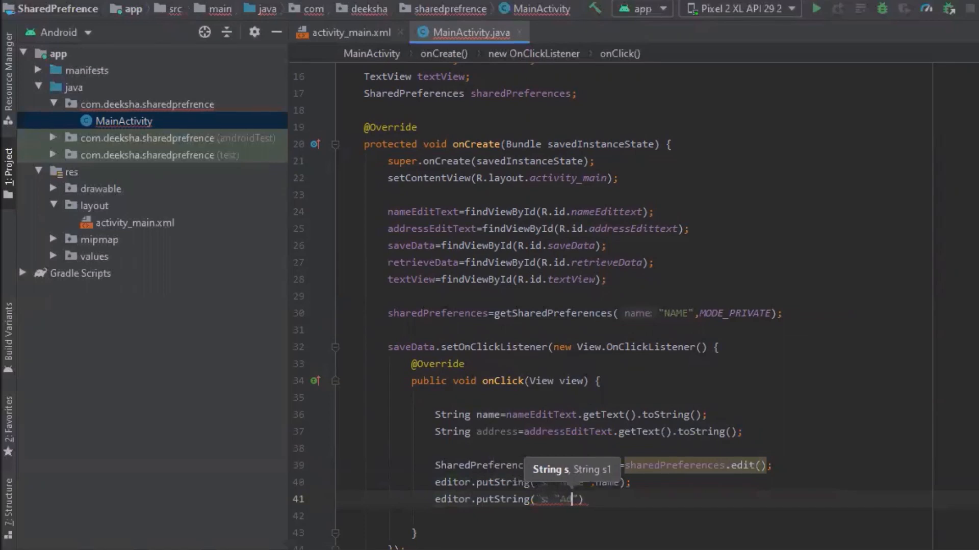
{"action": "type", "text": "dress"}
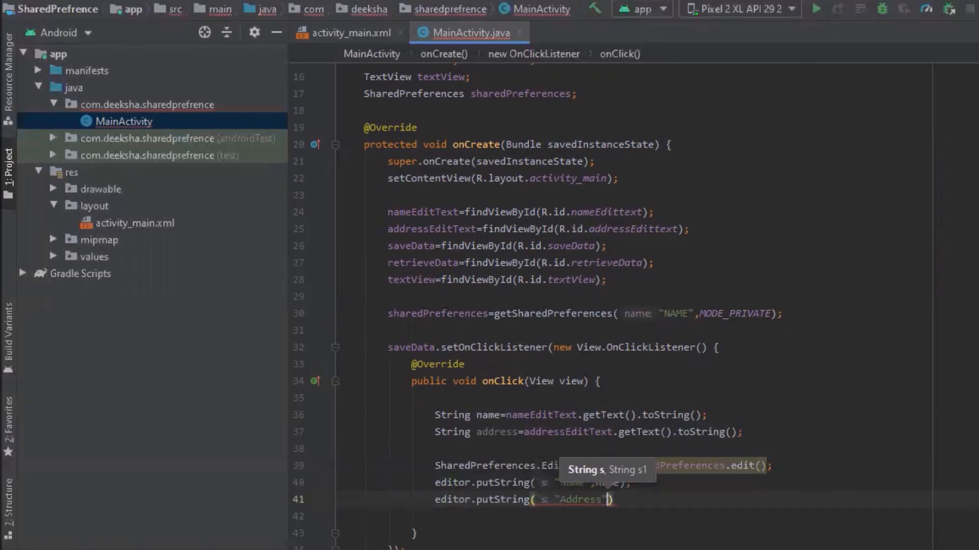
{"action": "type", "text": "address"}
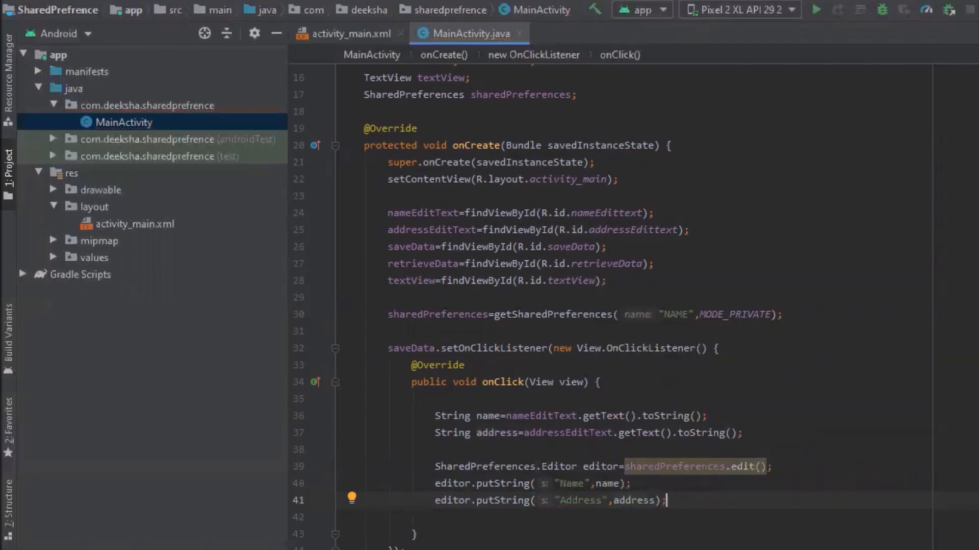
{"action": "mouse_move", "coordinate": [882, 142]}
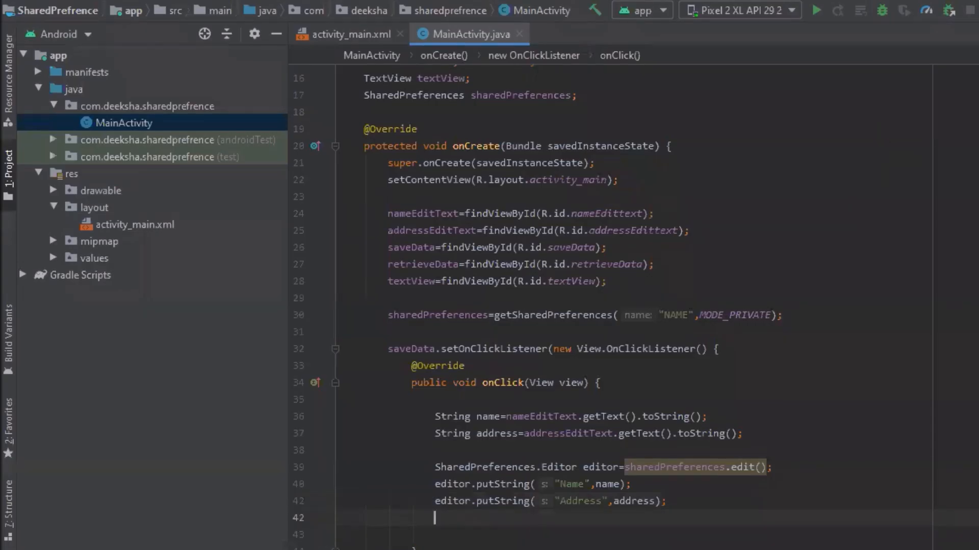
{"action": "type", "text": "e"}
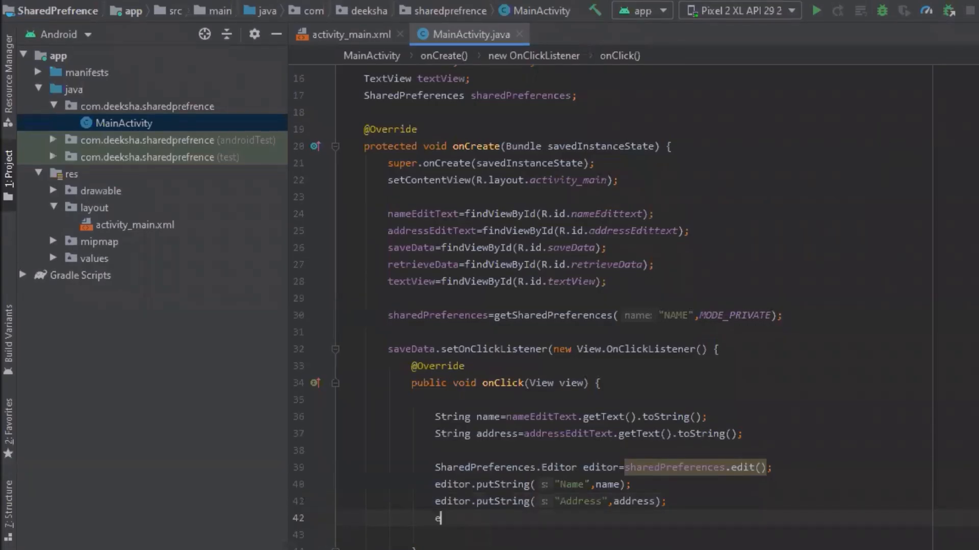
{"action": "type", "text": "."}
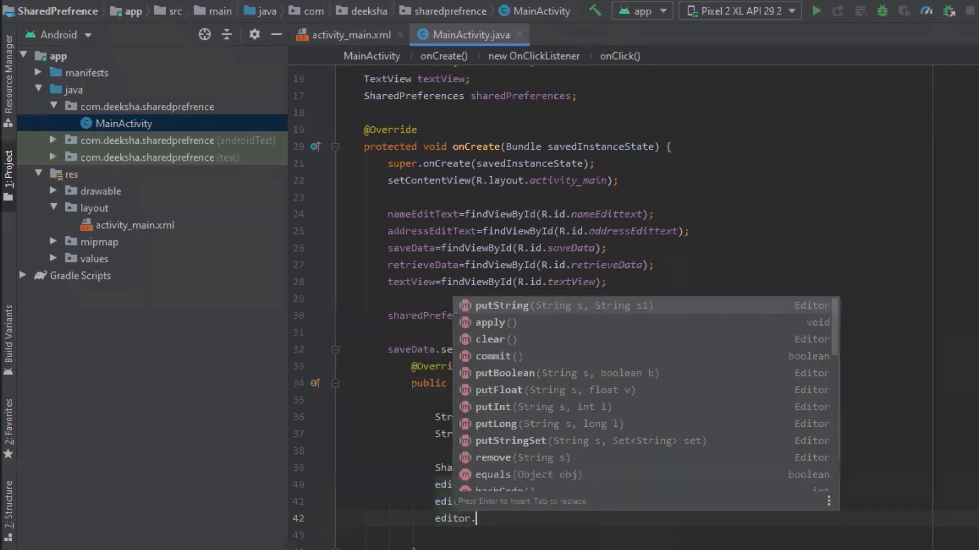
{"action": "left_click", "coordinate": [490, 322]}
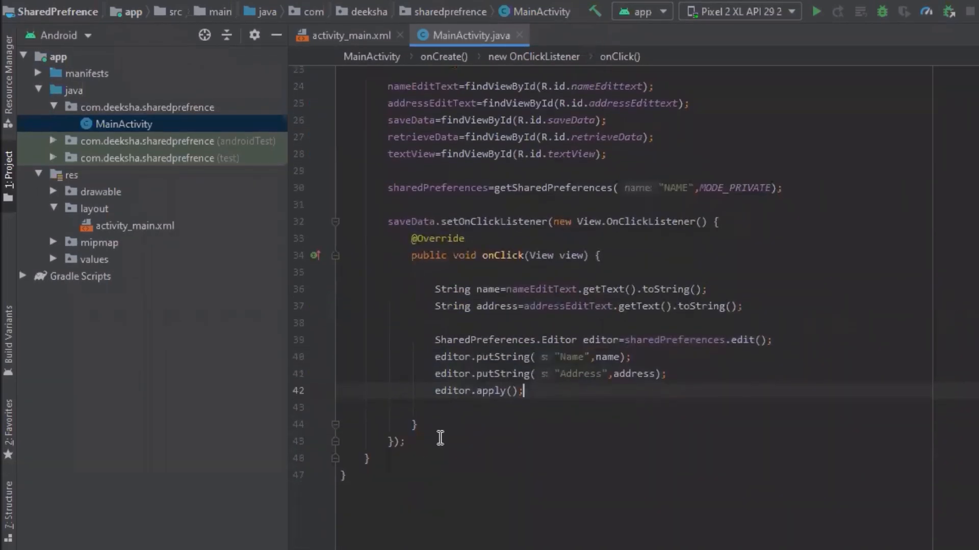
{"action": "left_click", "coordinate": [405, 443]}
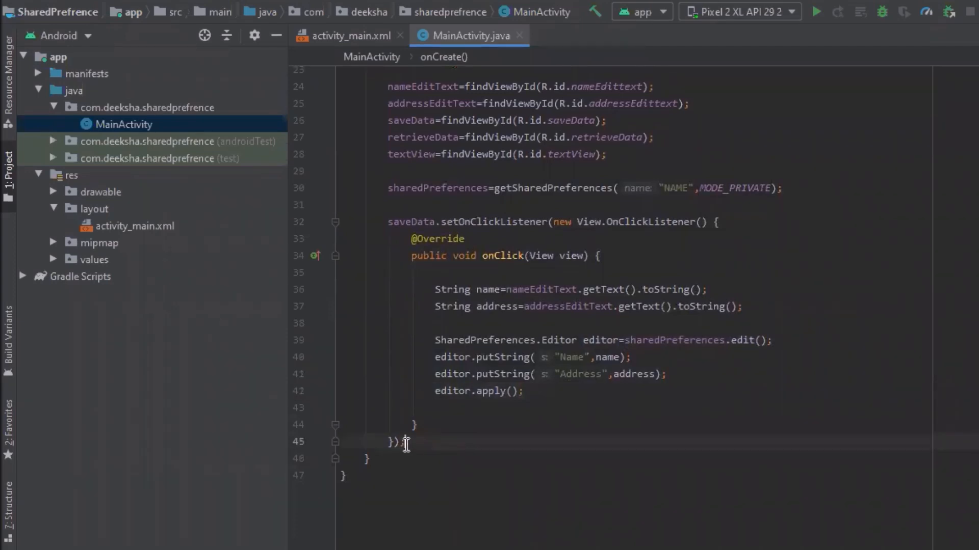
{"action": "type", "text": "re"}
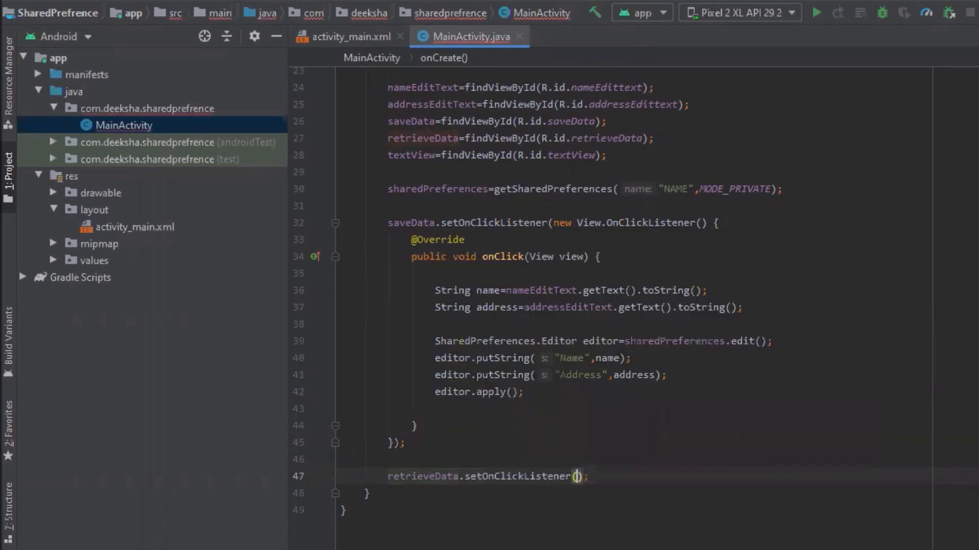
- In the retrieveData handler, read String name with sharedPreferences.getString("Name")
{"action": "type", "text": "new View.OnClickListener("}
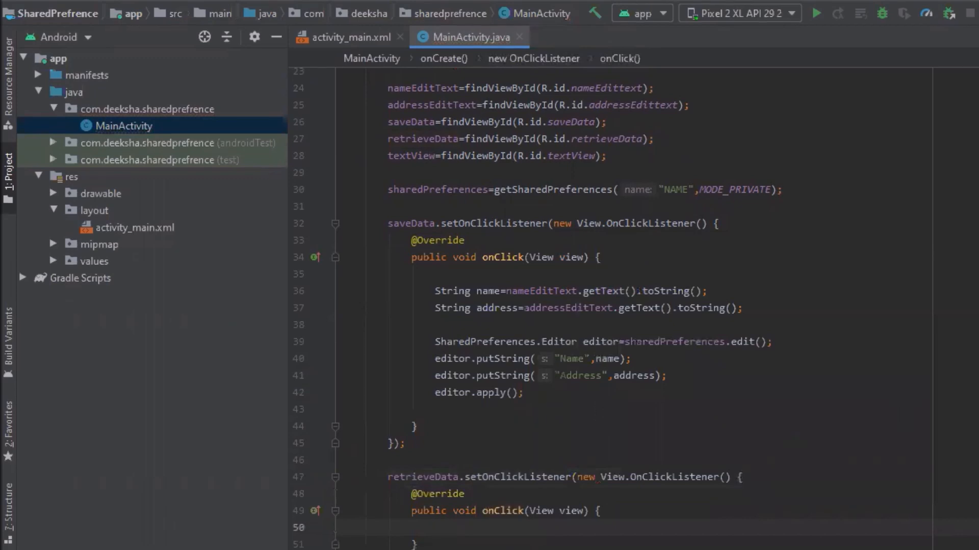
{"action": "type", "text": "String"}
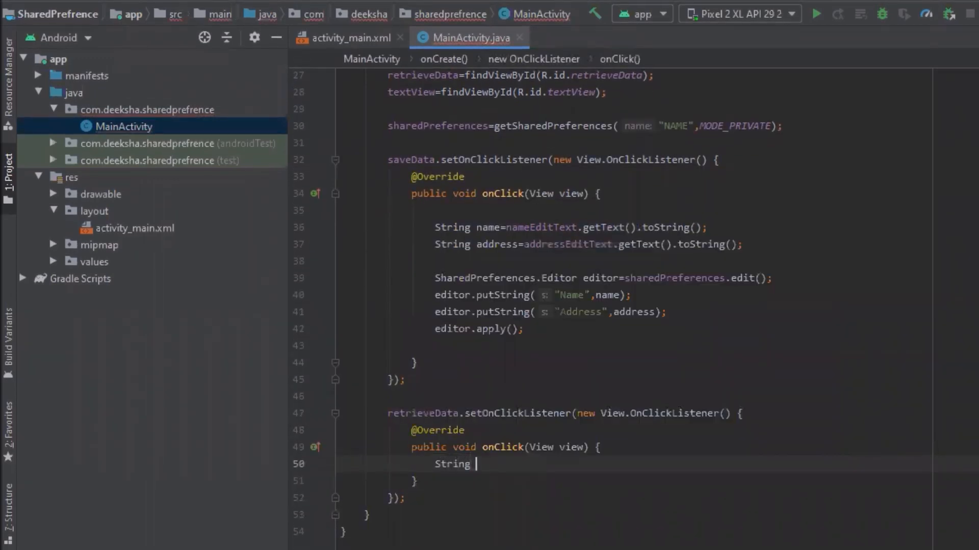
{"action": "type", "text": "name"}
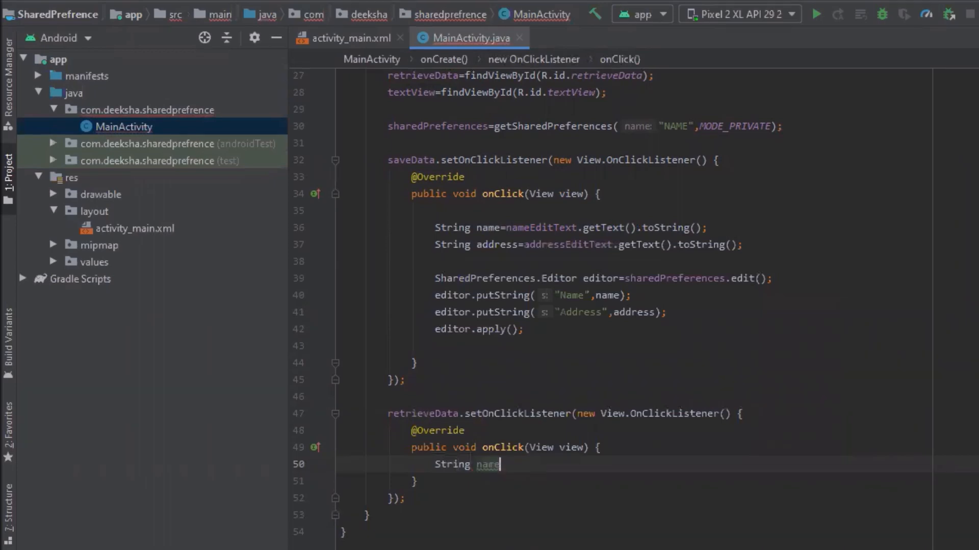
{"action": "type", "text": "=sharedPreferences."}
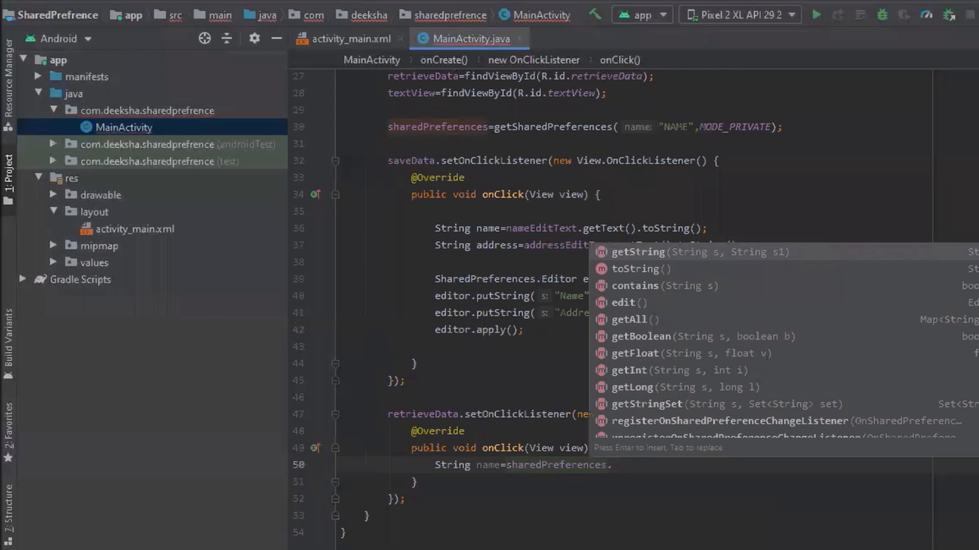
{"action": "type", "text": "get"}
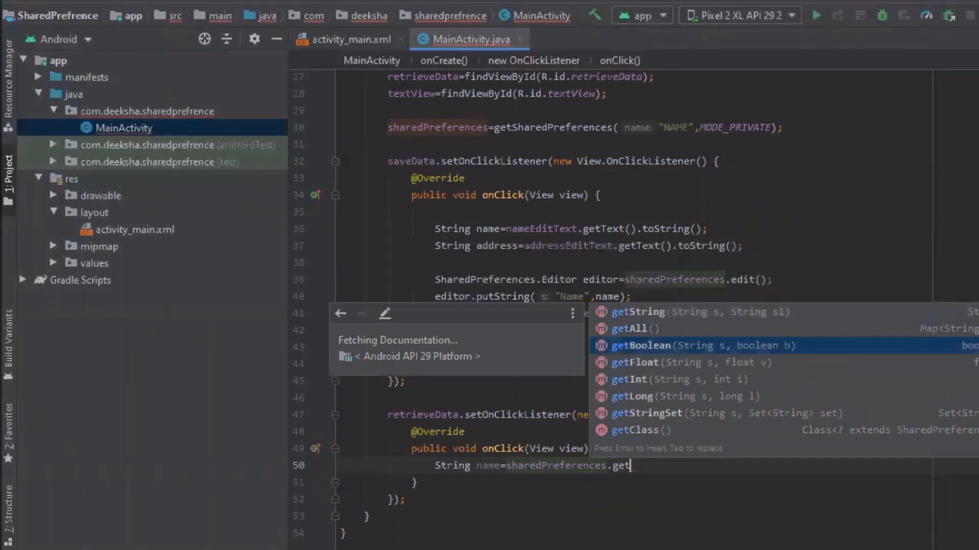
{"action": "left_click", "coordinate": [649, 311]}
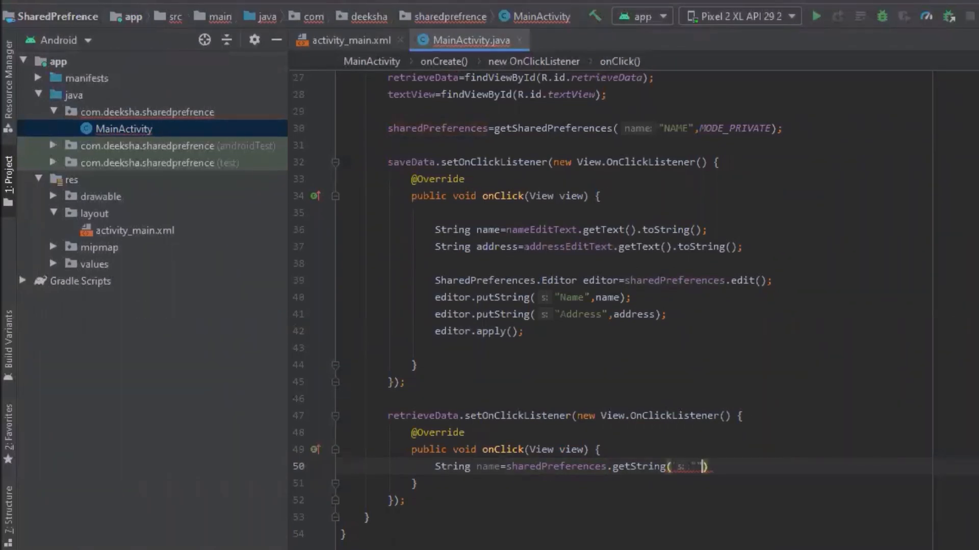
{"action": "type", "text": "Name\","}
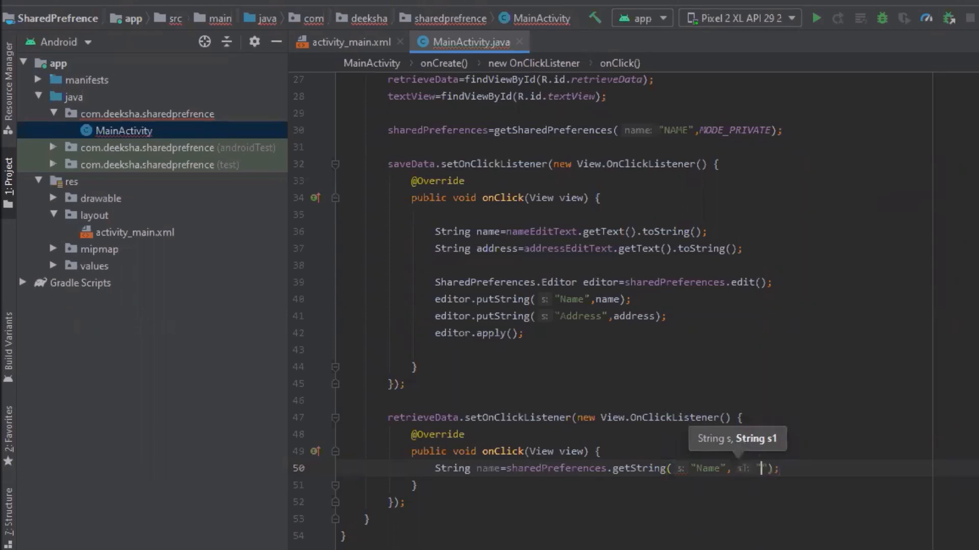
{"action": "type", "text": "\""}
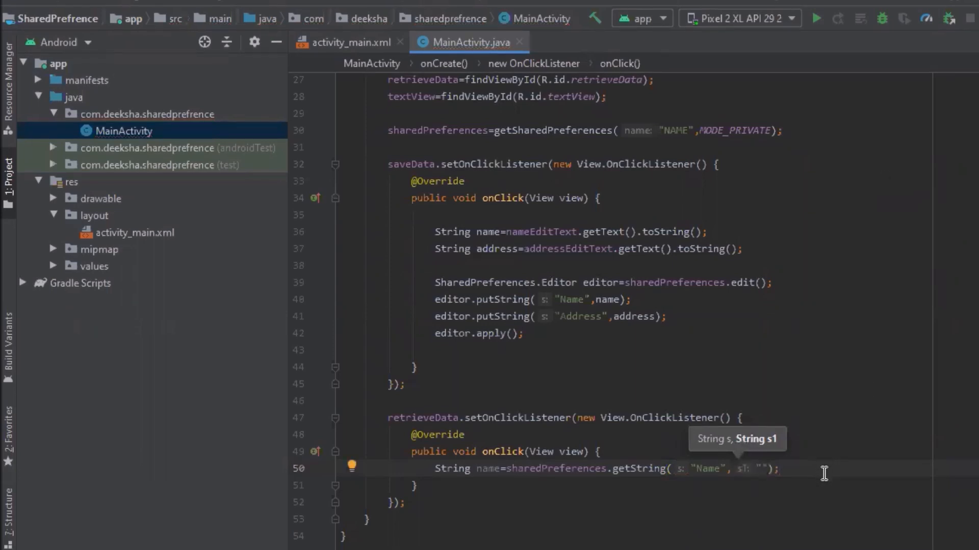
- Read String address with sharedPreferences.getString("Address", "")
{"action": "type", "text": "String address"}
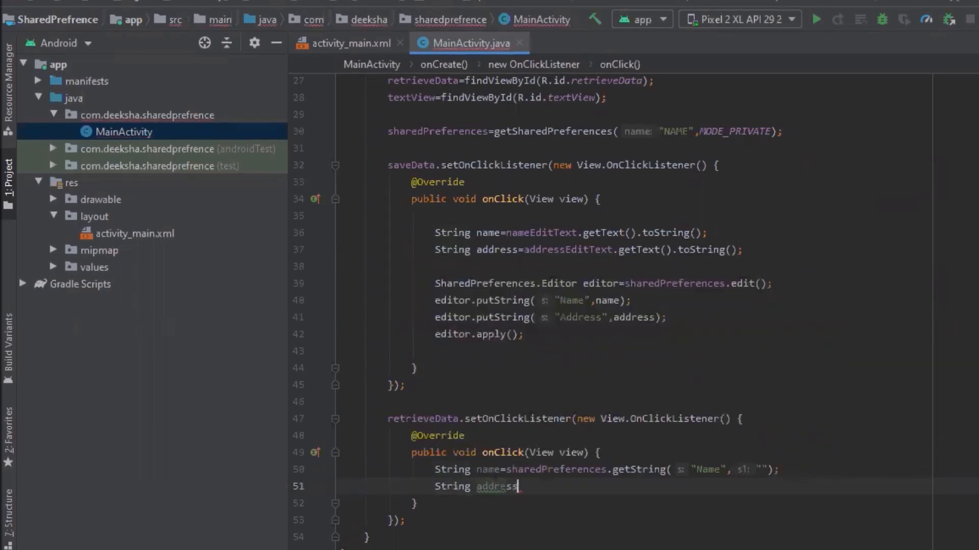
{"action": "type", "text": "=sharedPreferences"}
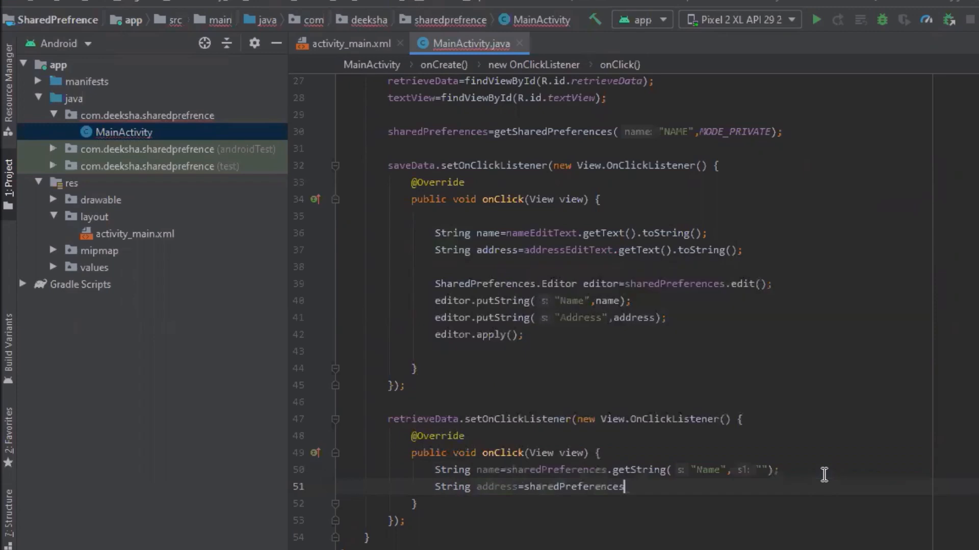
{"action": "type", "text": ".get"}
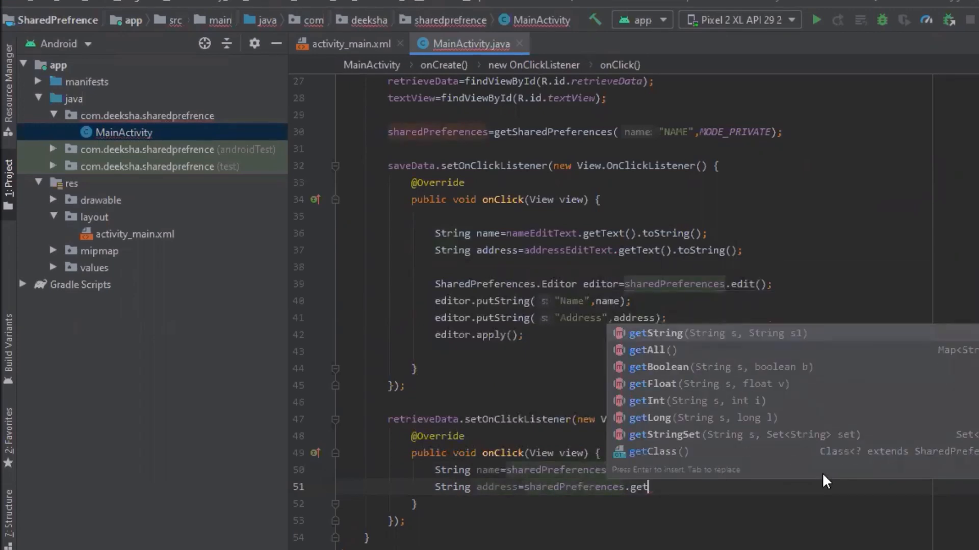
{"action": "left_click", "coordinate": [651, 332]}
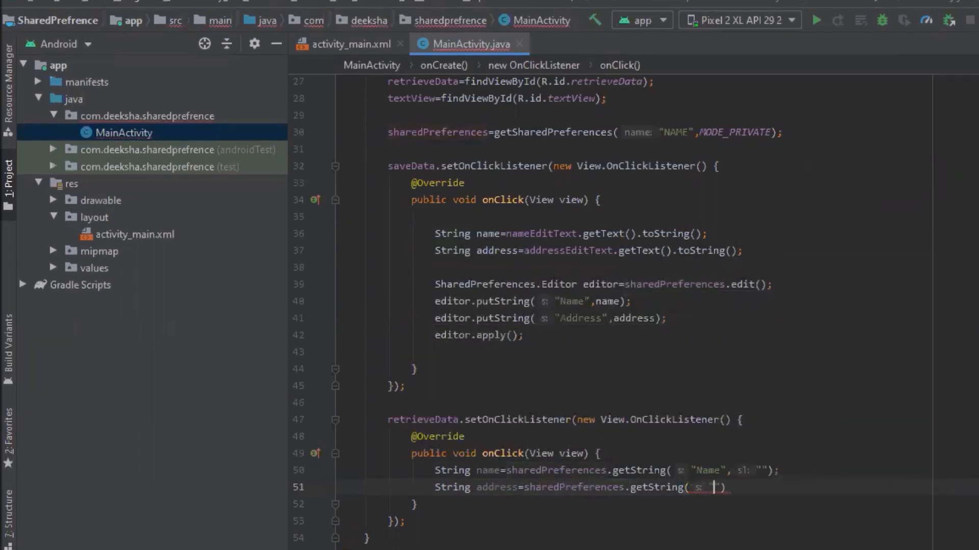
{"action": "double_click", "coordinate": [569, 302]}
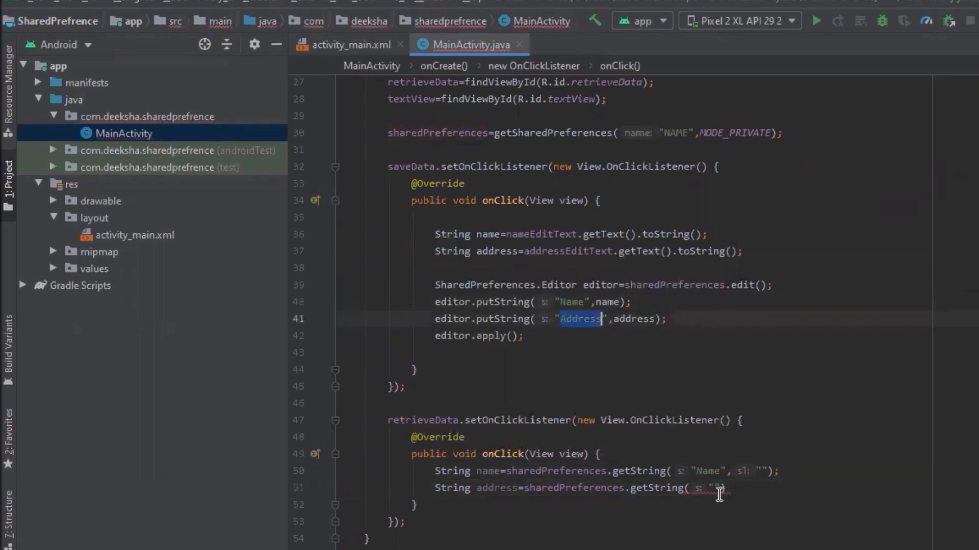
{"action": "type", "text": "Address"}
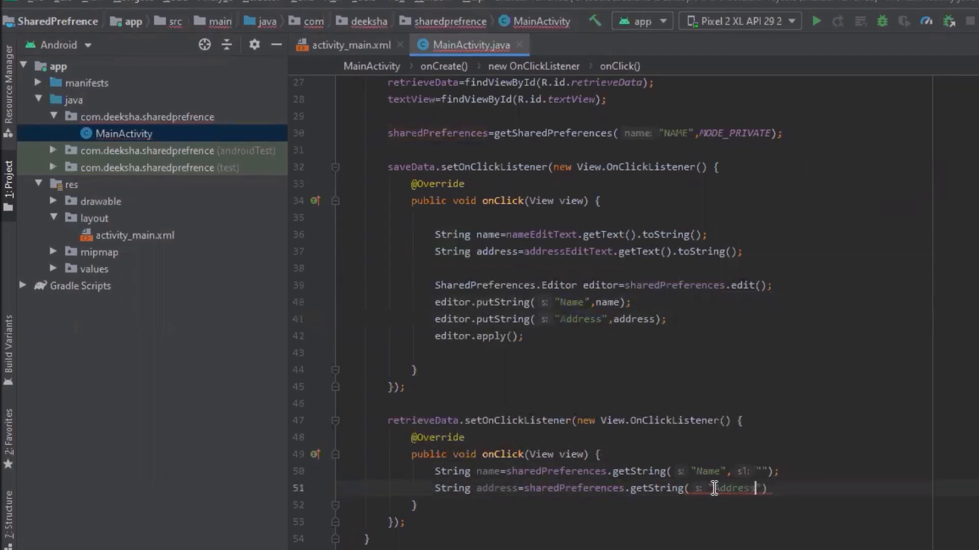
{"action": "type", "text": "\"Address\",\""}
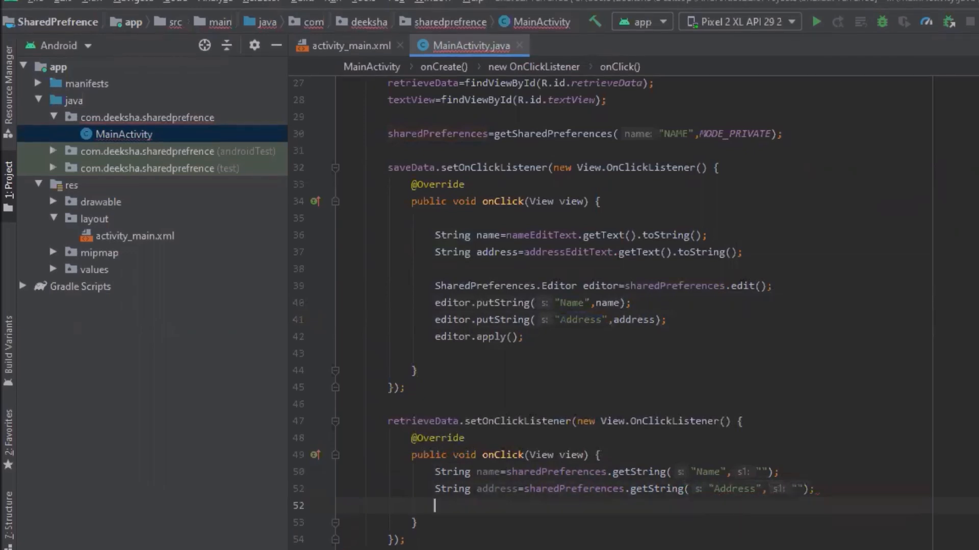
- Set textView's text to the name and address with "Name" and "Address" labels
{"action": "type", "text": "textView"}
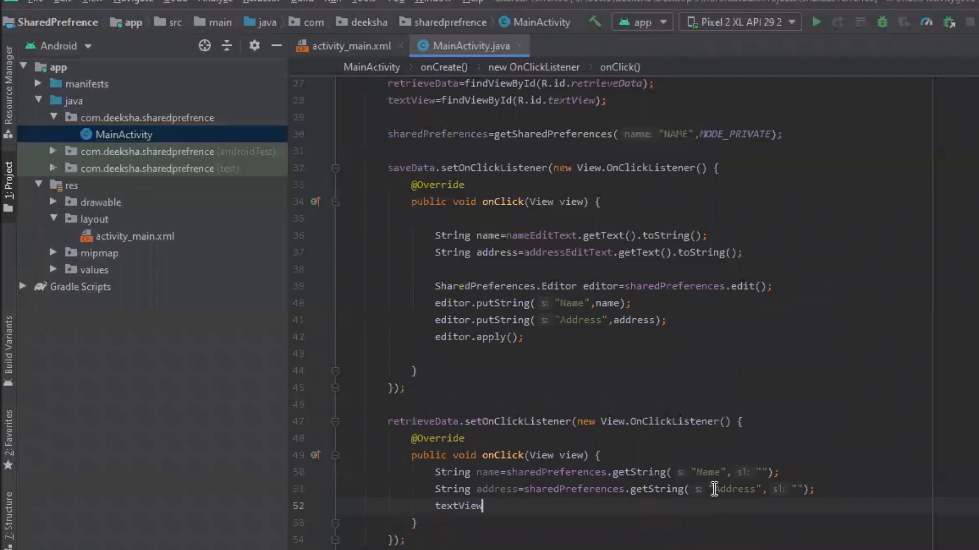
{"action": "type", "text": ".setText()"}
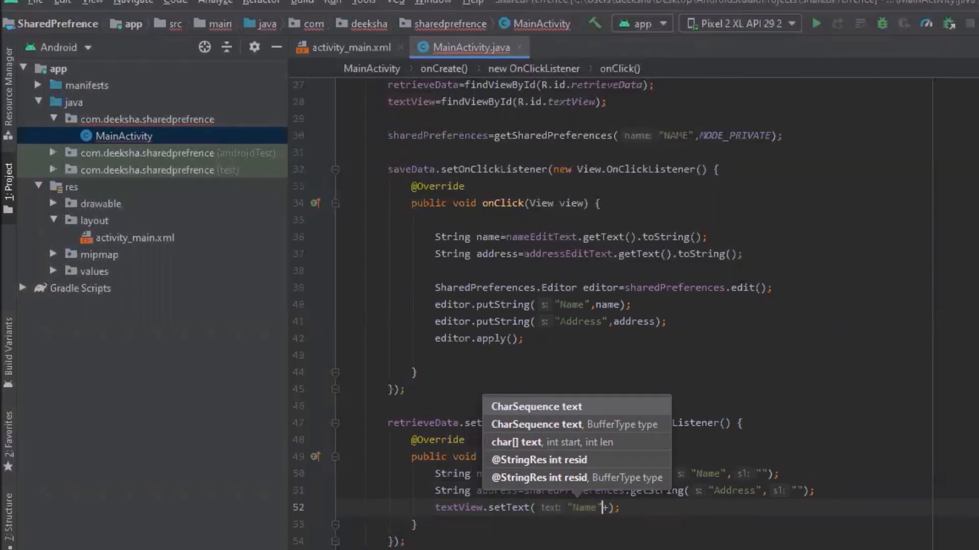
{"action": "type", "text": "name, \"A"}
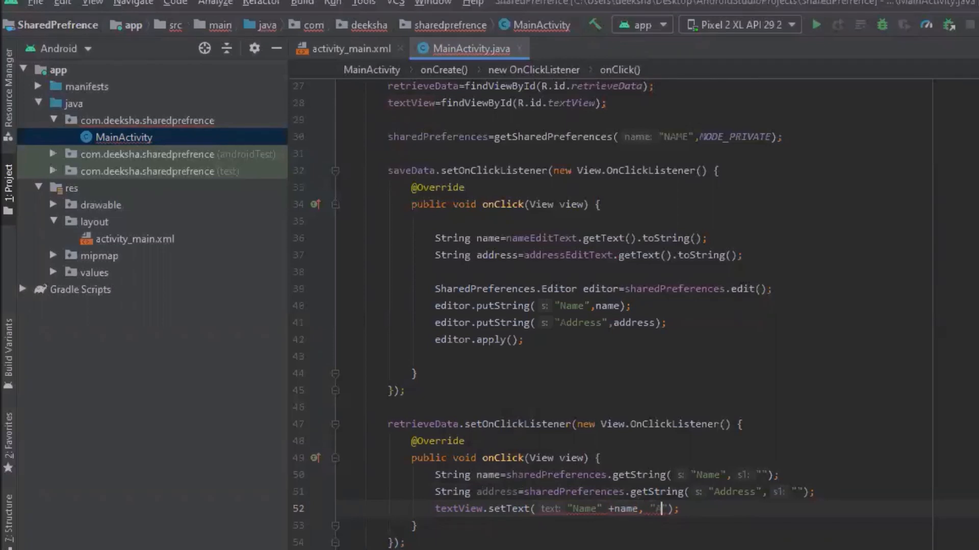
{"action": "type", "text": "Address"}
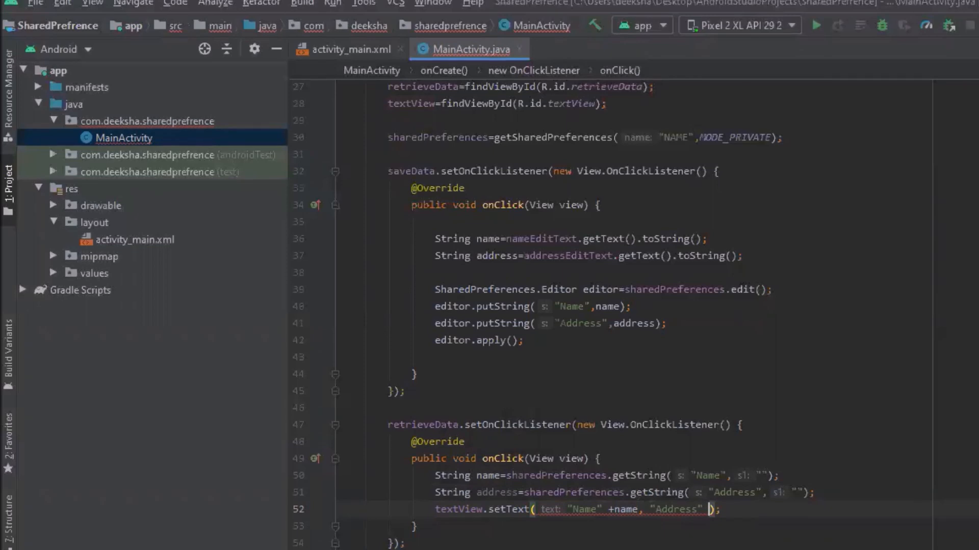
{"action": "type", "text": "+address"}
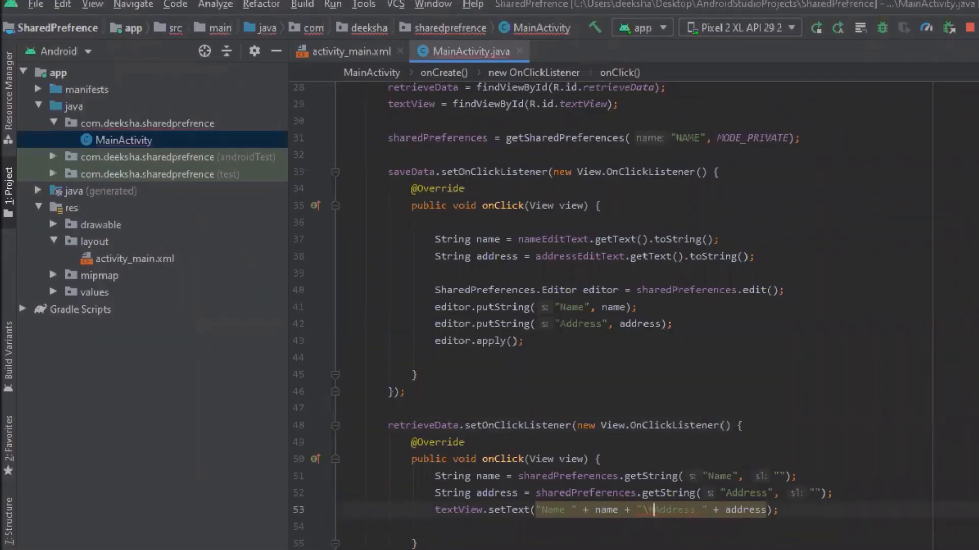
- Make textView green with setTextColor(Color.GREEN) and set its text size to 40
{"action": "type", "text": "textView."}
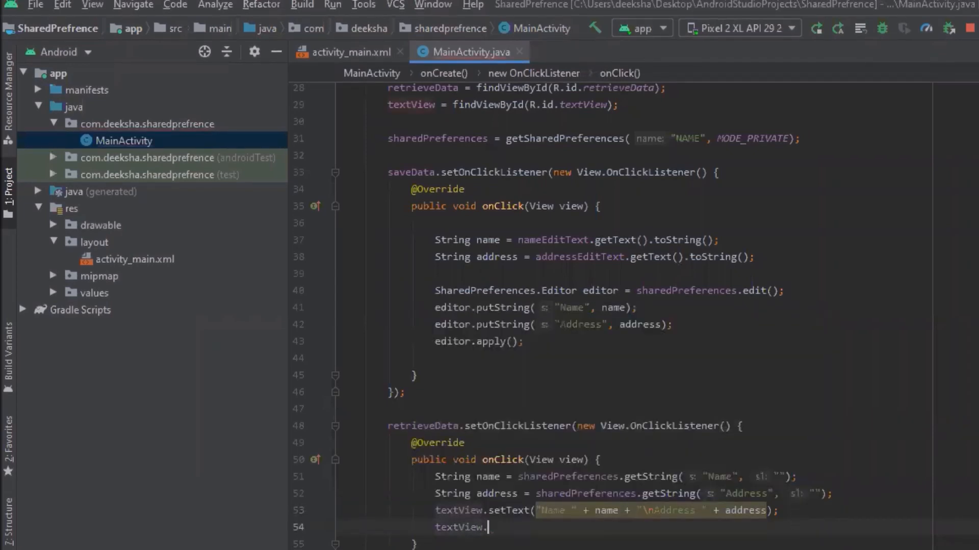
{"action": "type", "text": "setTextColor();"}
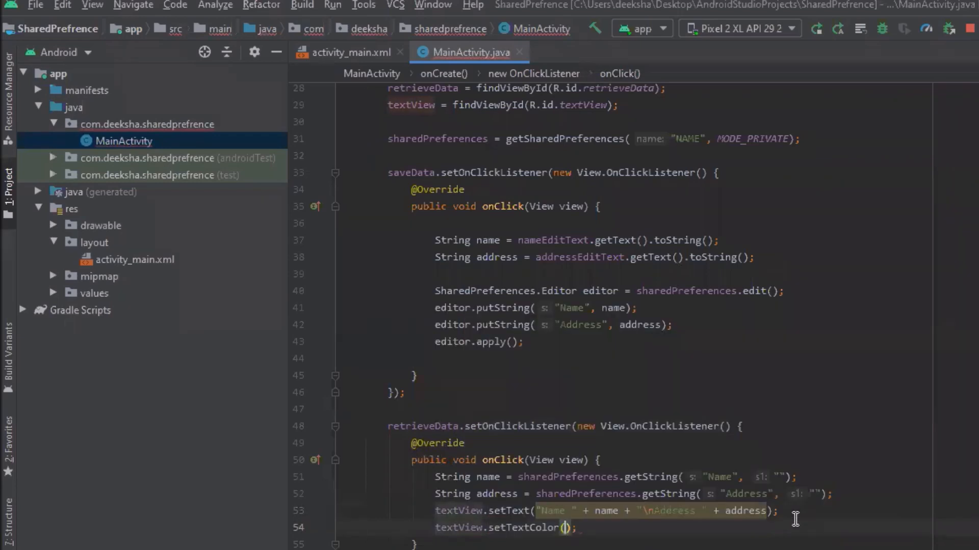
{"action": "type", "text": "Color.GREEN"}
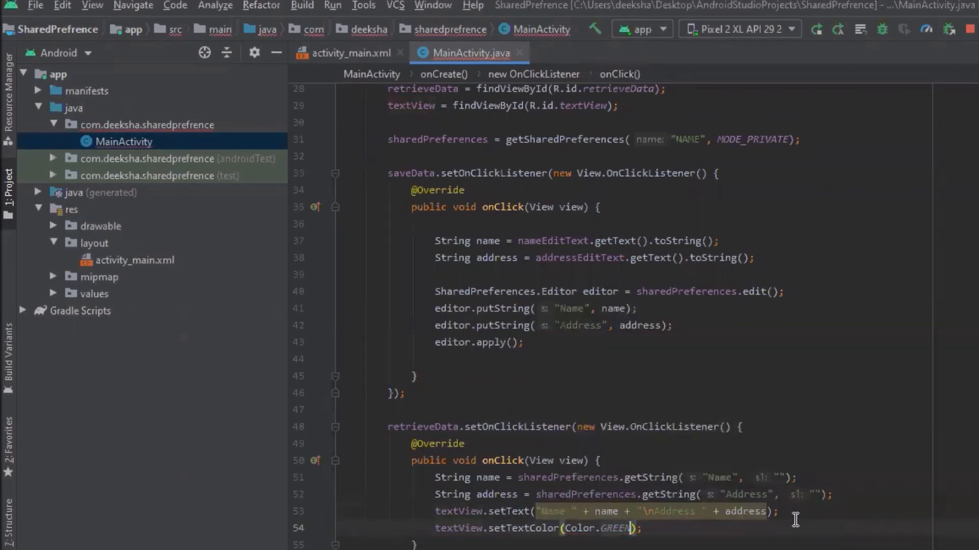
{"action": "type", "text": "t"}
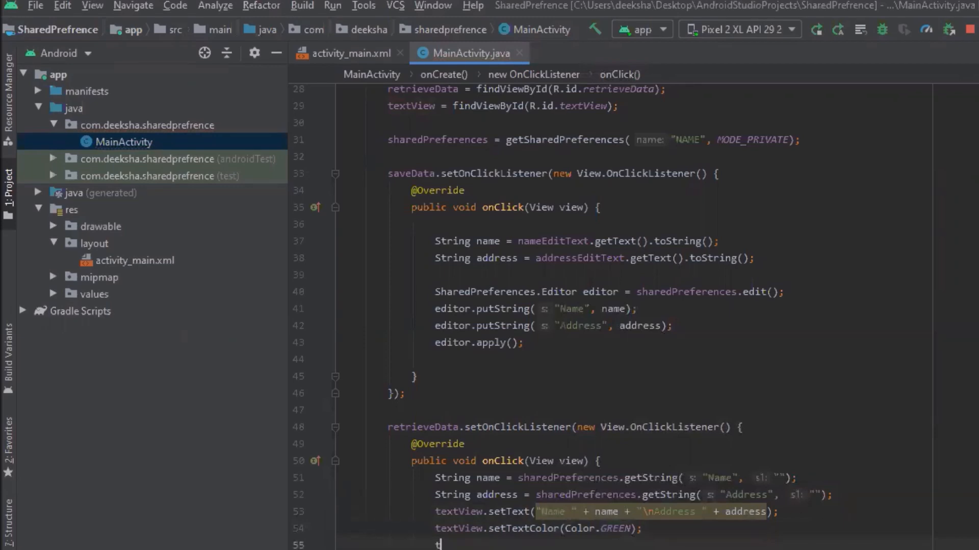
{"action": "type", "text": "textView.se"}
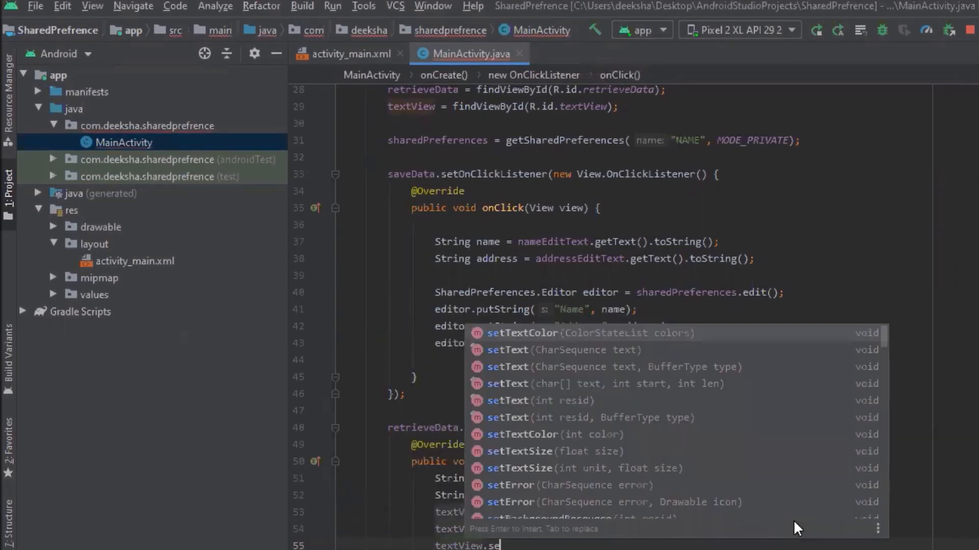
{"action": "left_click", "coordinate": [538, 401]}
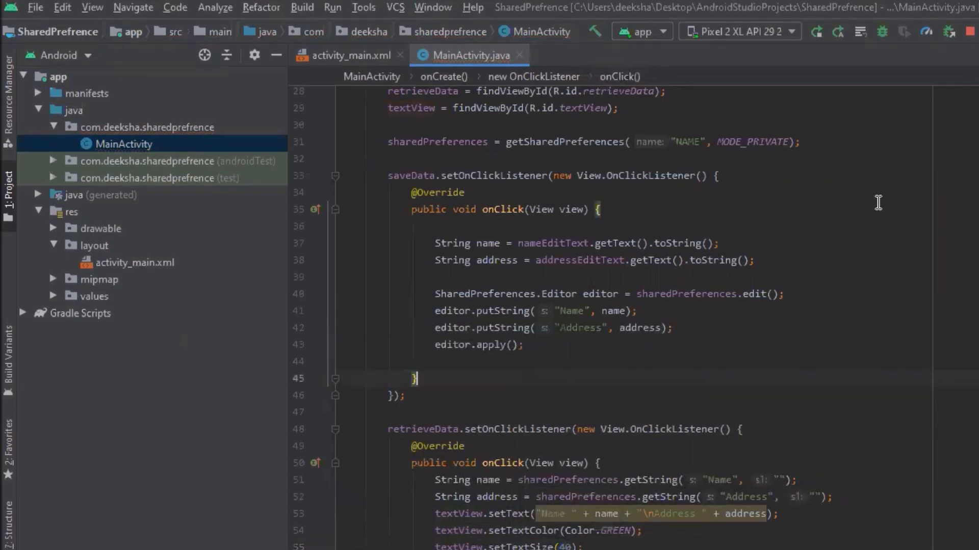
{"action": "mouse_move", "coordinate": [817, 42]}
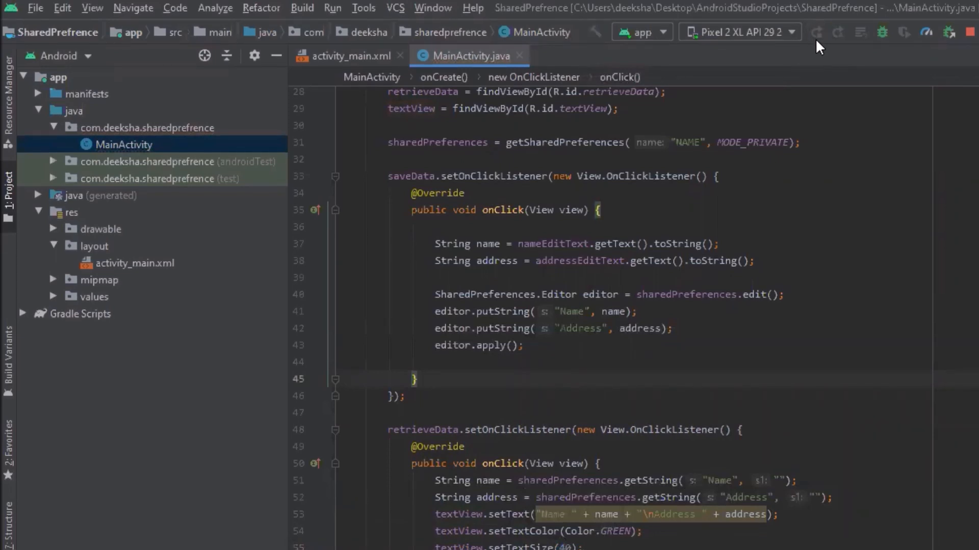
- Run the app, enter name Deeksha and address Abc, and retrieve them
{"action": "left_click", "coordinate": [817, 32]}
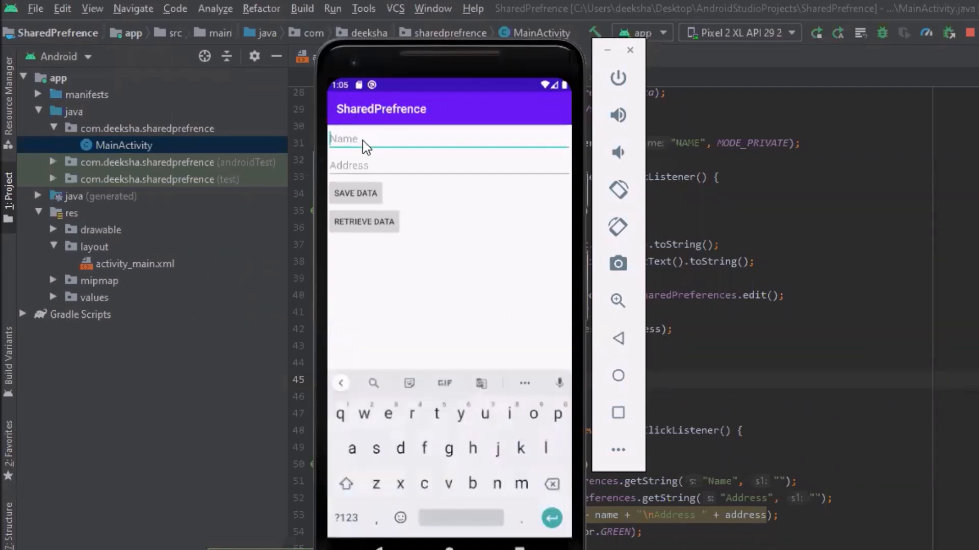
{"action": "type", "text": "Deeks"}
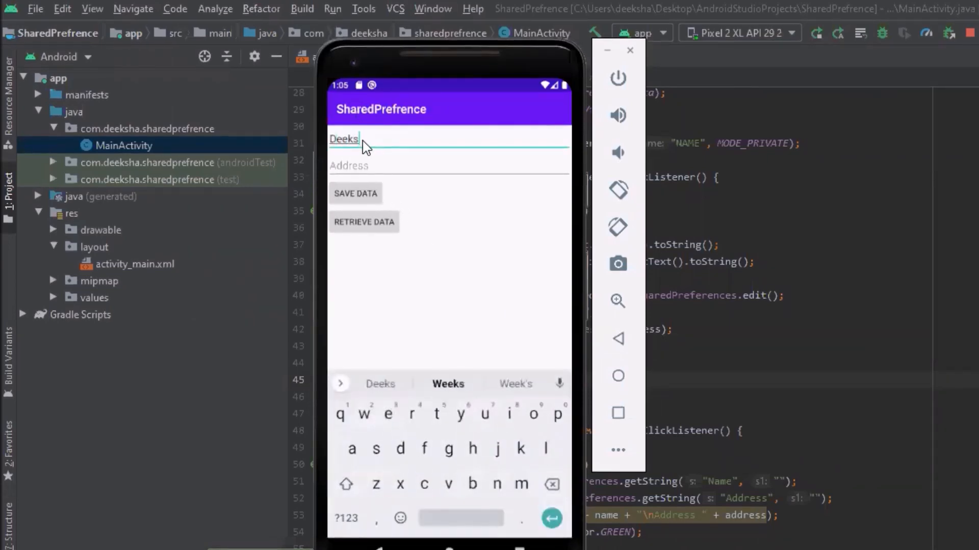
{"action": "left_click", "coordinate": [371, 165]}
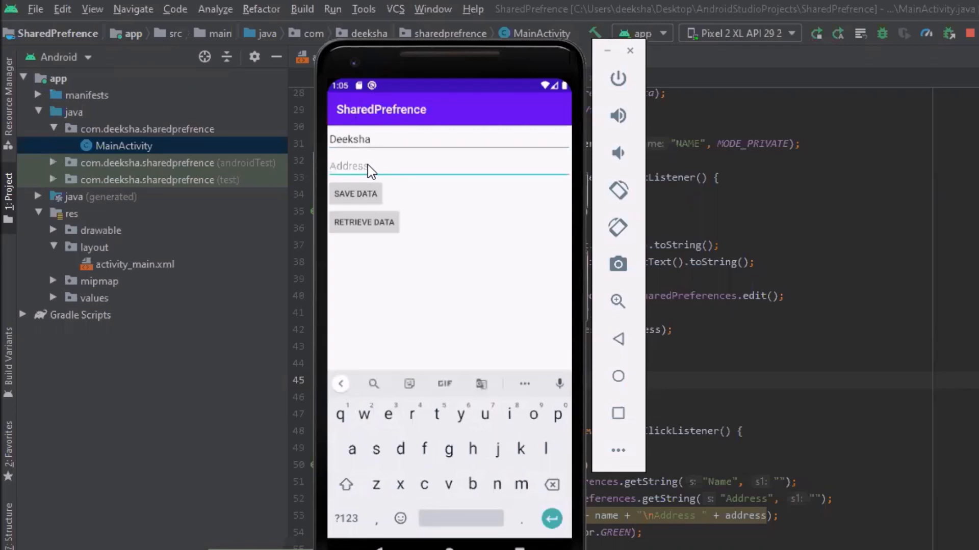
{"action": "type", "text": "Abc"}
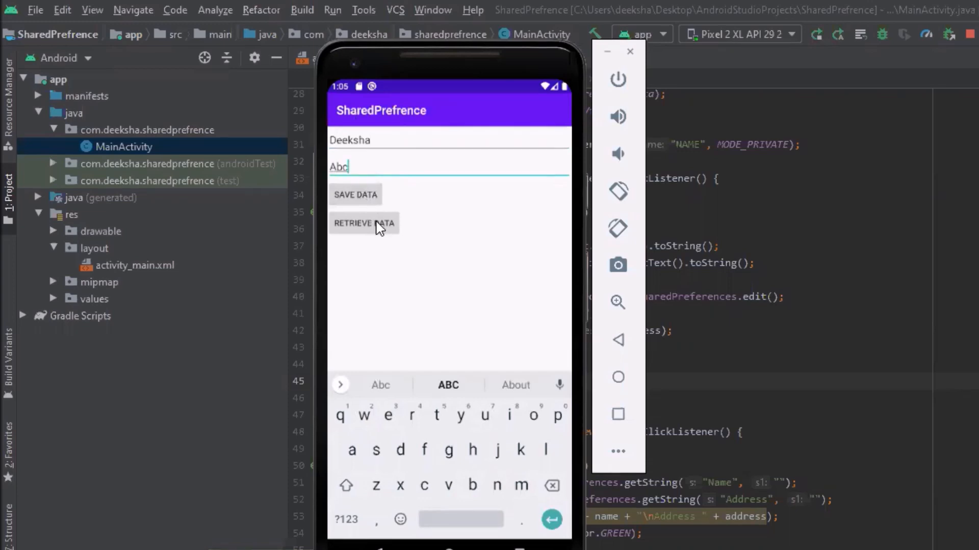
{"action": "left_click", "coordinate": [364, 222]}
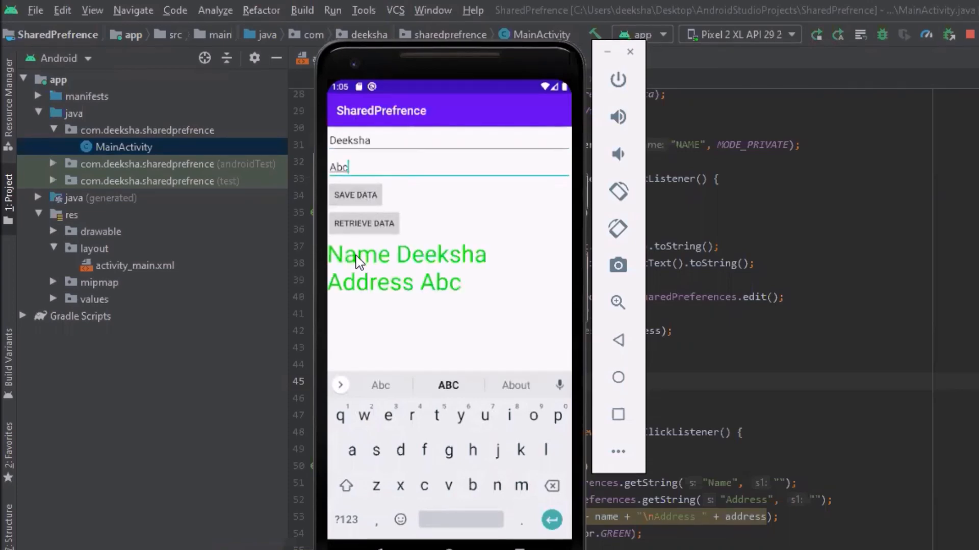
{"action": "mouse_move", "coordinate": [450, 298]}
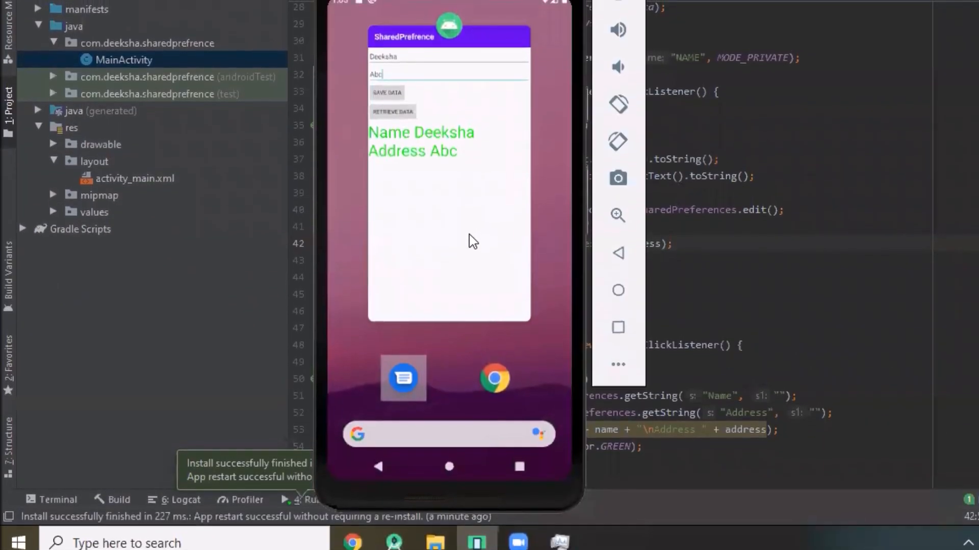
- Relaunch the app and retrieve the persisted Deeksha and Abc with empty fields
{"action": "left_click", "coordinate": [449, 467]}
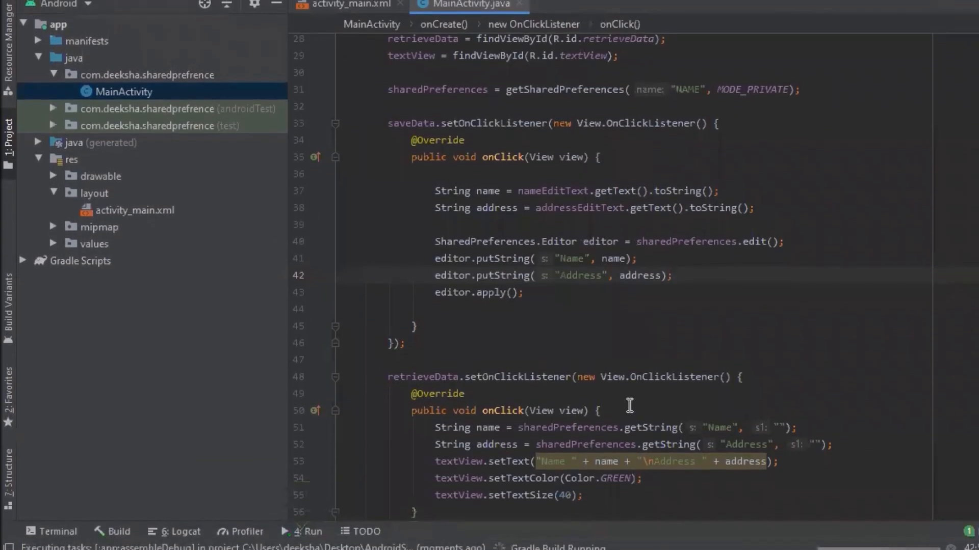
{"action": "left_click", "coordinate": [305, 531]}
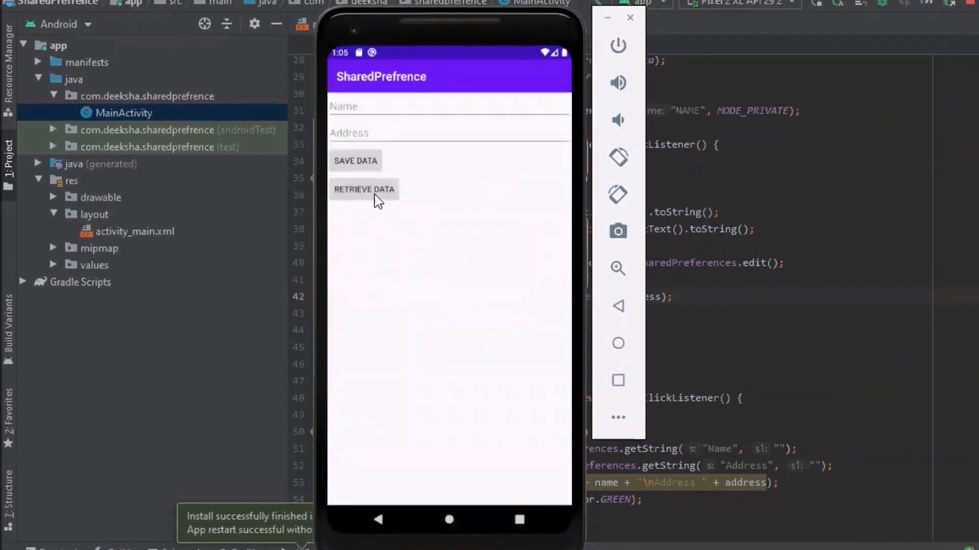
{"action": "left_click", "coordinate": [364, 190]}
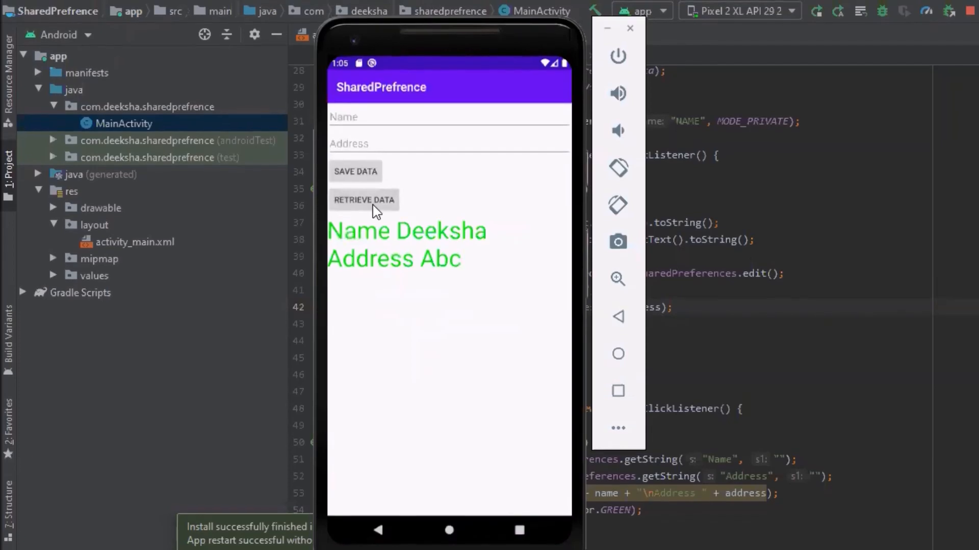